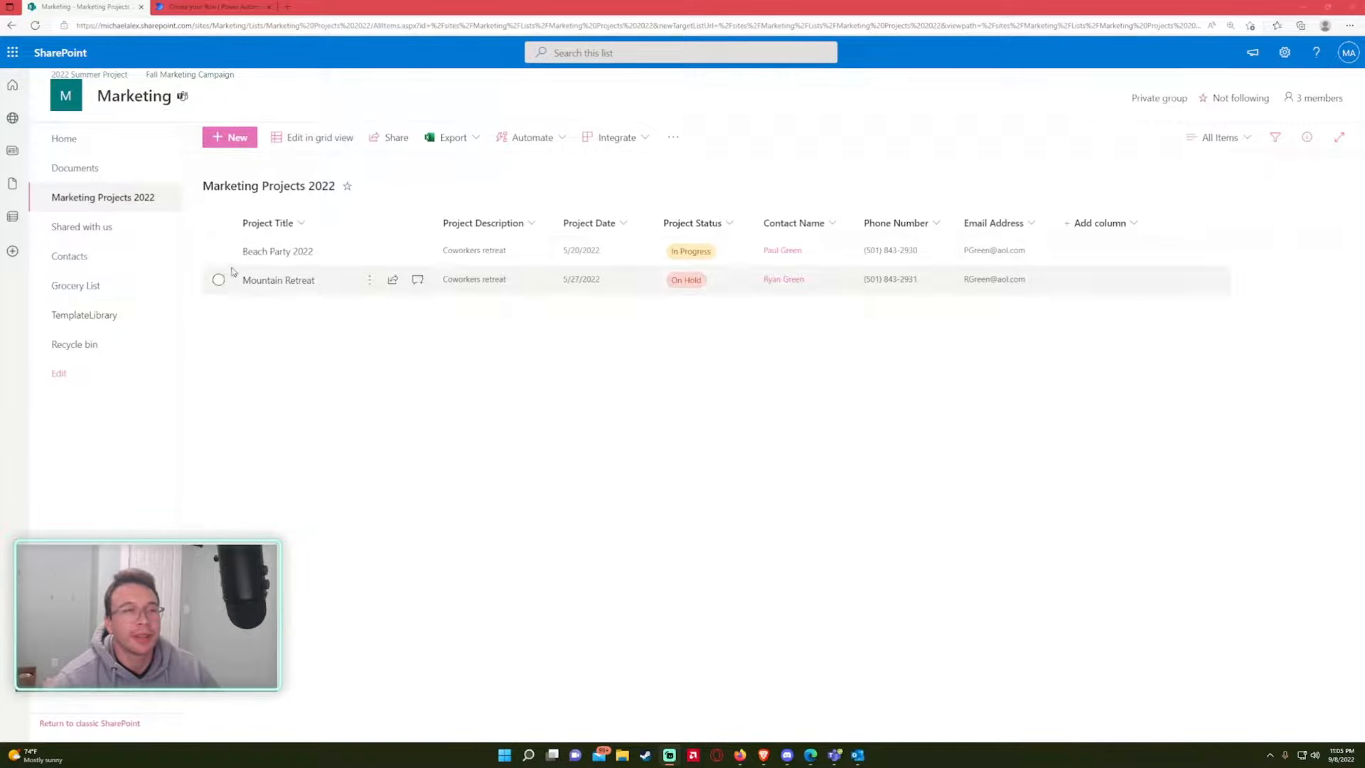
mouse_move(192, 280)
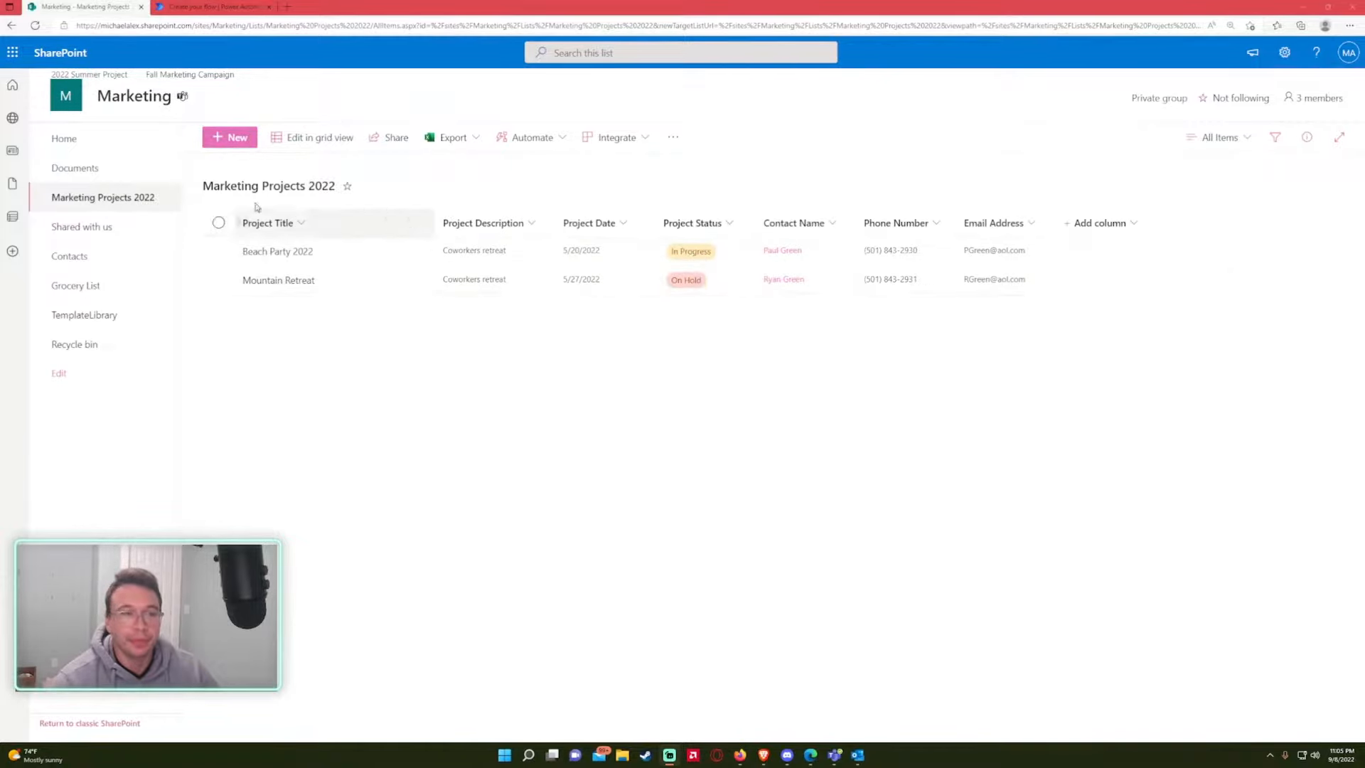
Leave the Marketing Projects 2022 list and go to Power Automate's create-a-flow page.
click(213, 6)
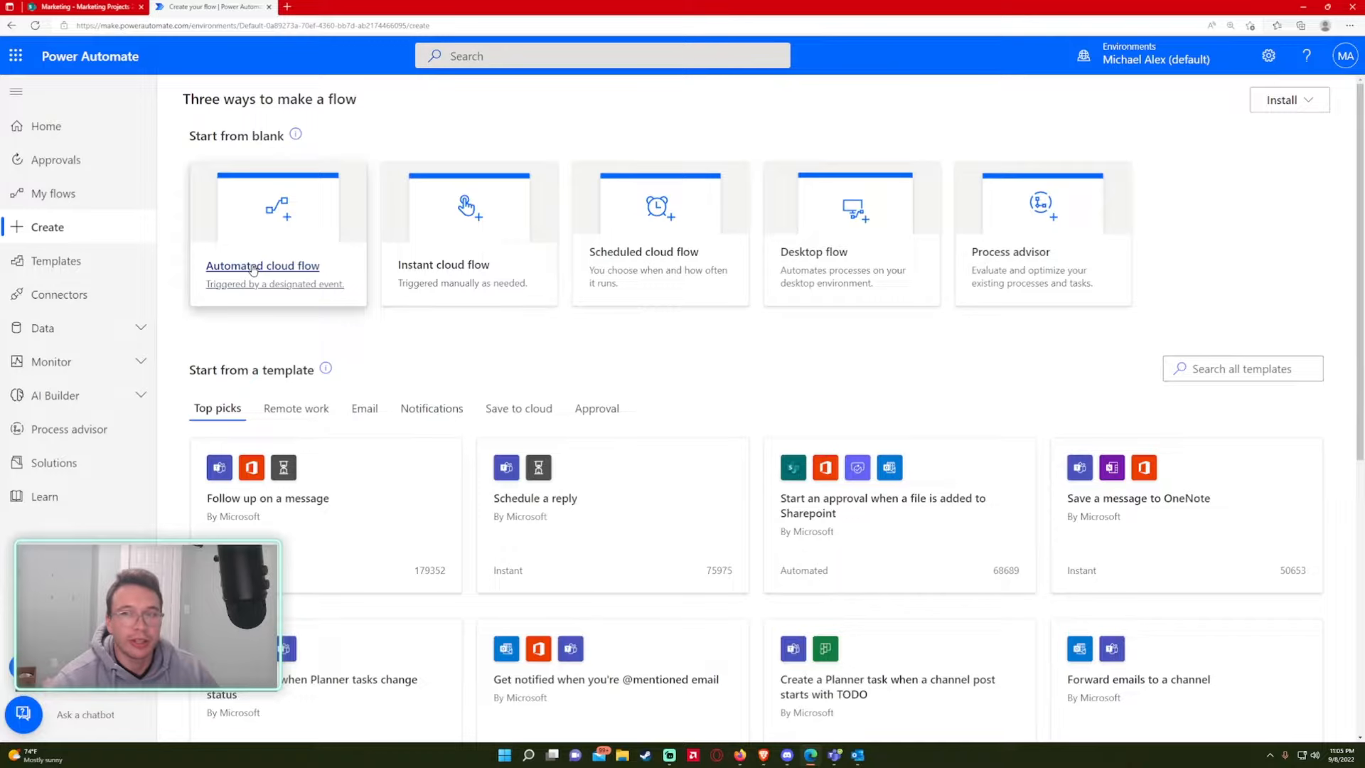
Create an automated cloud flow 'Approval Process for New Projects' with the SharePoint item-created trigger.
click(262, 266)
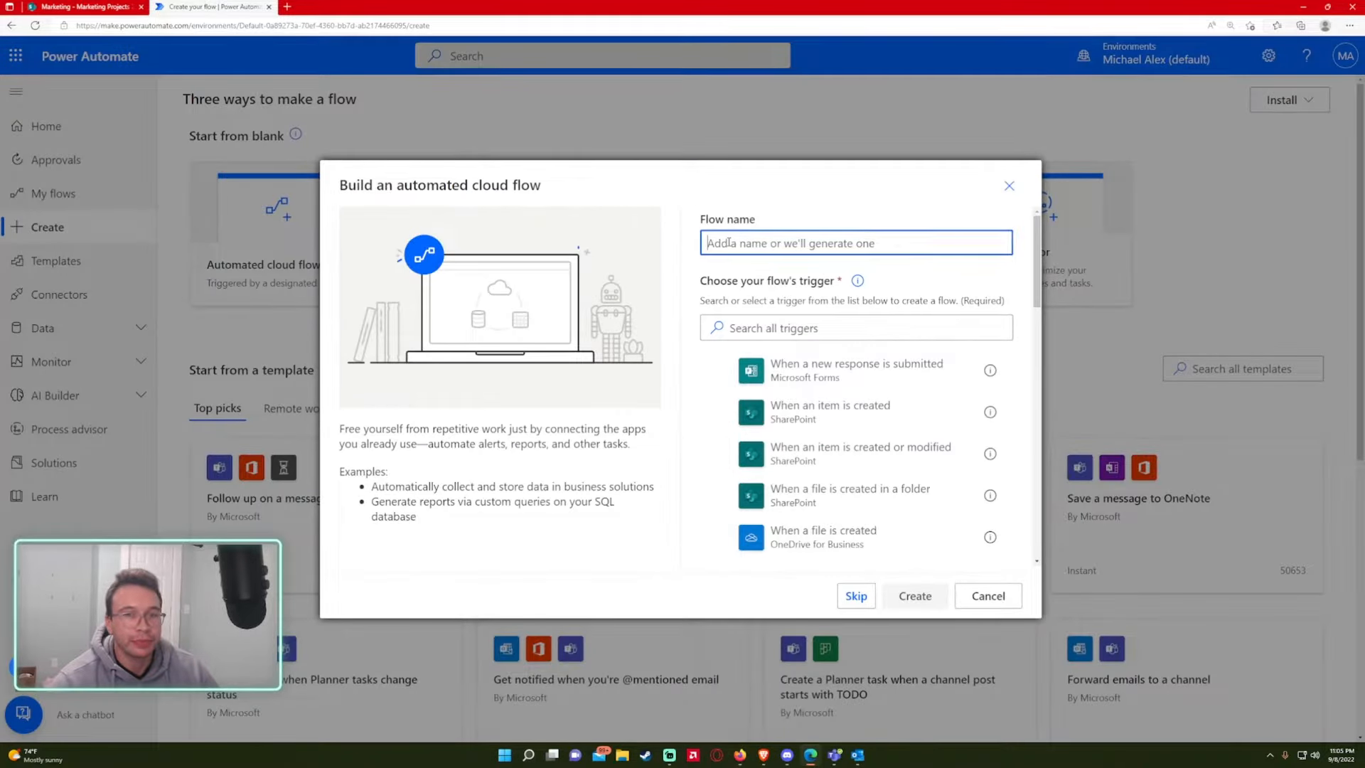
text(Approval Process f)
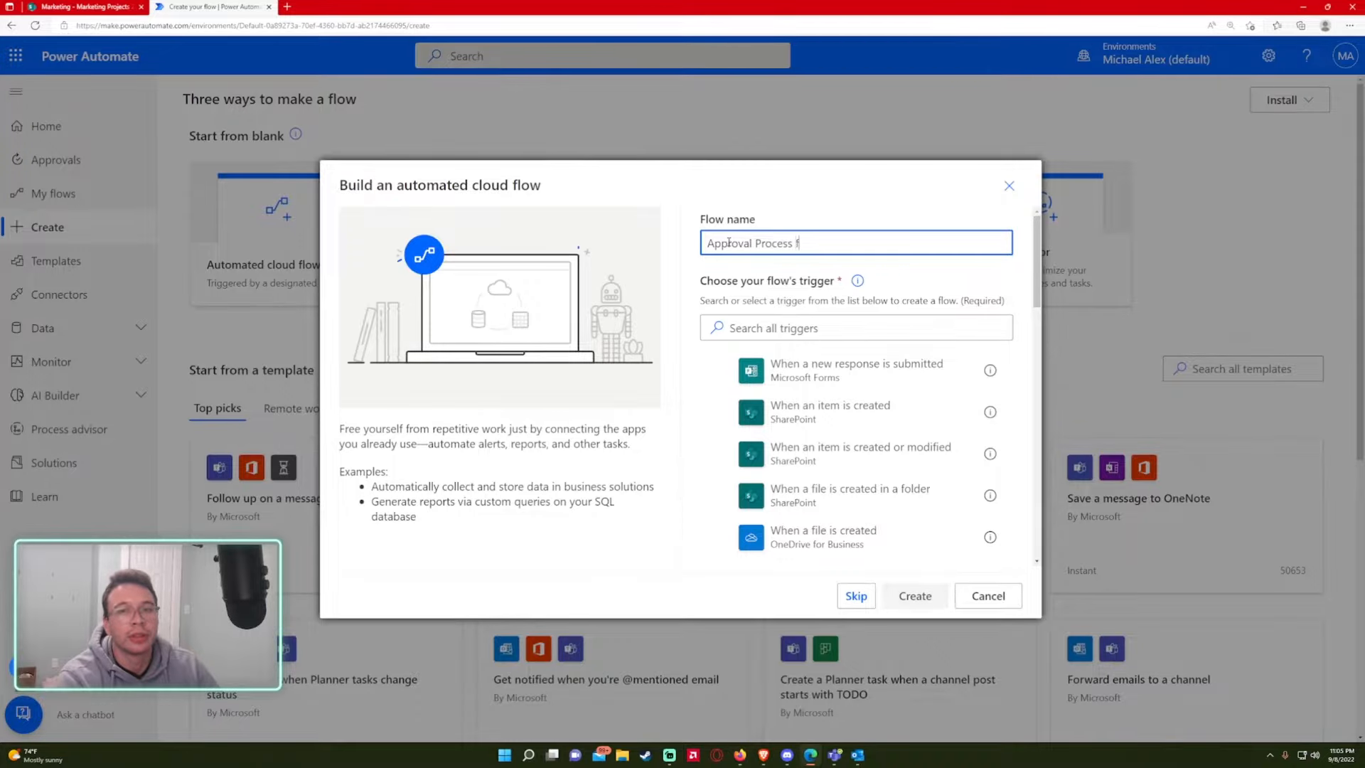
text(or New Pro)
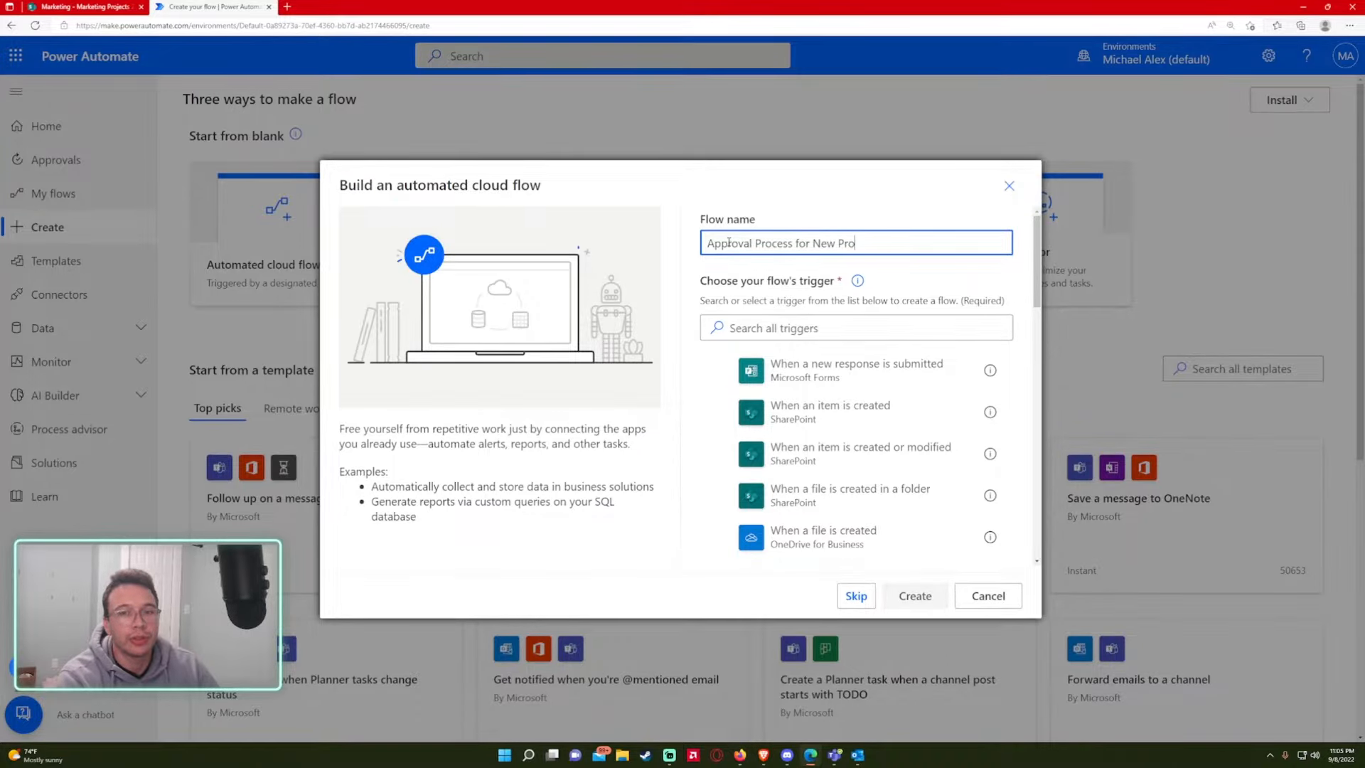
text(jects)
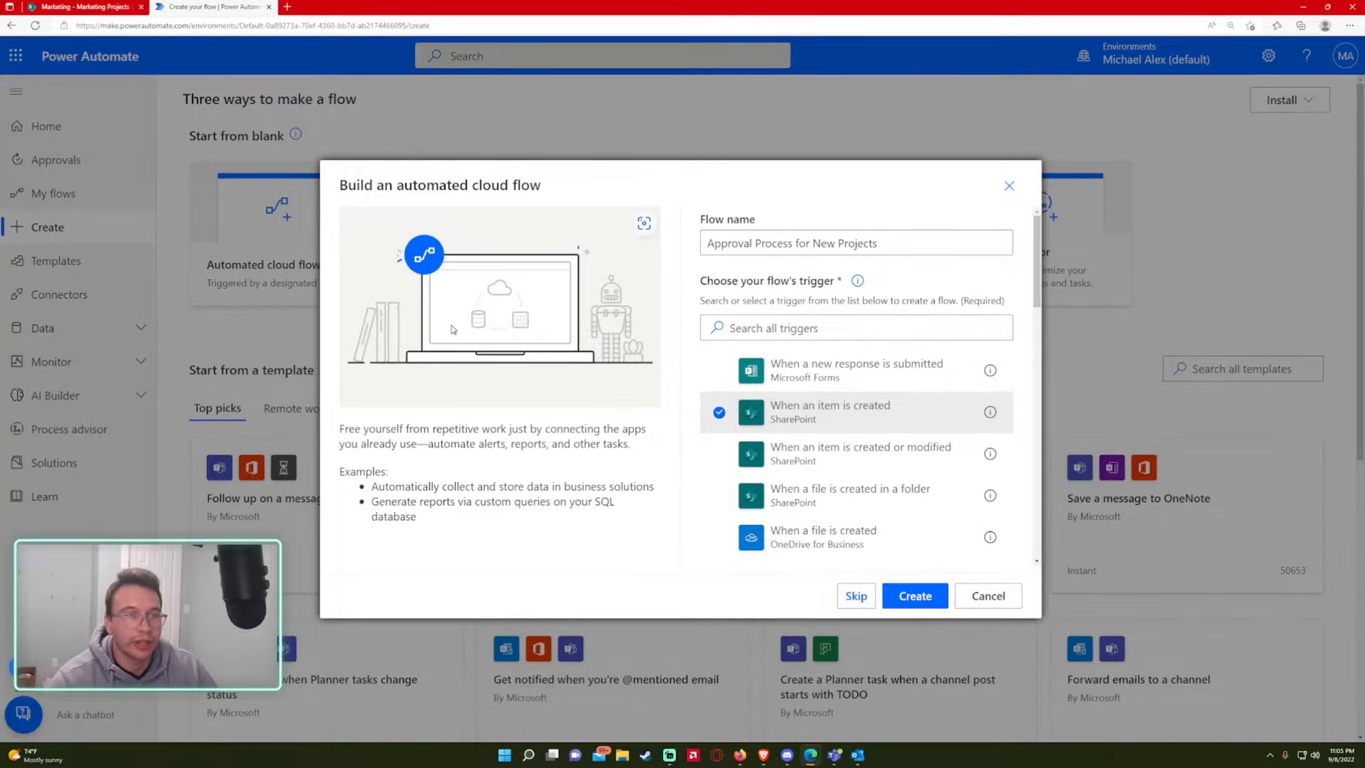
click(915, 595)
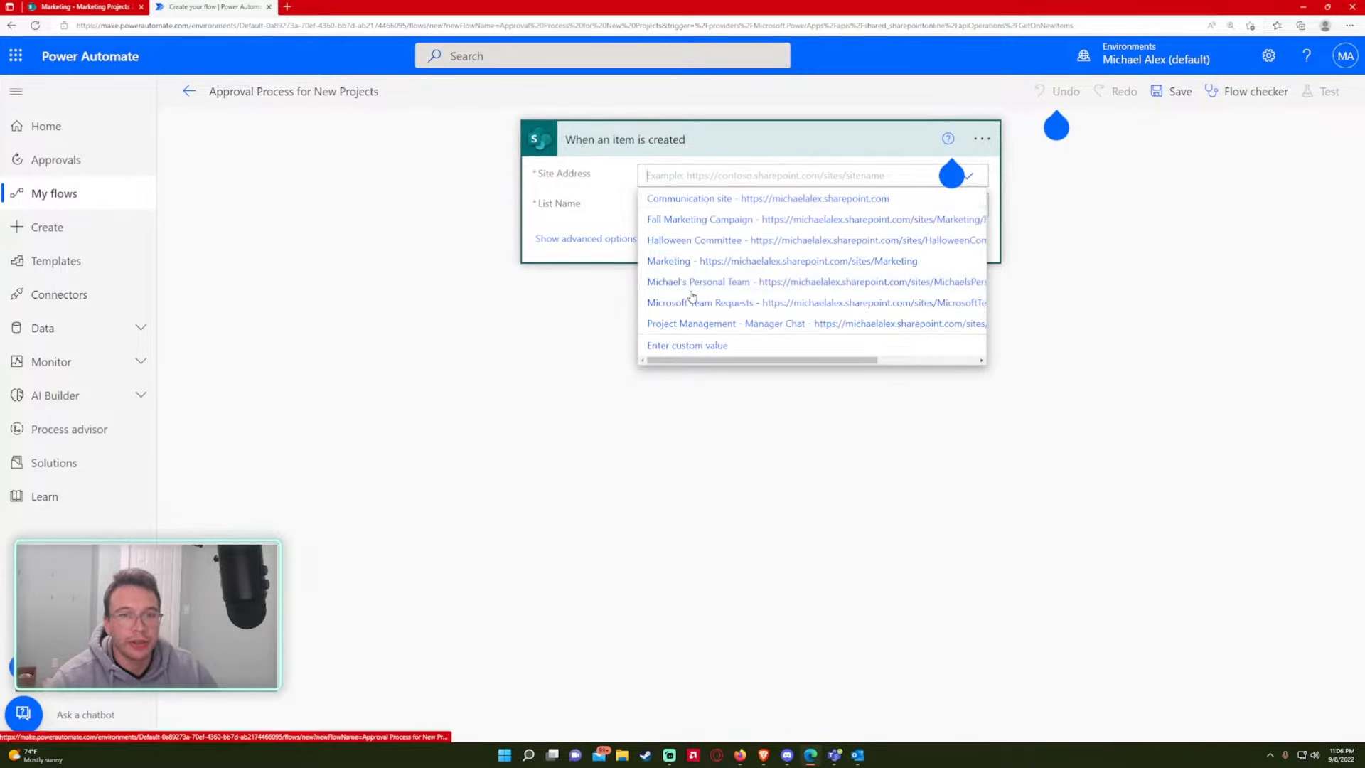
Point the trigger at the Marketing site's Marketing Projects 2022 list.
click(668, 262)
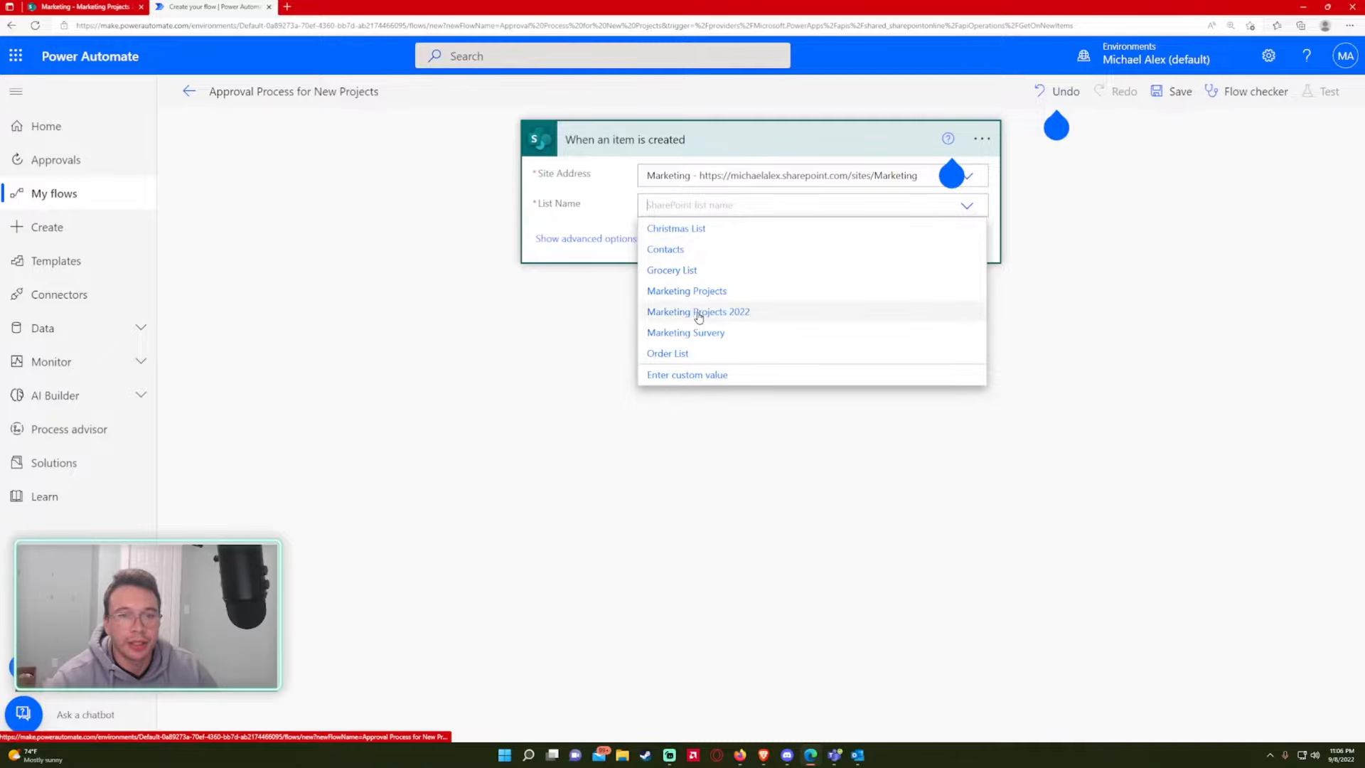
click(699, 312)
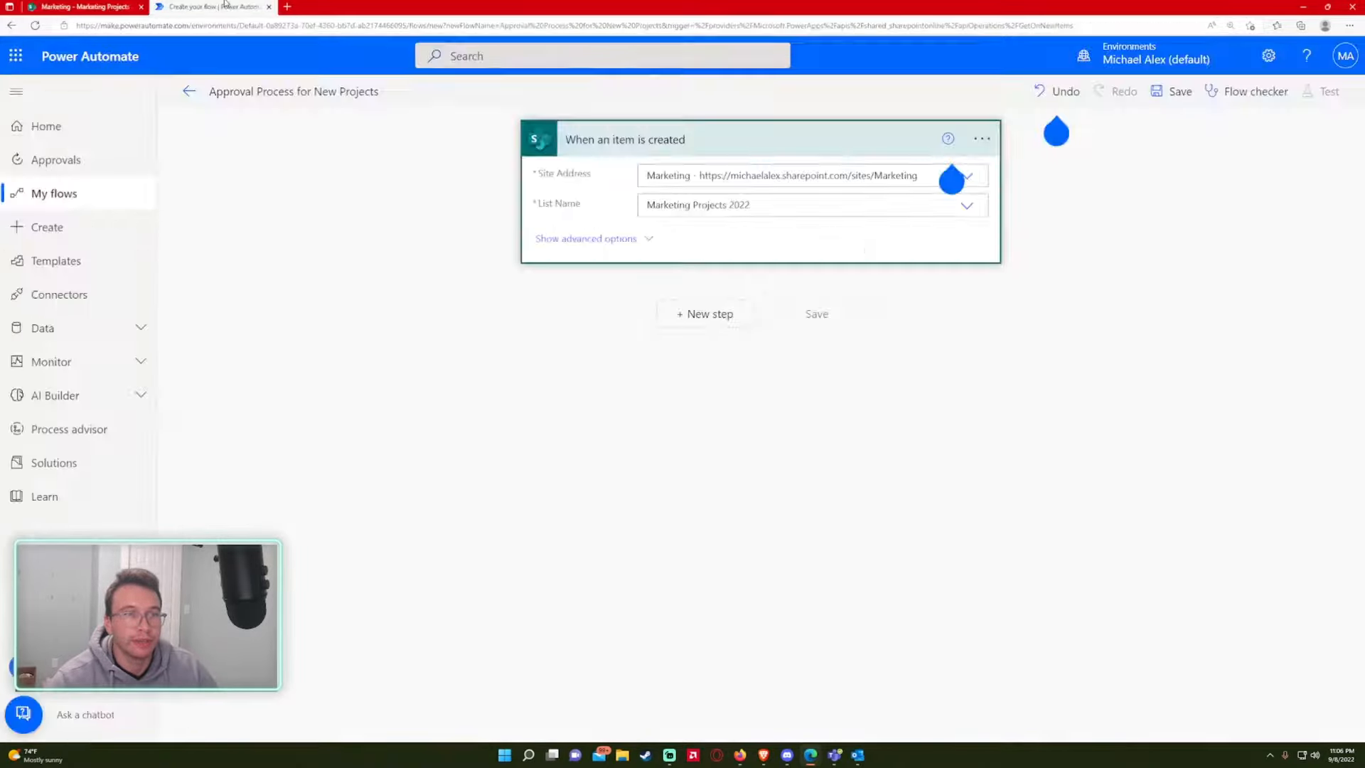
Add a new step and search the actions for 'approval'.
click(705, 313)
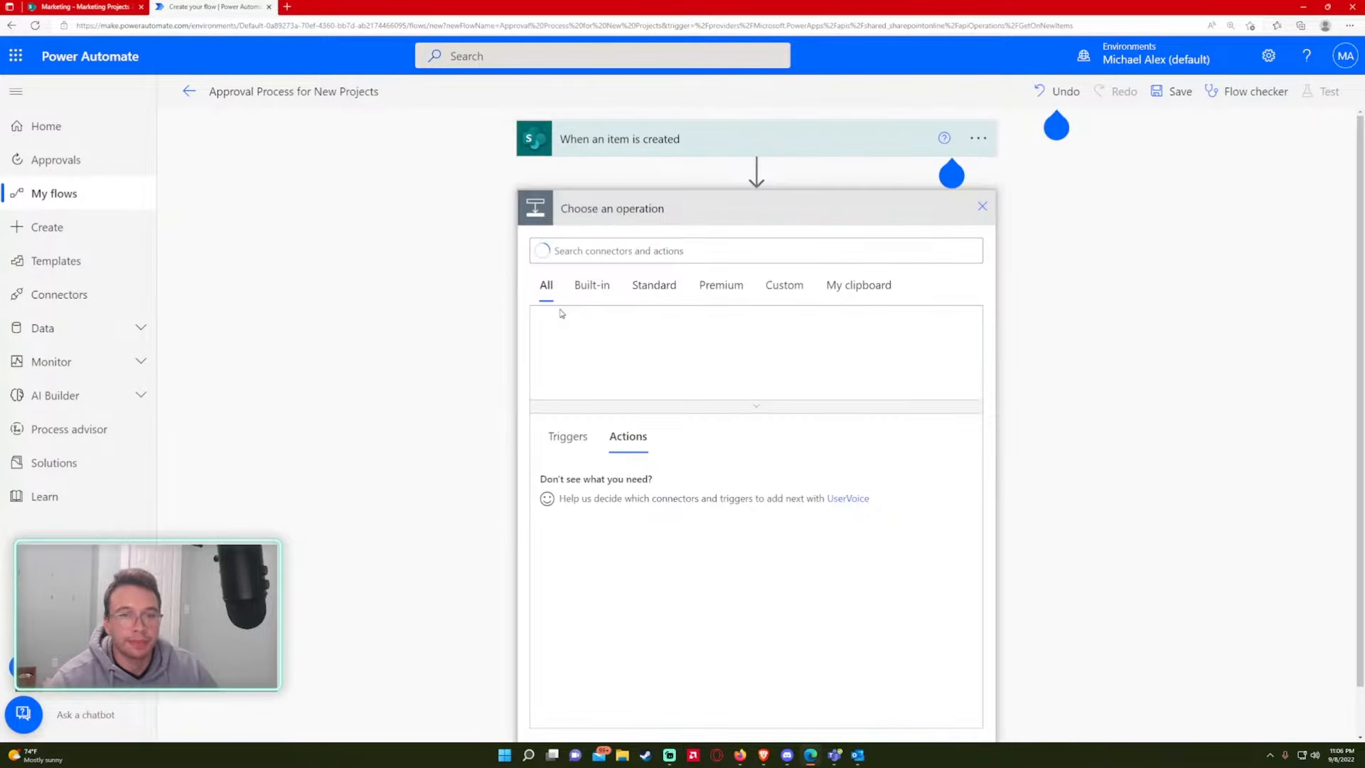
click(757, 249)
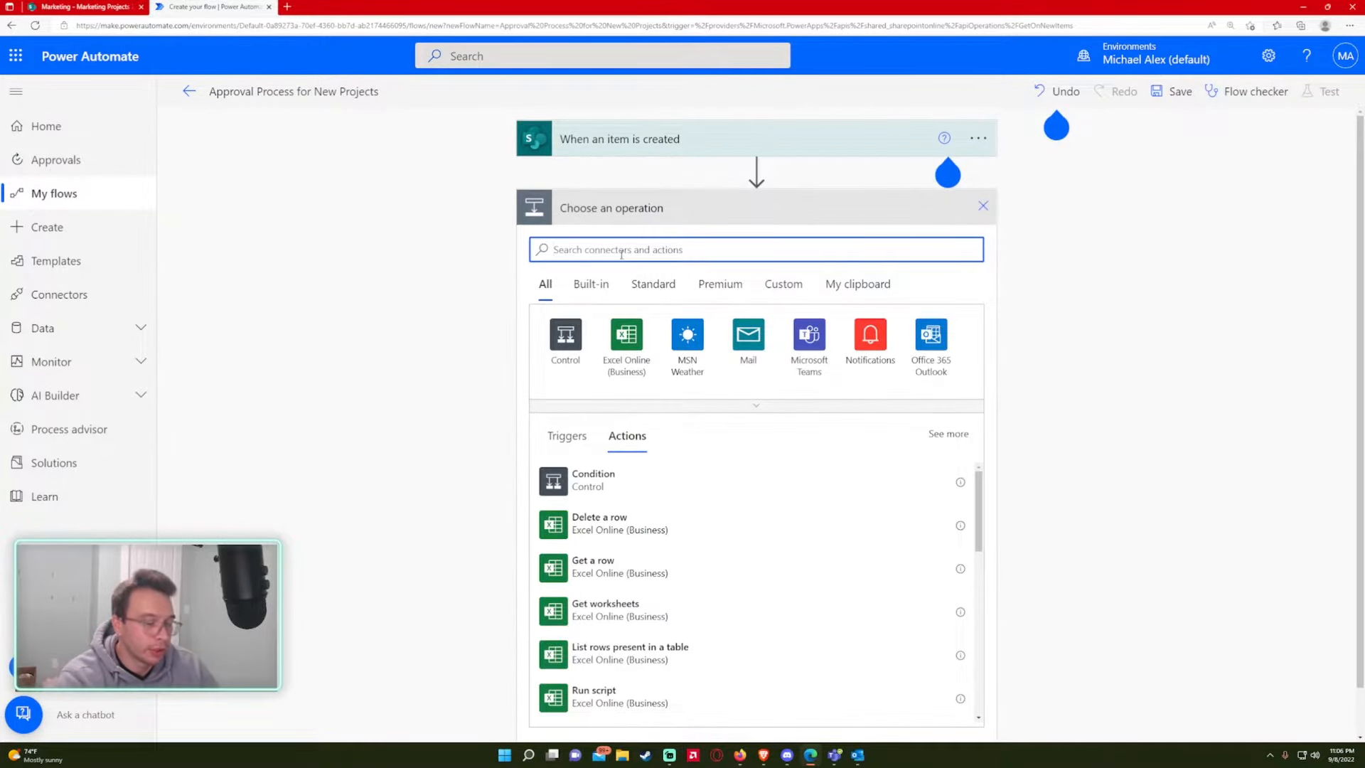
text(approval)
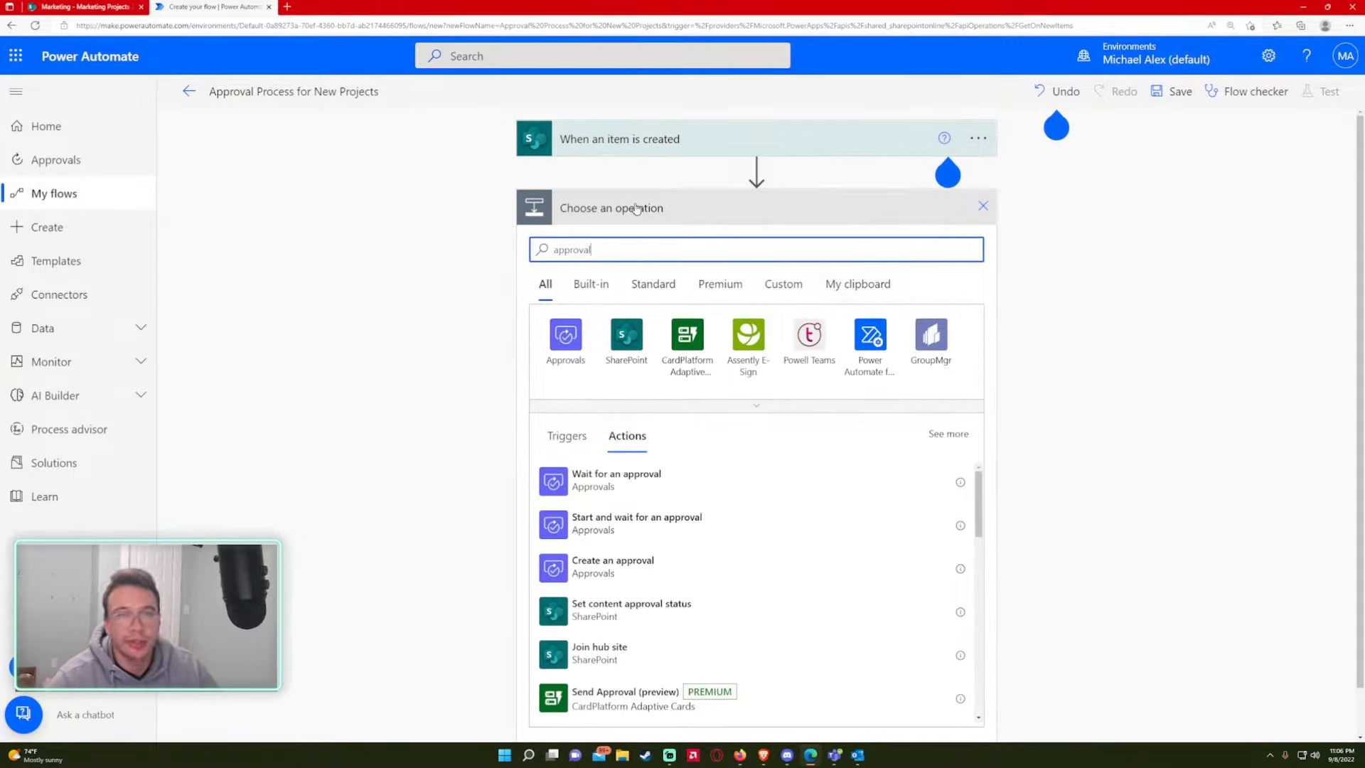
mouse_move(691, 523)
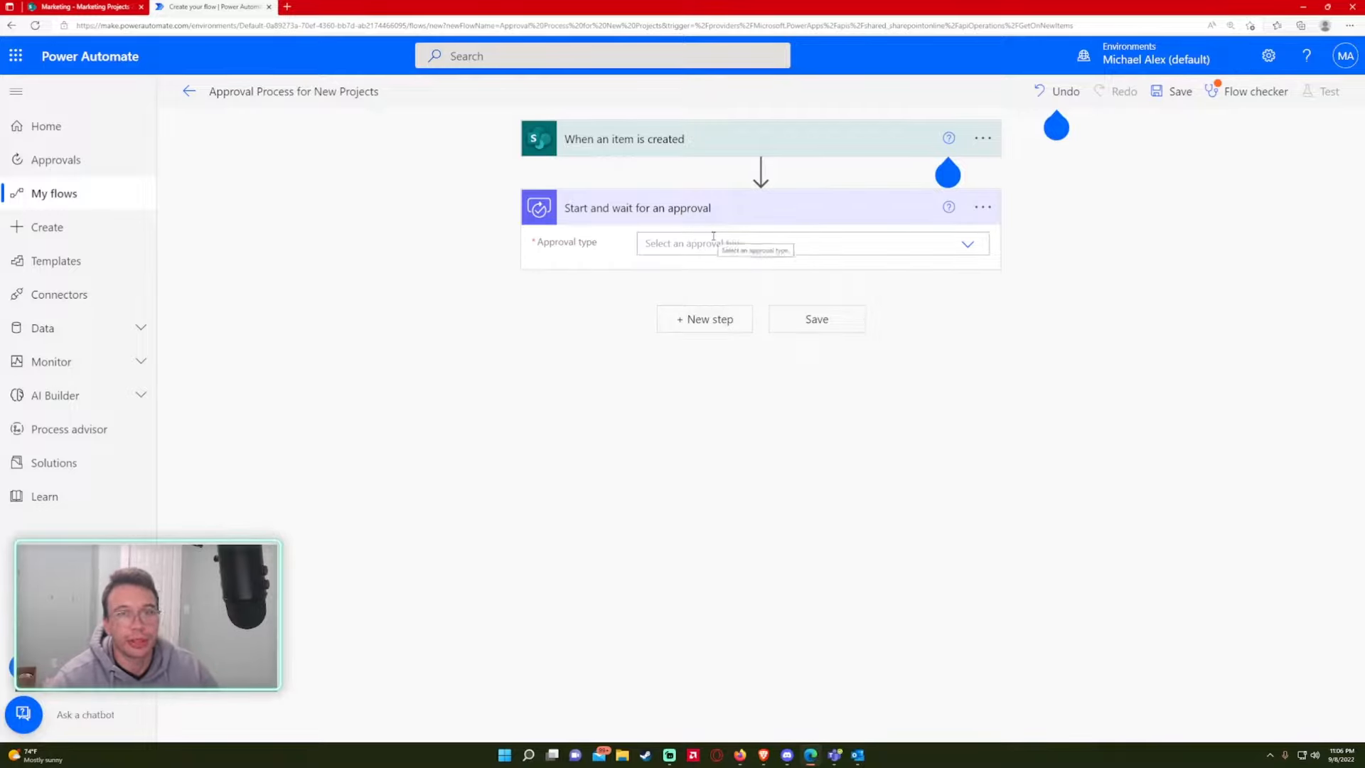
Set approval type Approve/Reject - First to respond and title it 'New Project Submission:'.
click(809, 243)
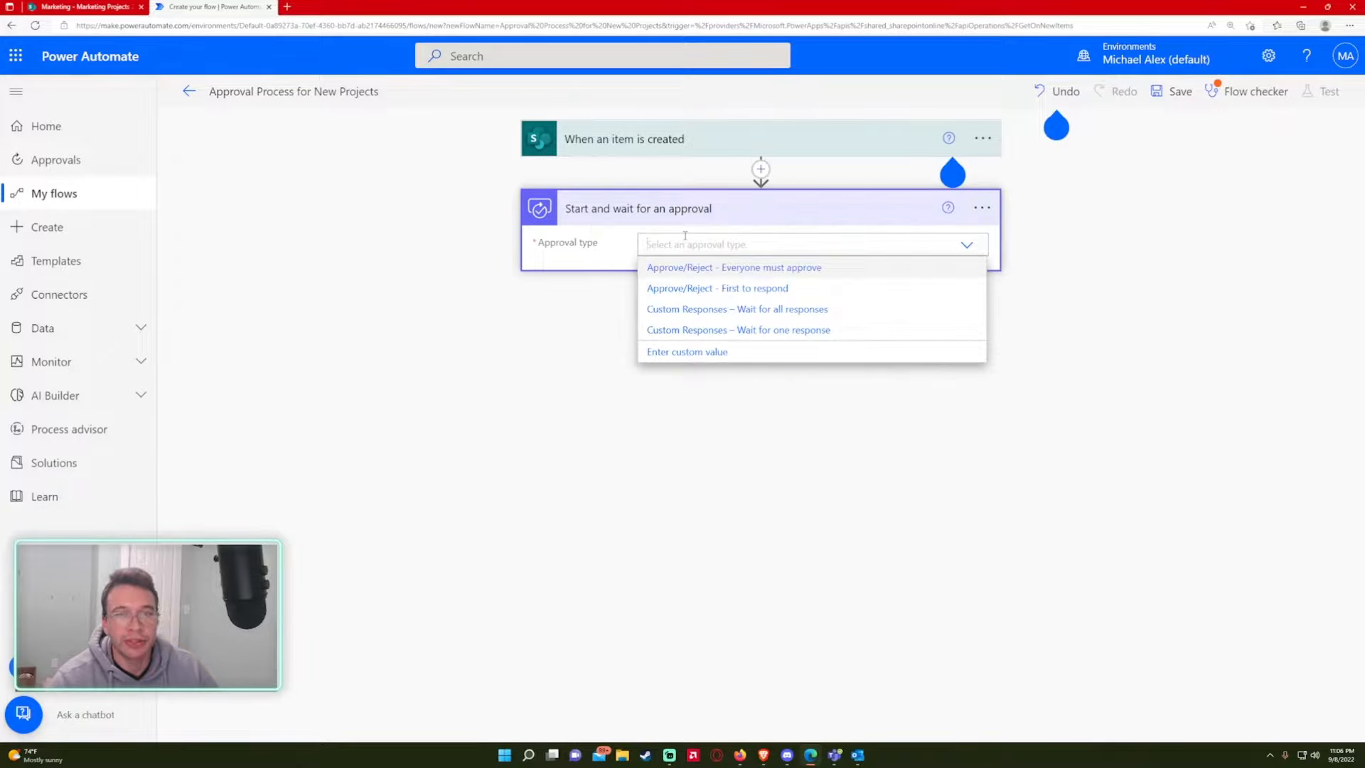
mouse_move(697, 279)
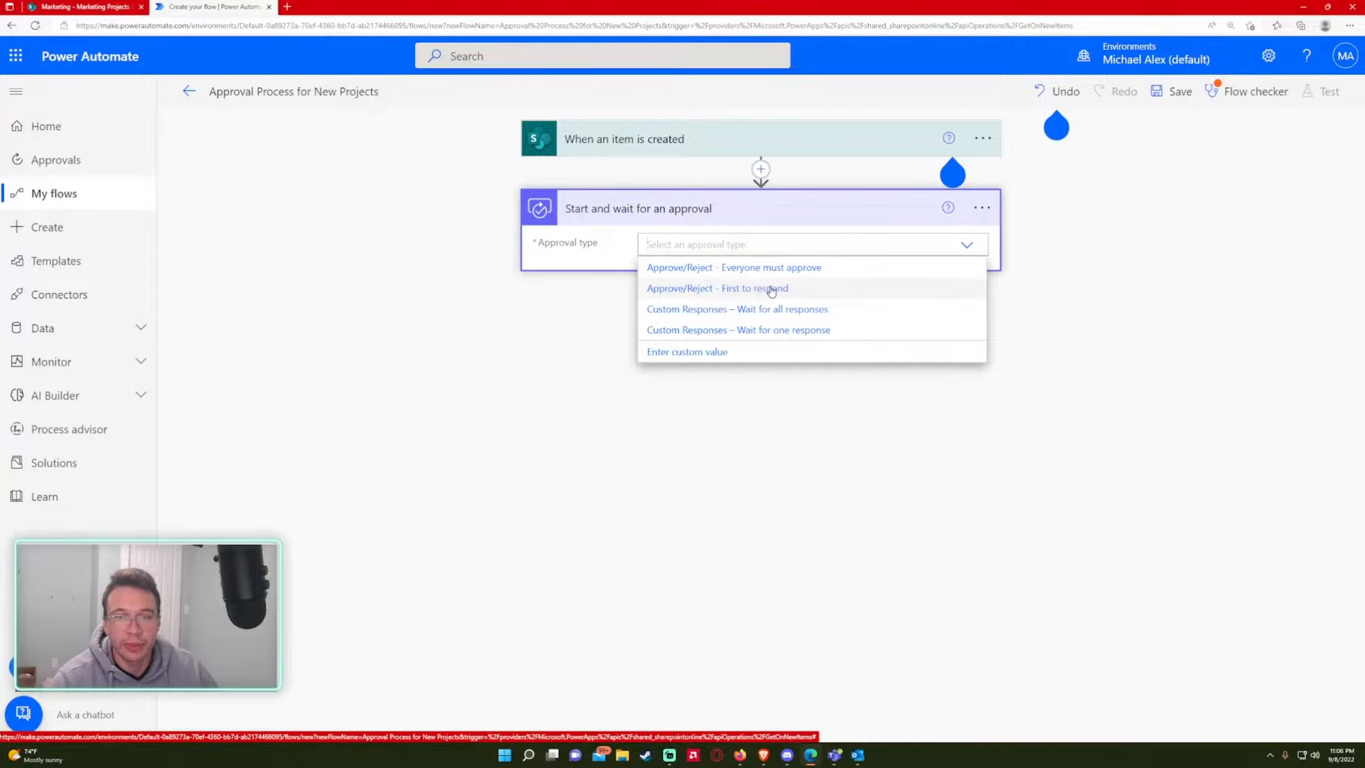
click(718, 287)
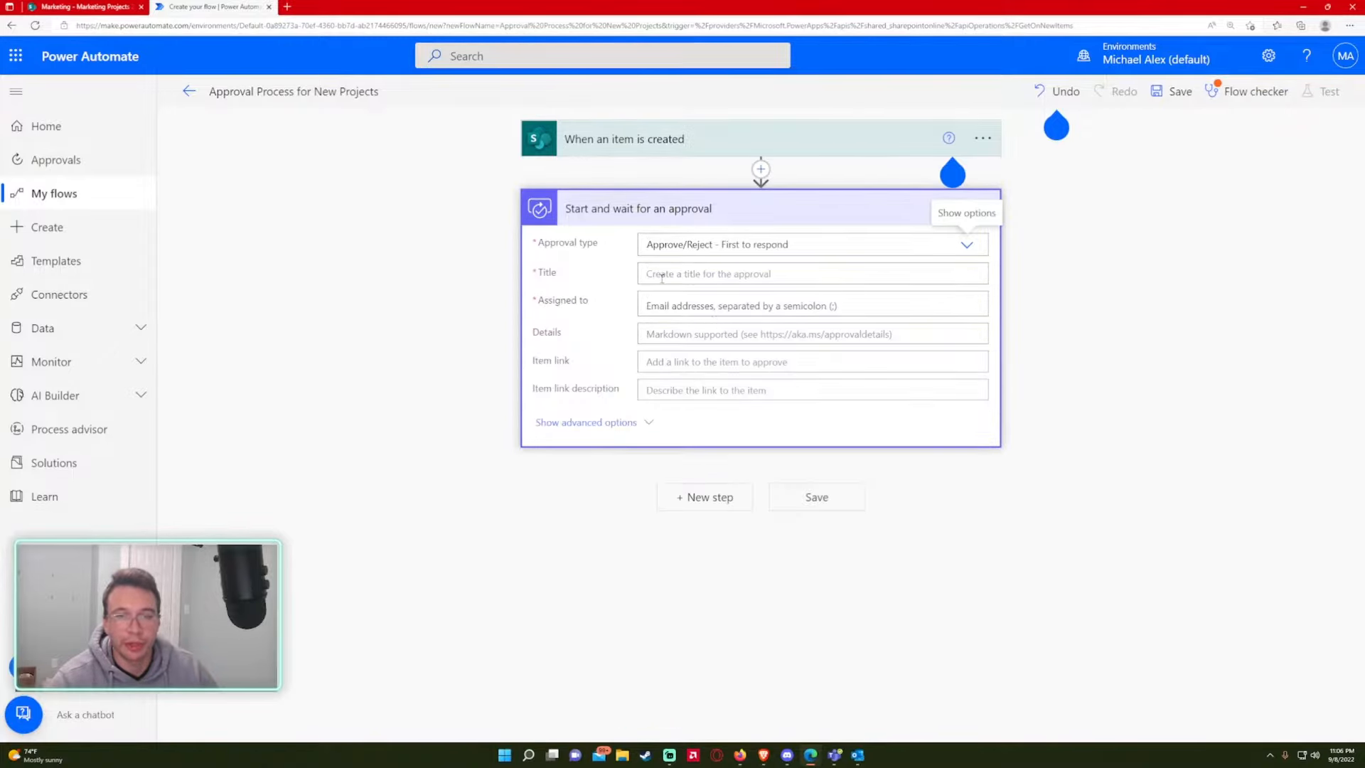
click(811, 274)
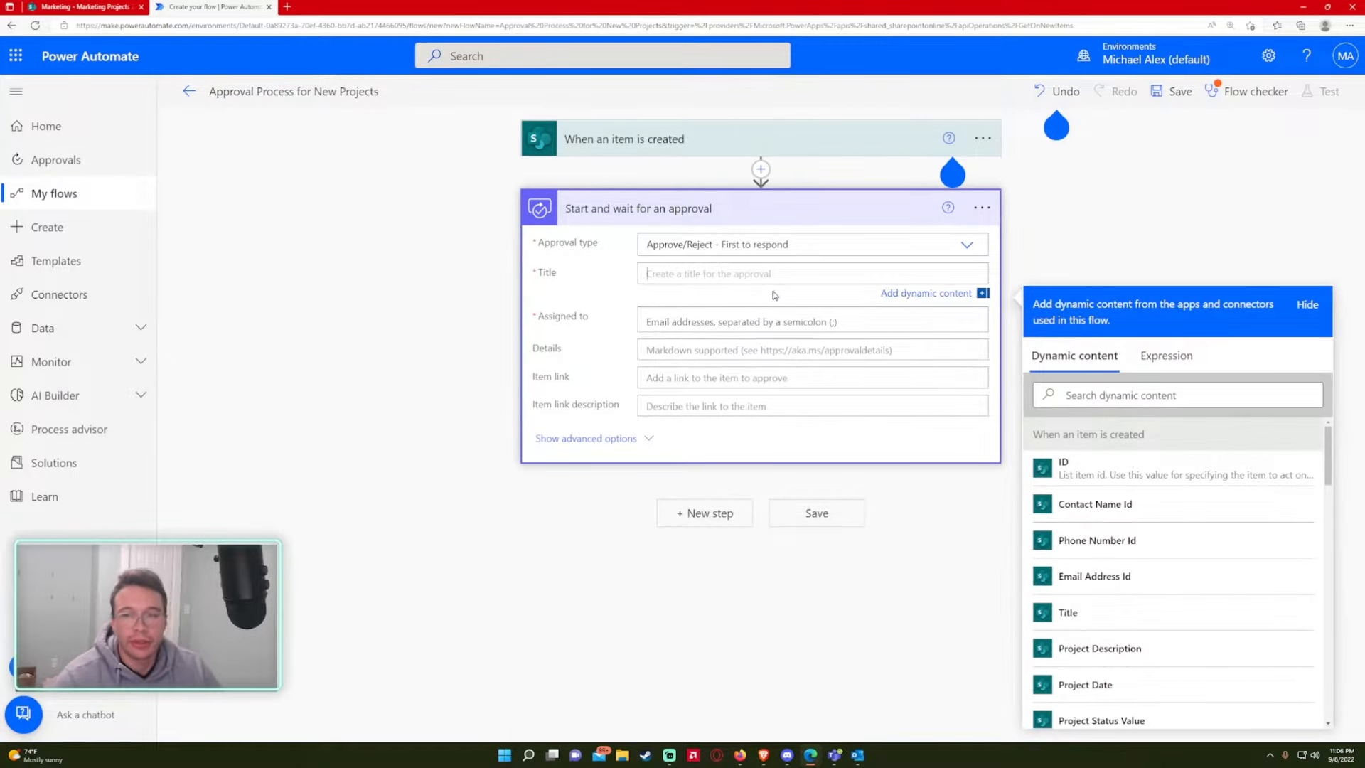
text(N)
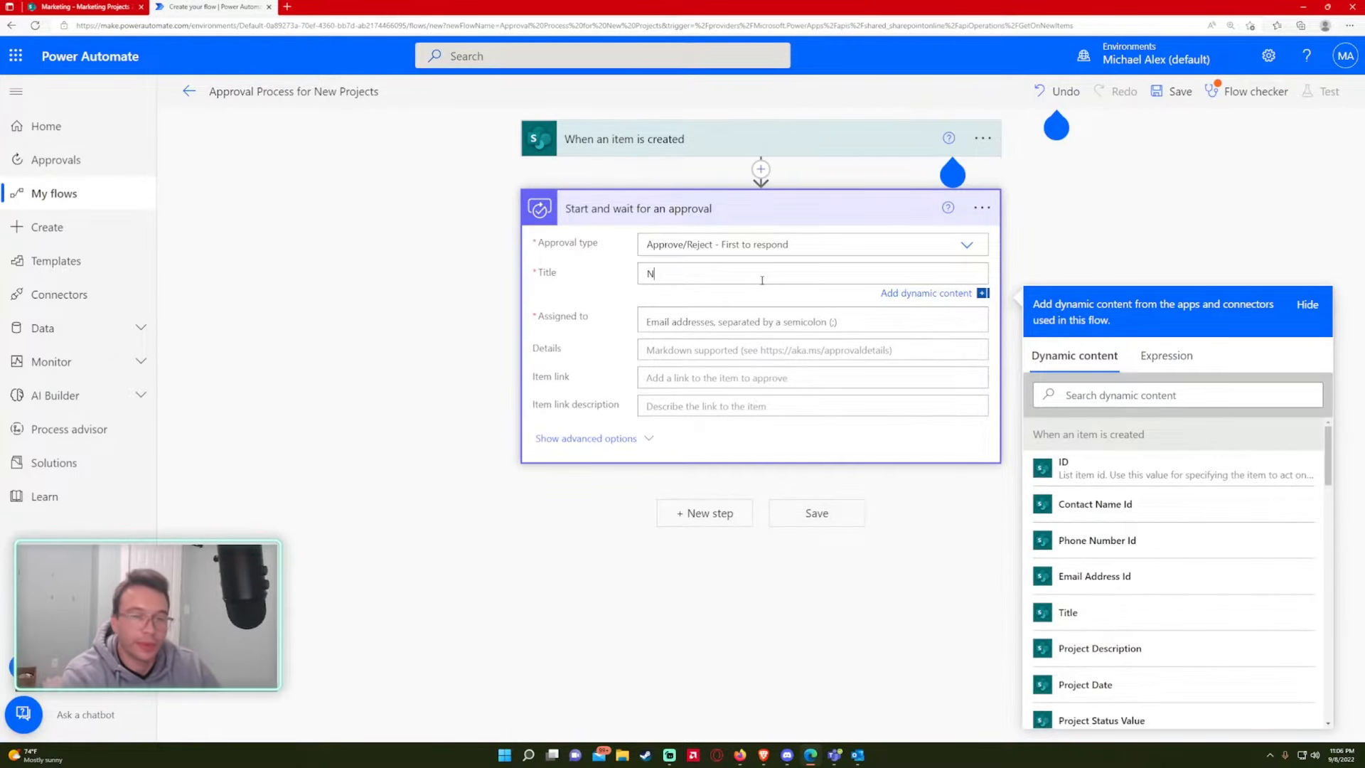
text(ew Project Submission)
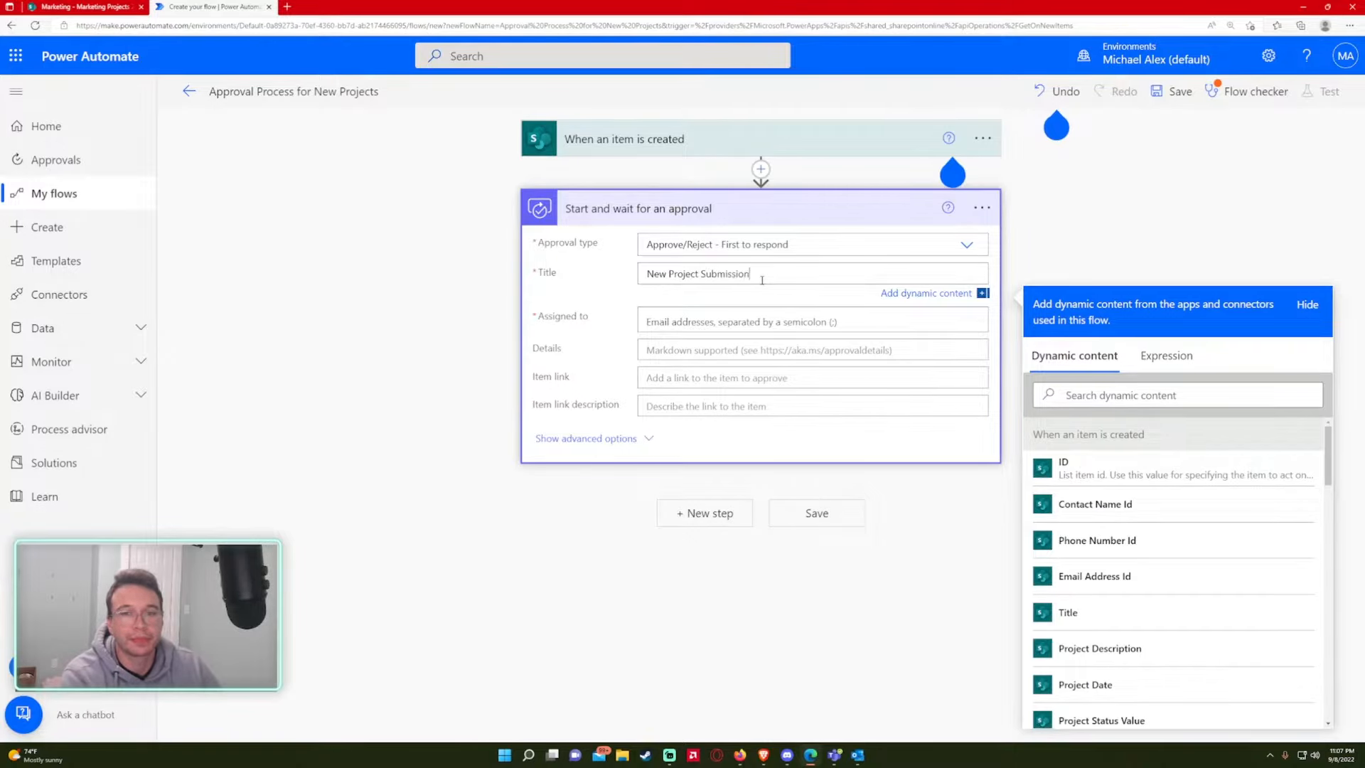
text(:)
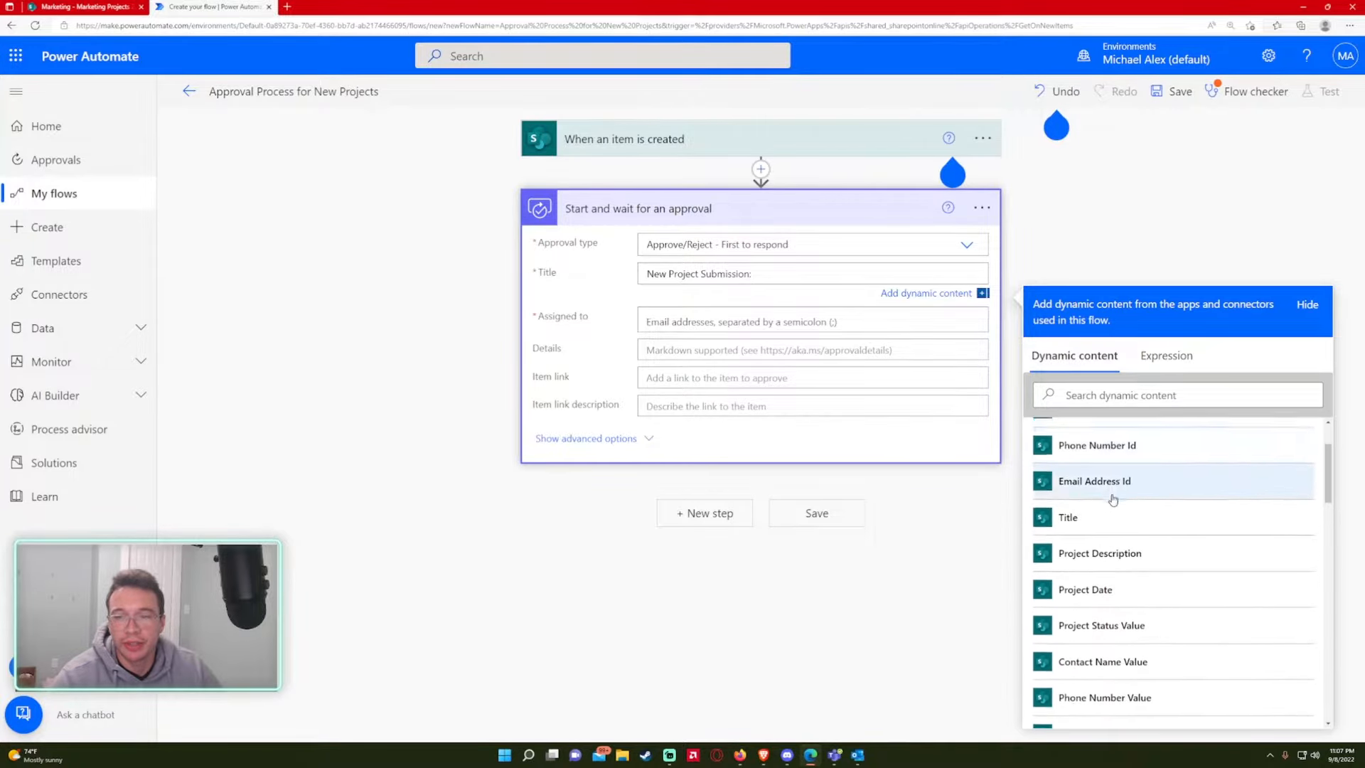
Check the SharePoint project list, then return to the approval's Assigned to field.
click(83, 5)
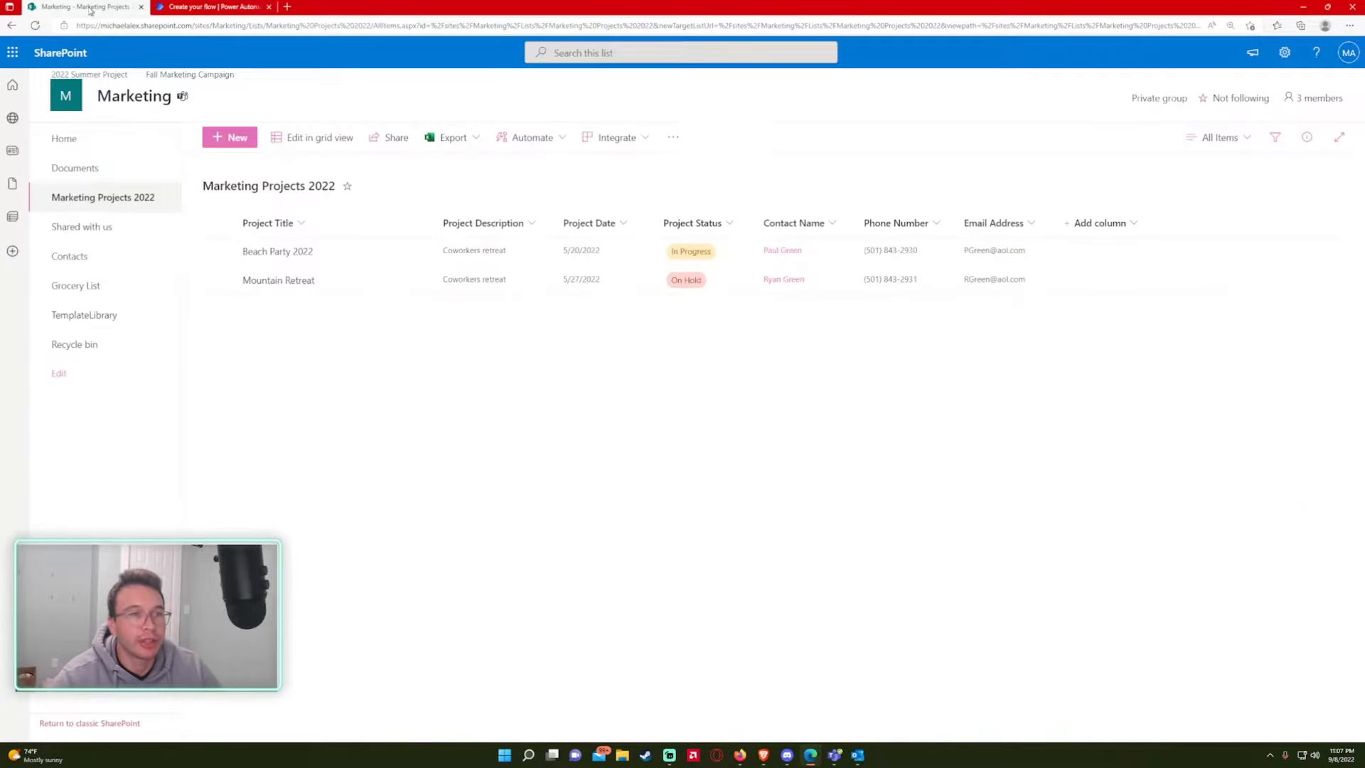
click(213, 6)
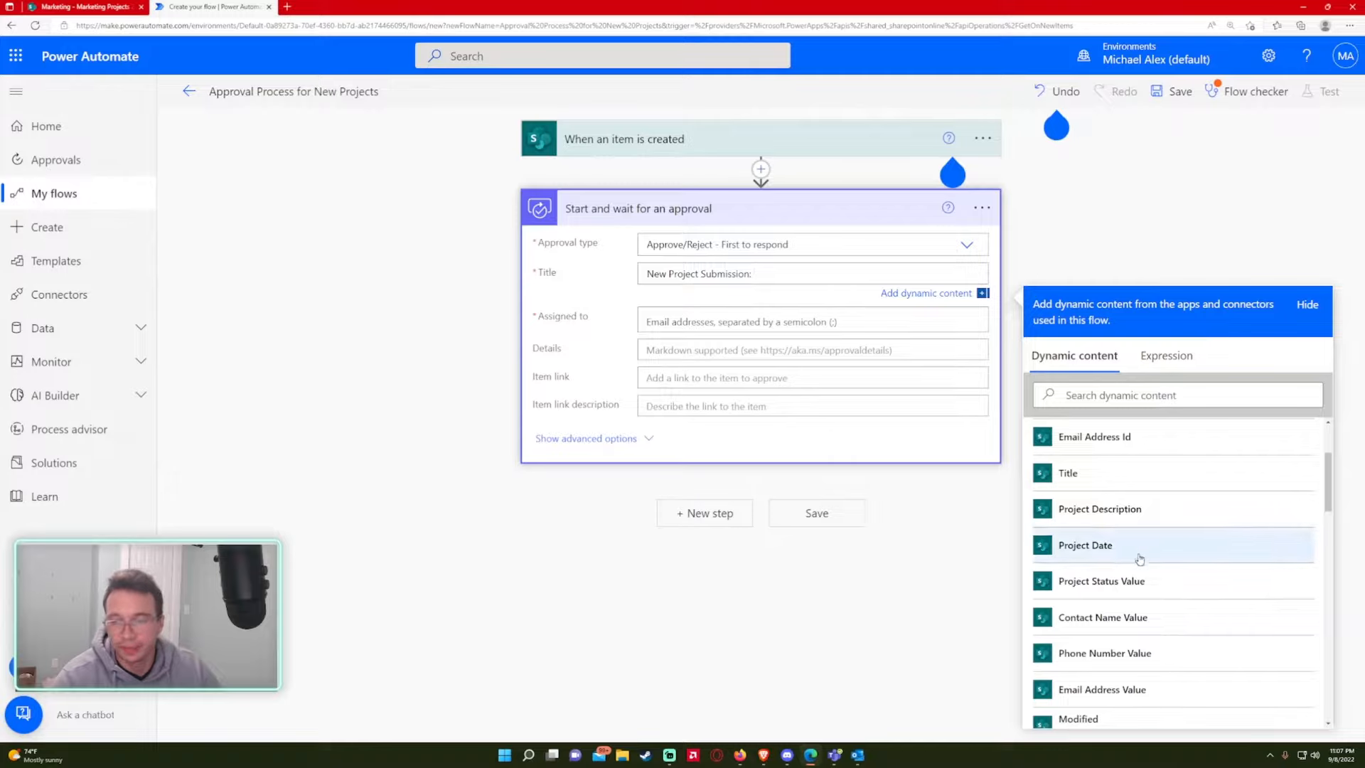
click(78, 7)
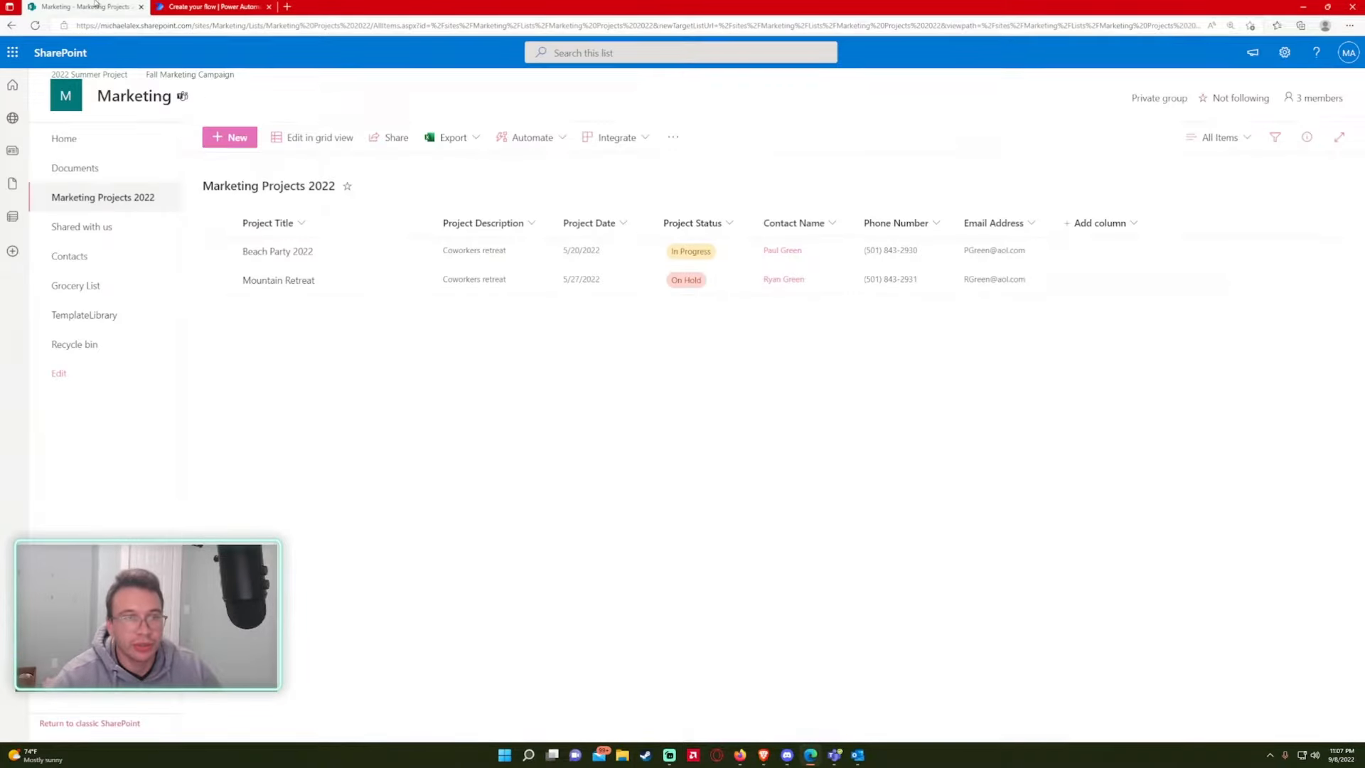
mouse_move(398, 264)
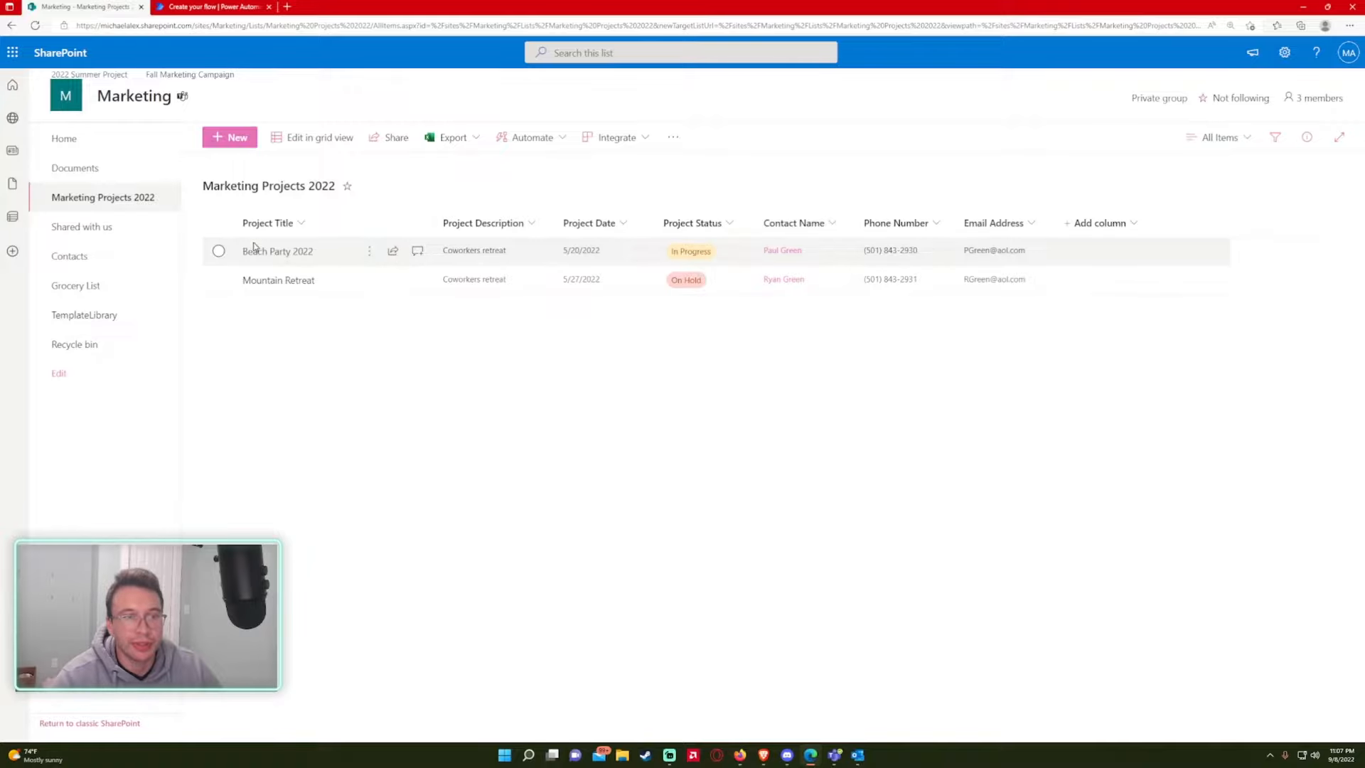
click(213, 6)
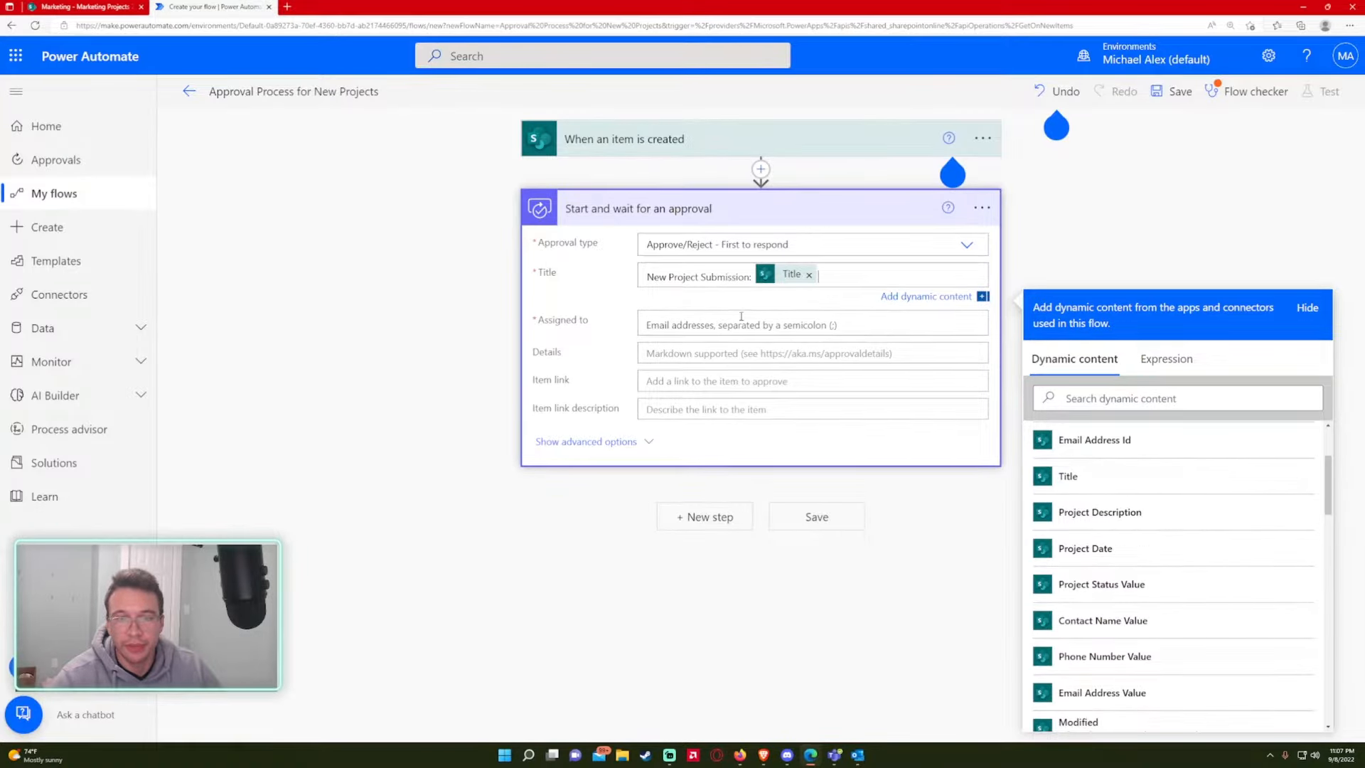
click(809, 324)
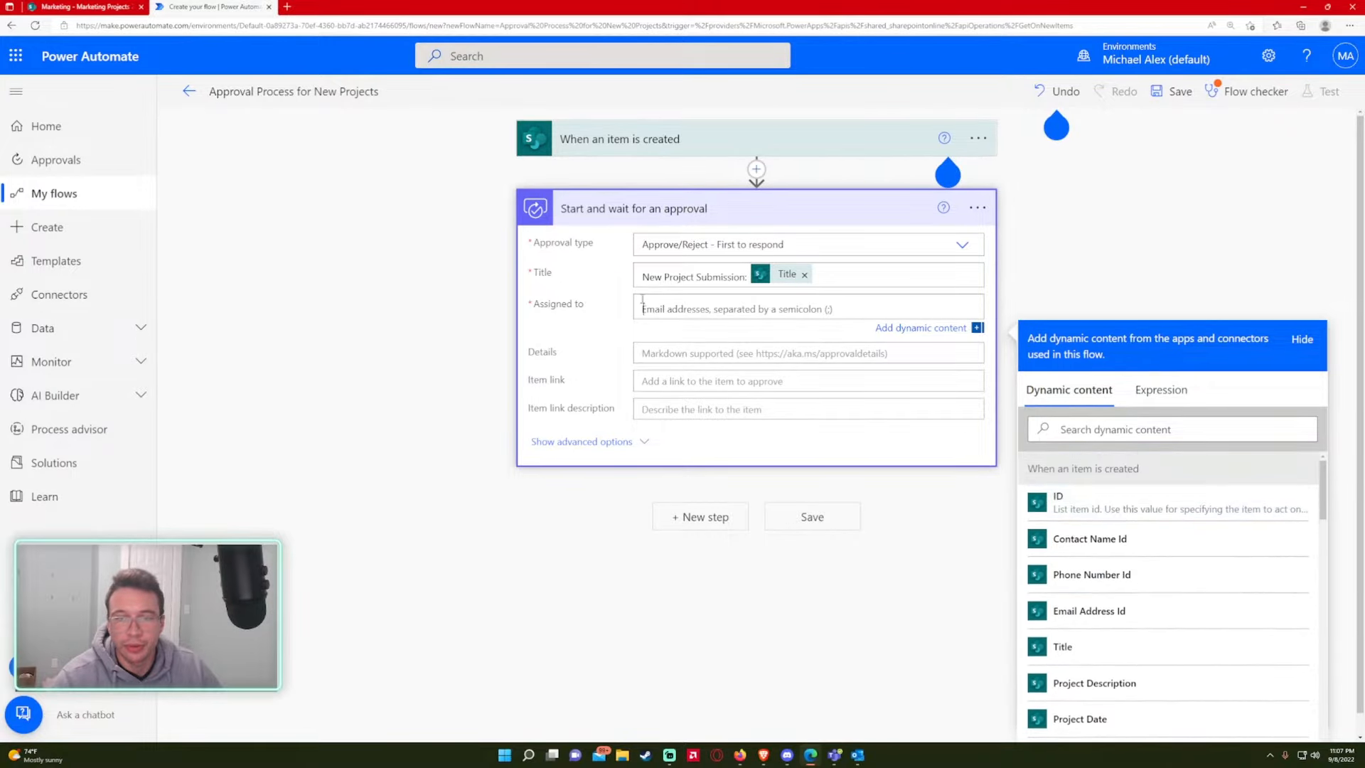
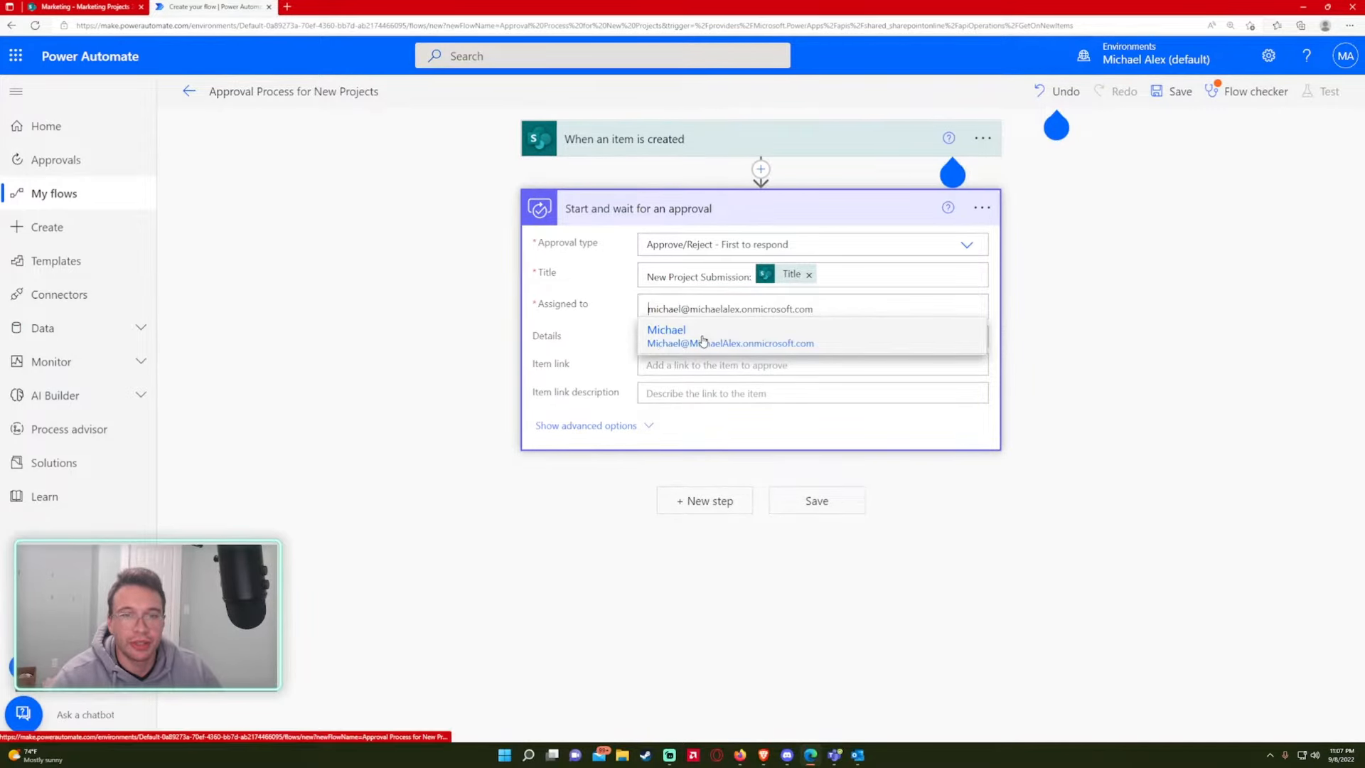
click(701, 336)
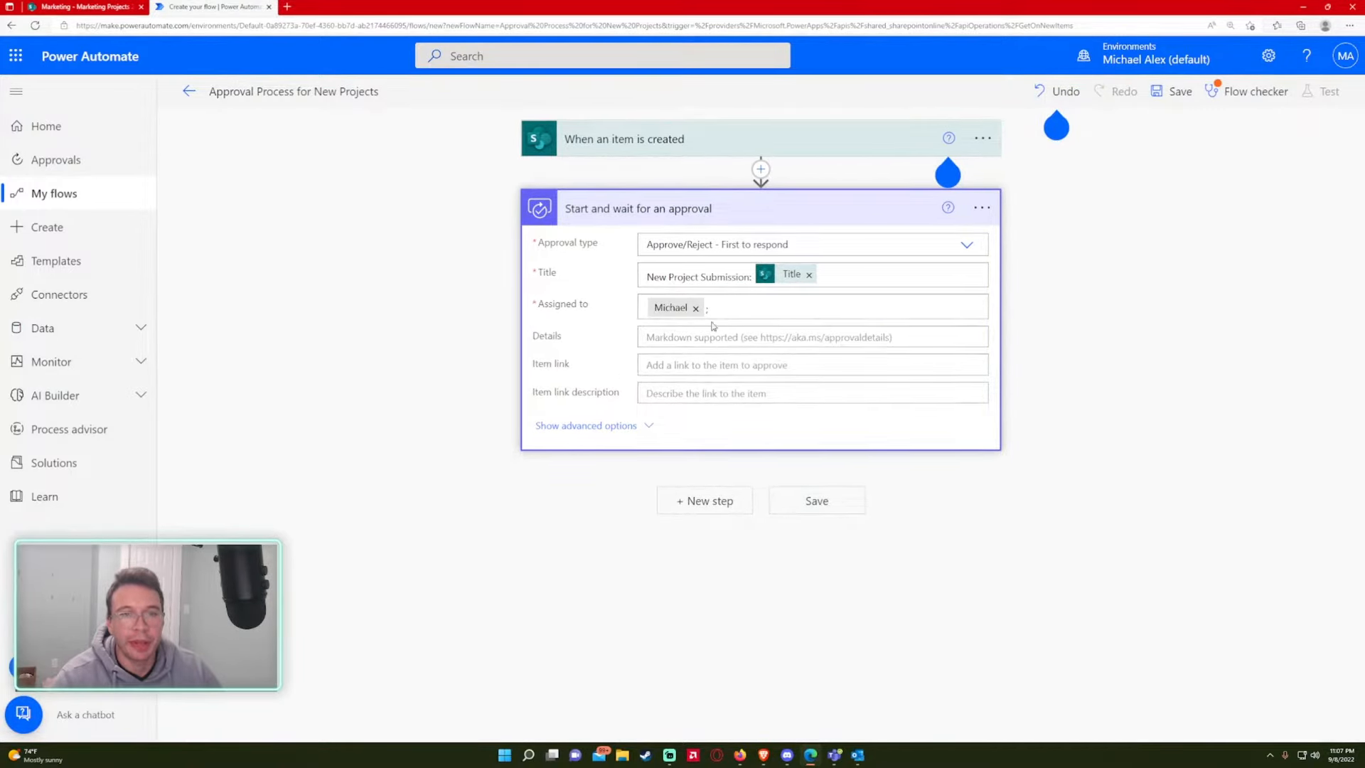
Add Project Description as details and Link to item as the item link, reviewing advanced options.
click(806, 337)
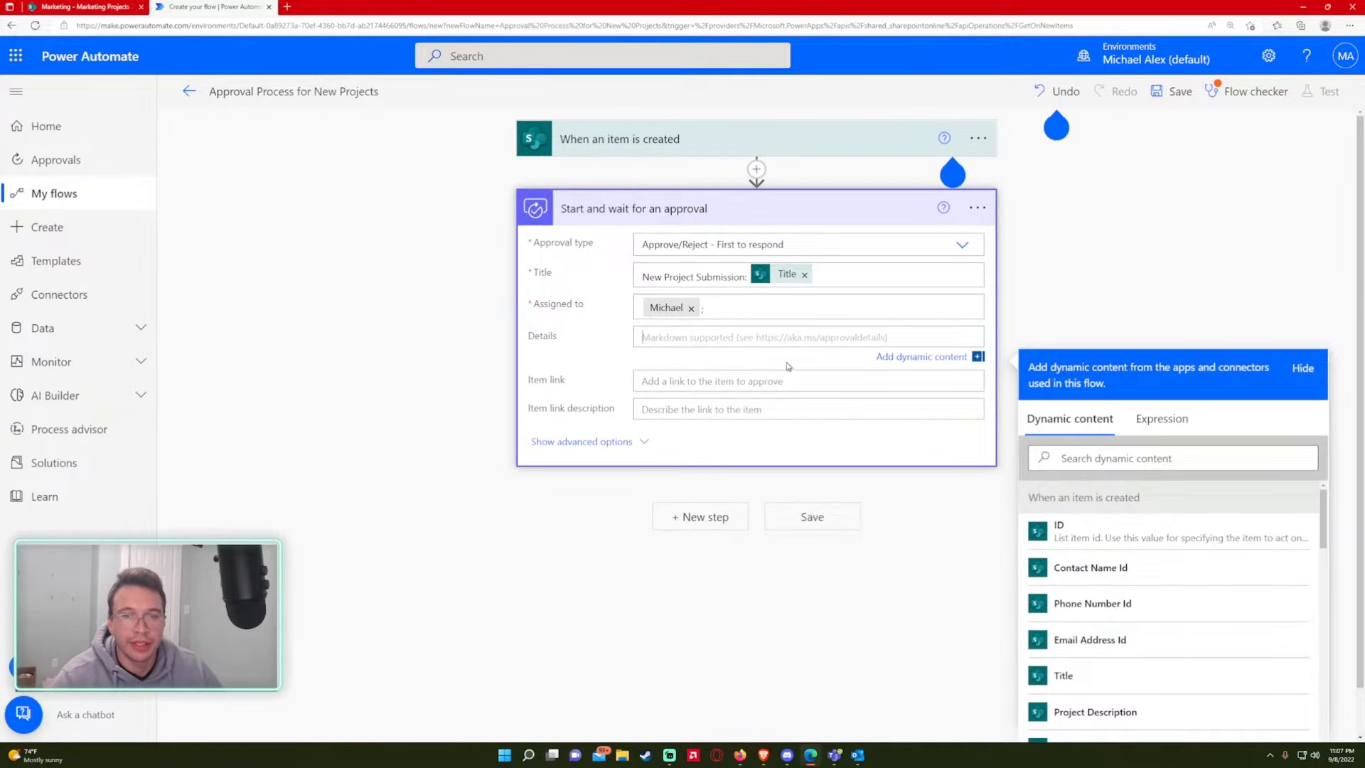
mouse_move(1092, 586)
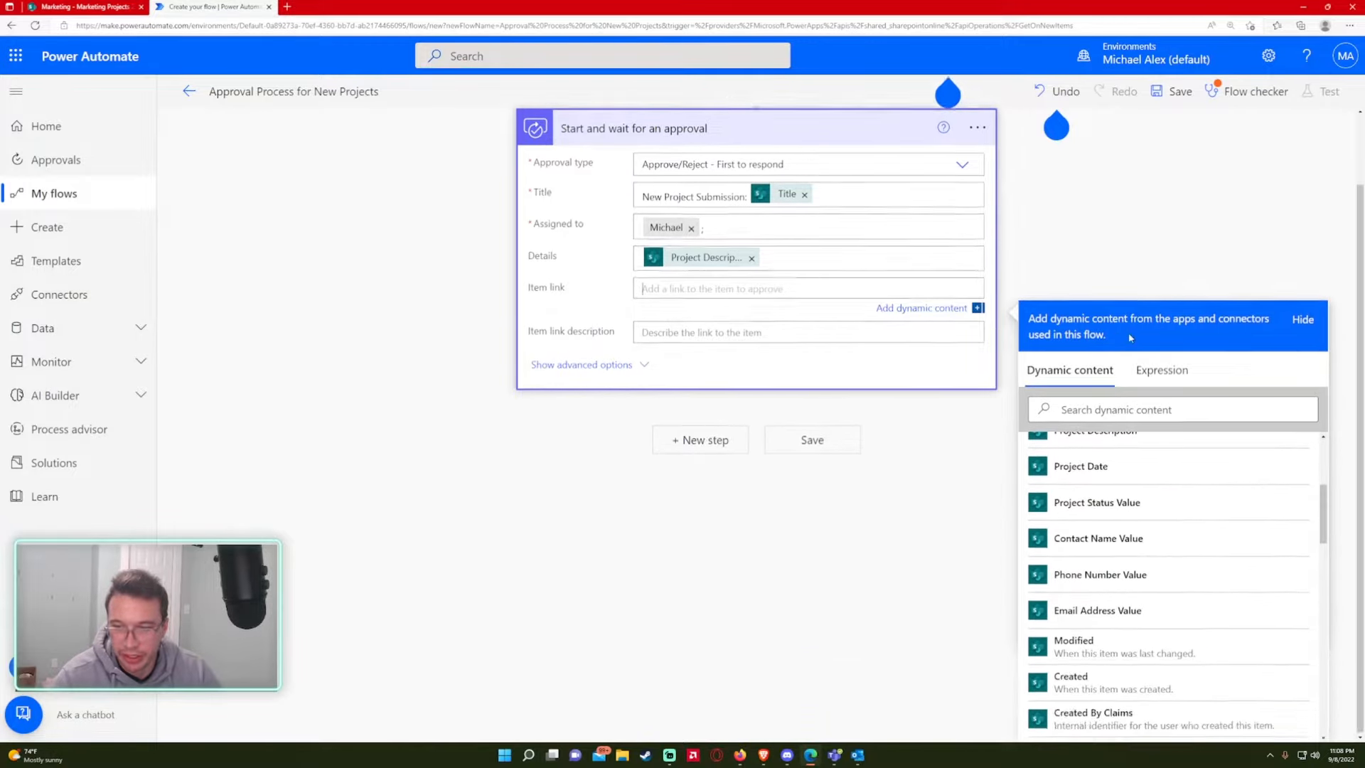
scroll(down, 3)
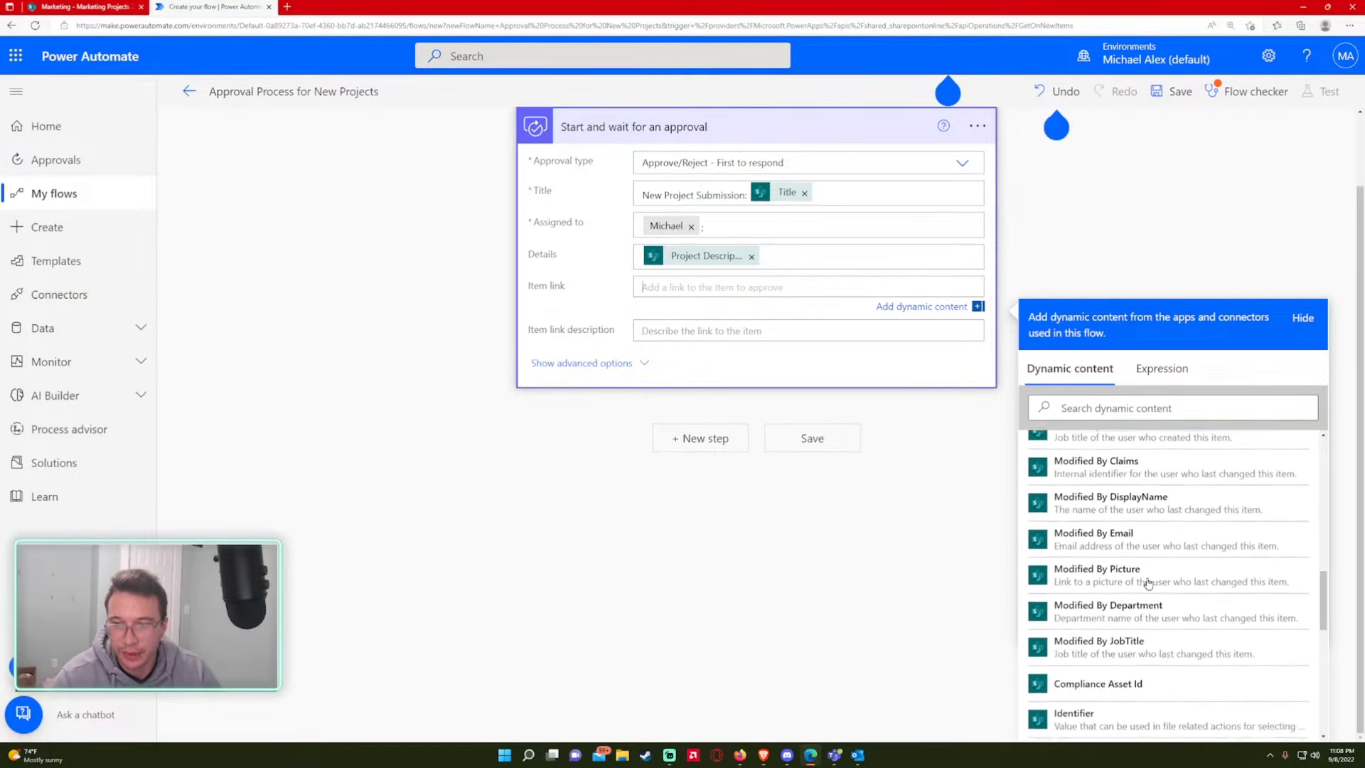
scroll(down, 3)
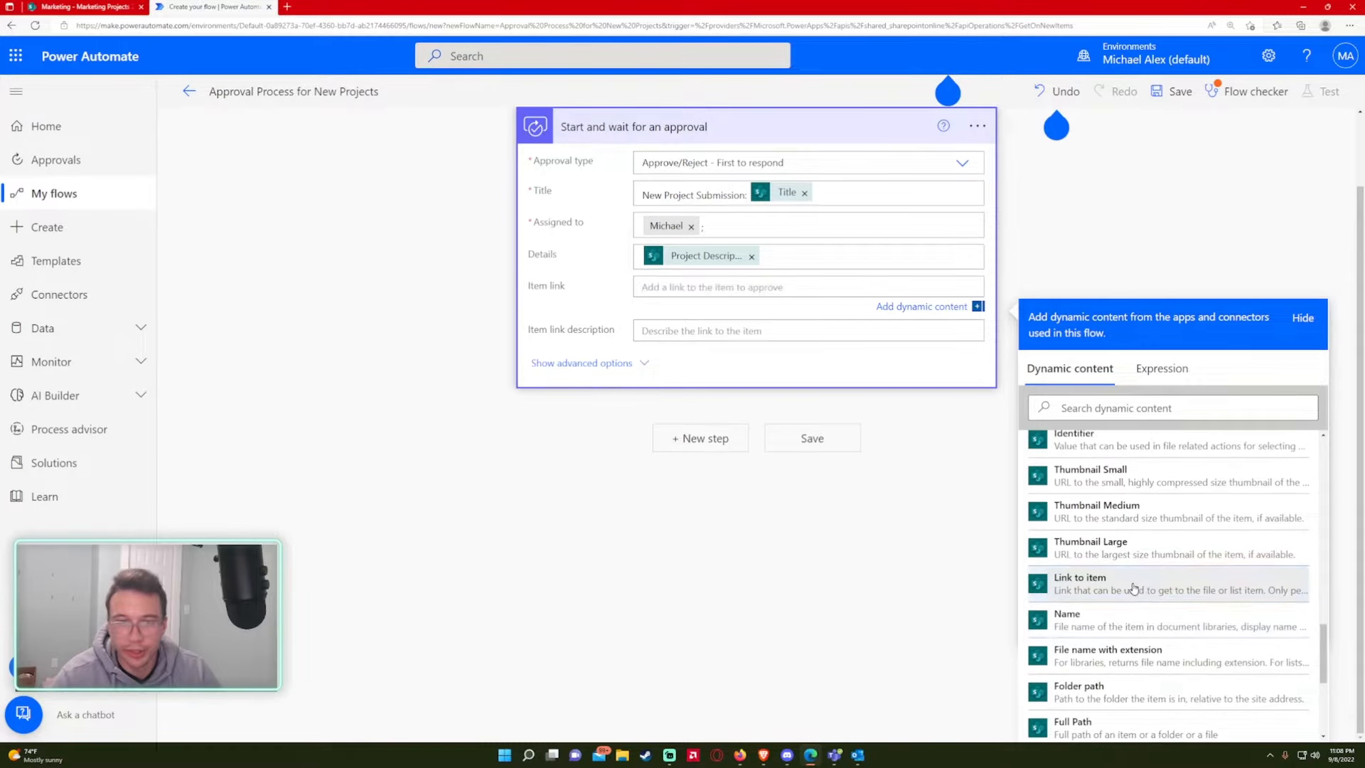
click(1108, 583)
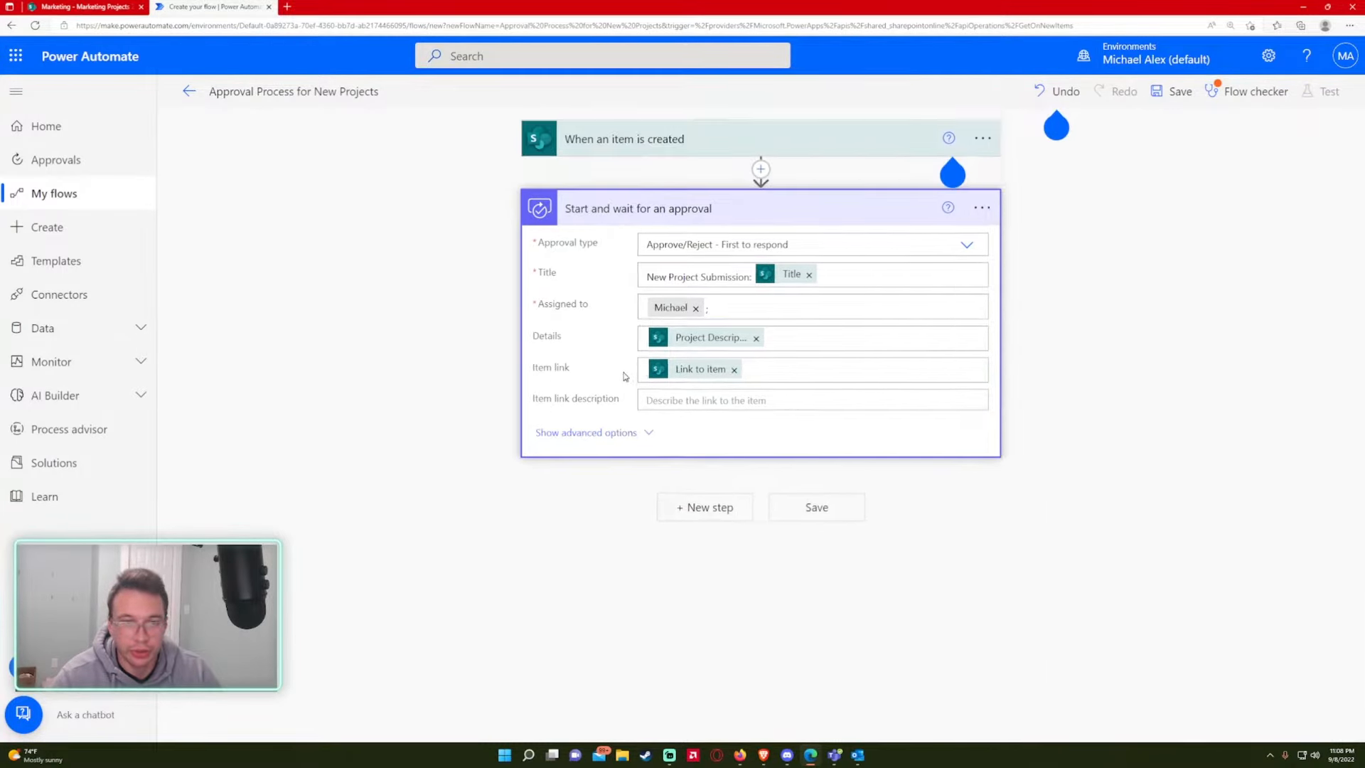
click(586, 432)
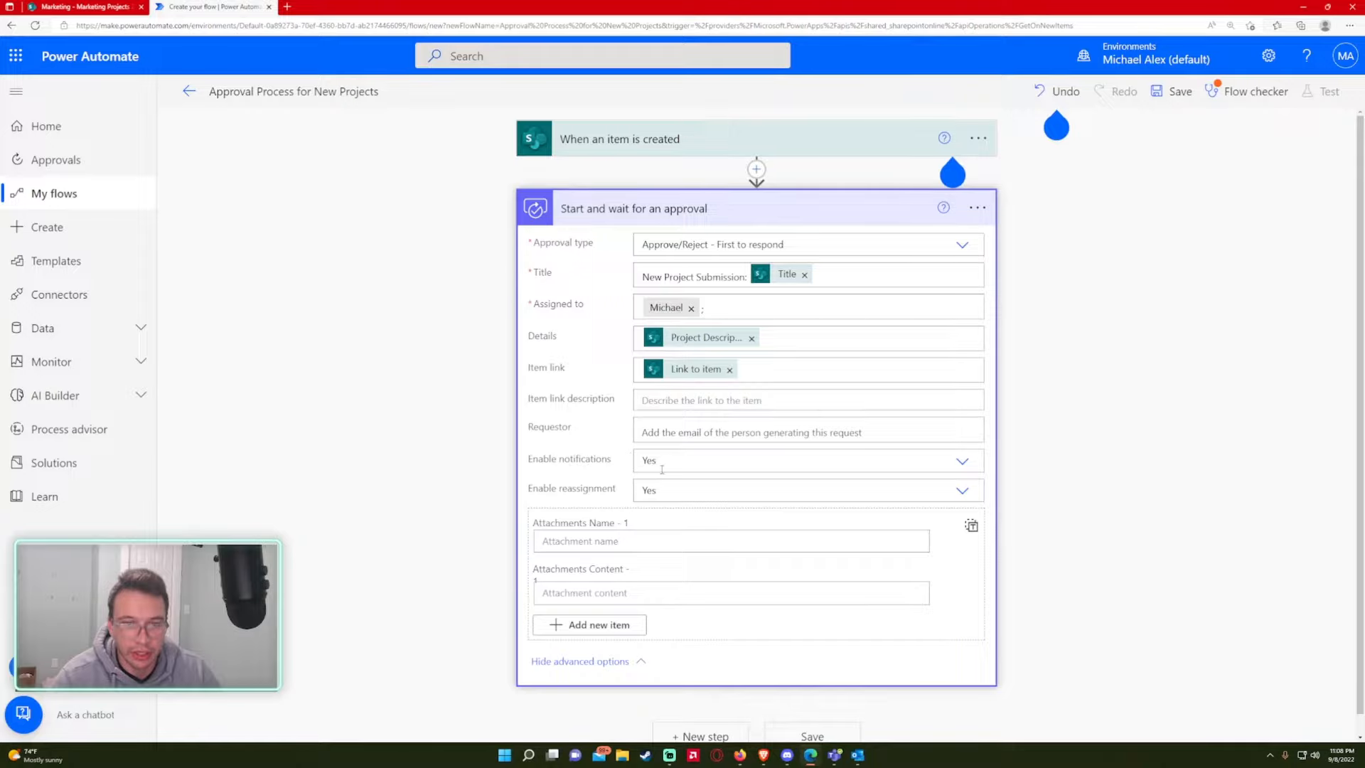
mouse_move(603, 495)
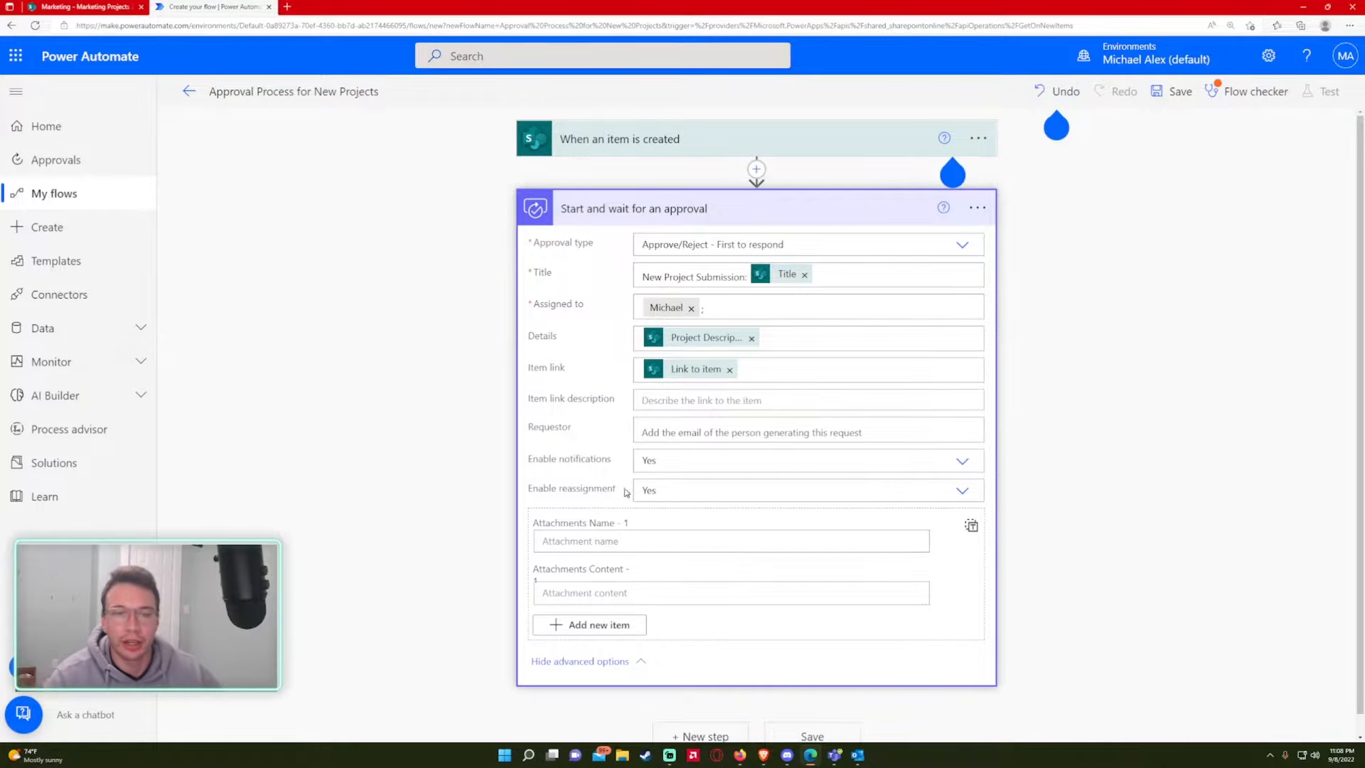
click(580, 661)
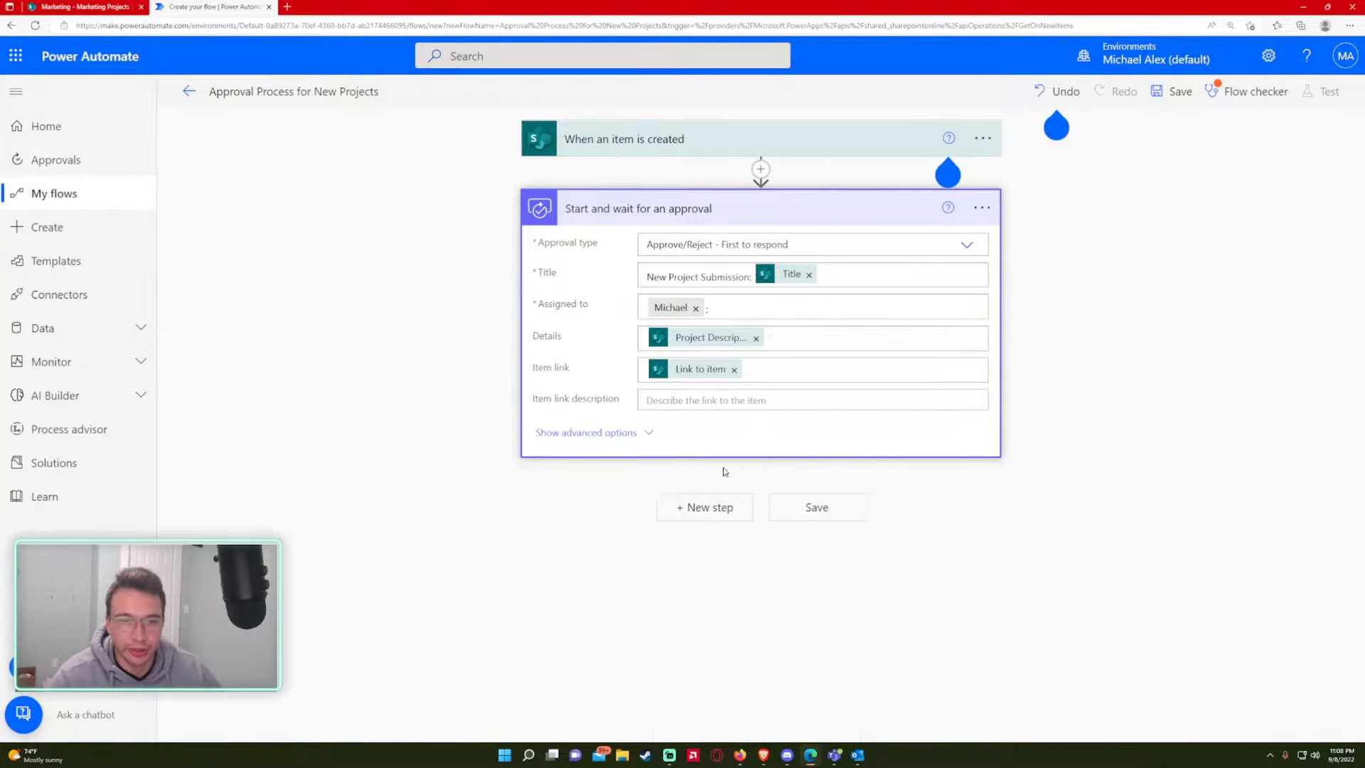
mouse_move(697, 455)
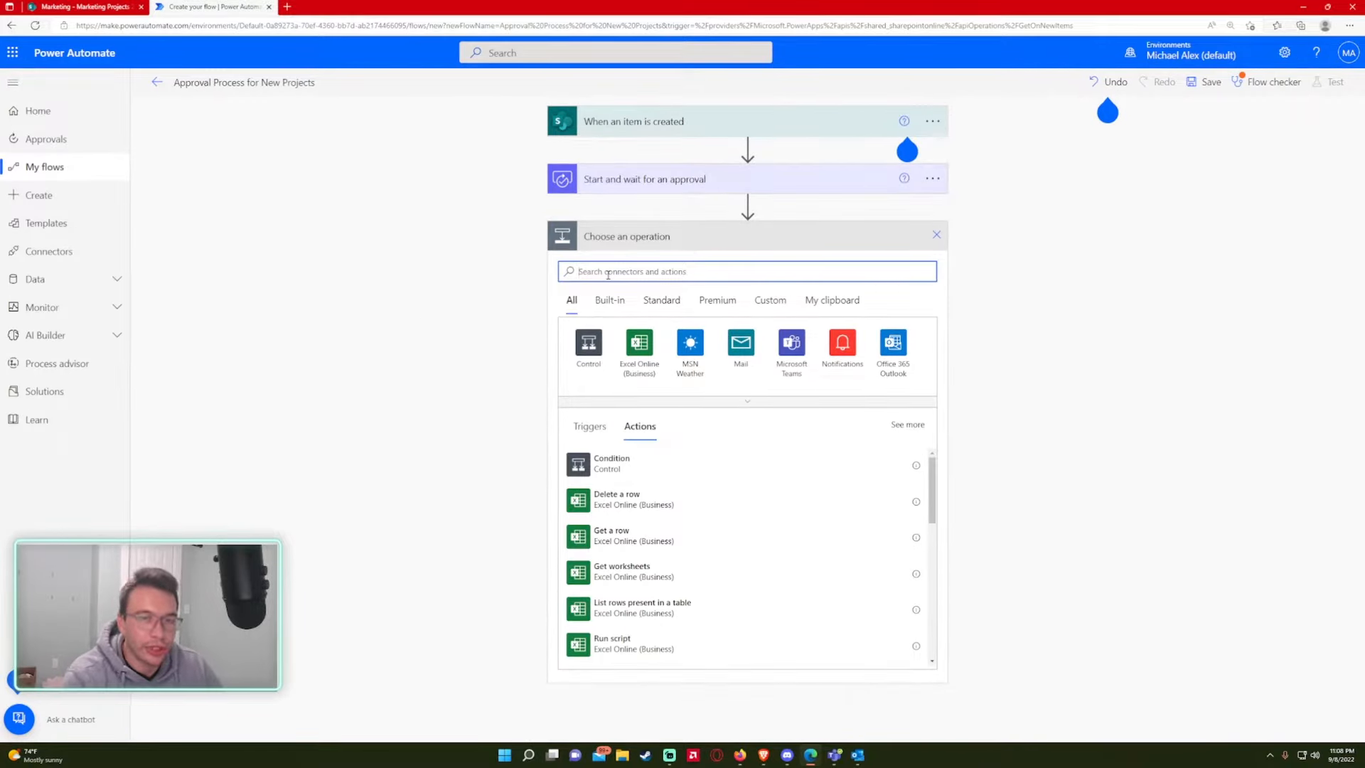
Add a Condition checking whether the approval Outcome is equal to Approve.
click(589, 349)
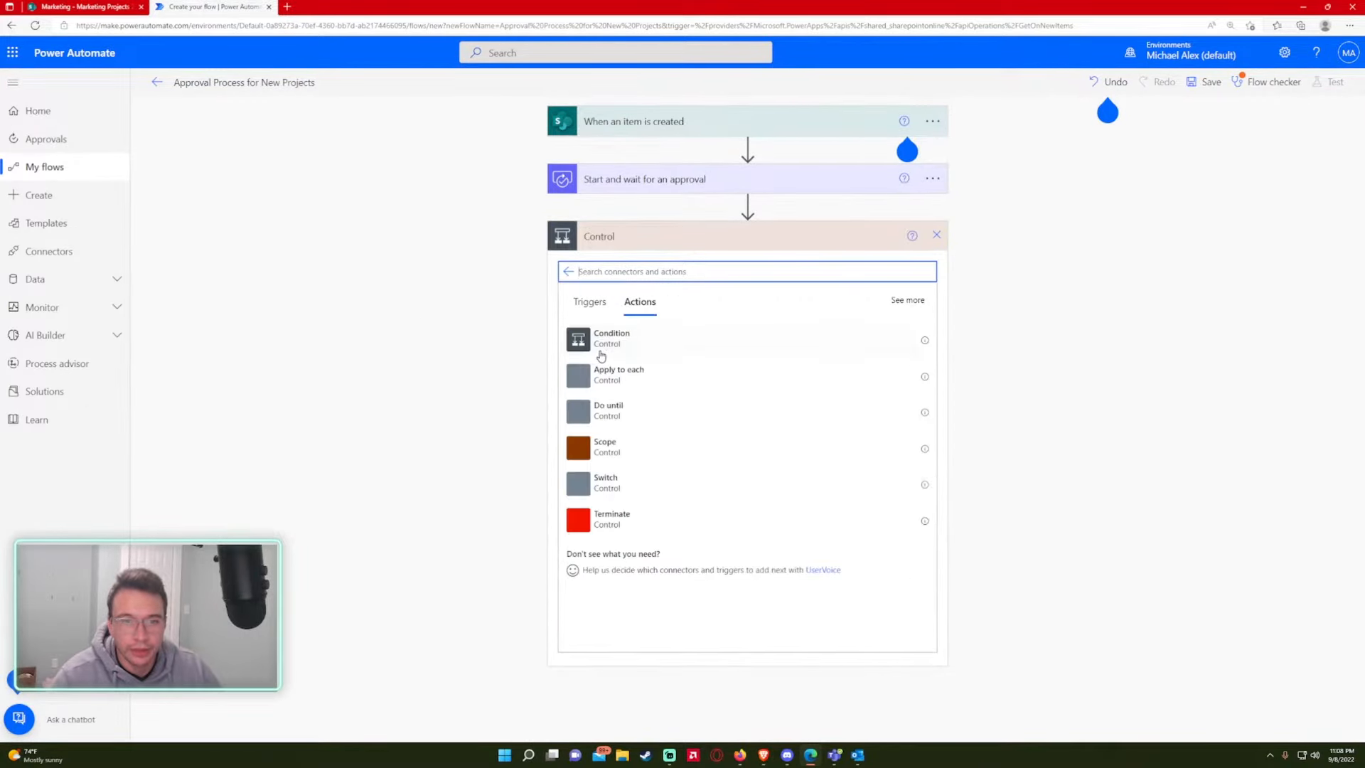
click(603, 338)
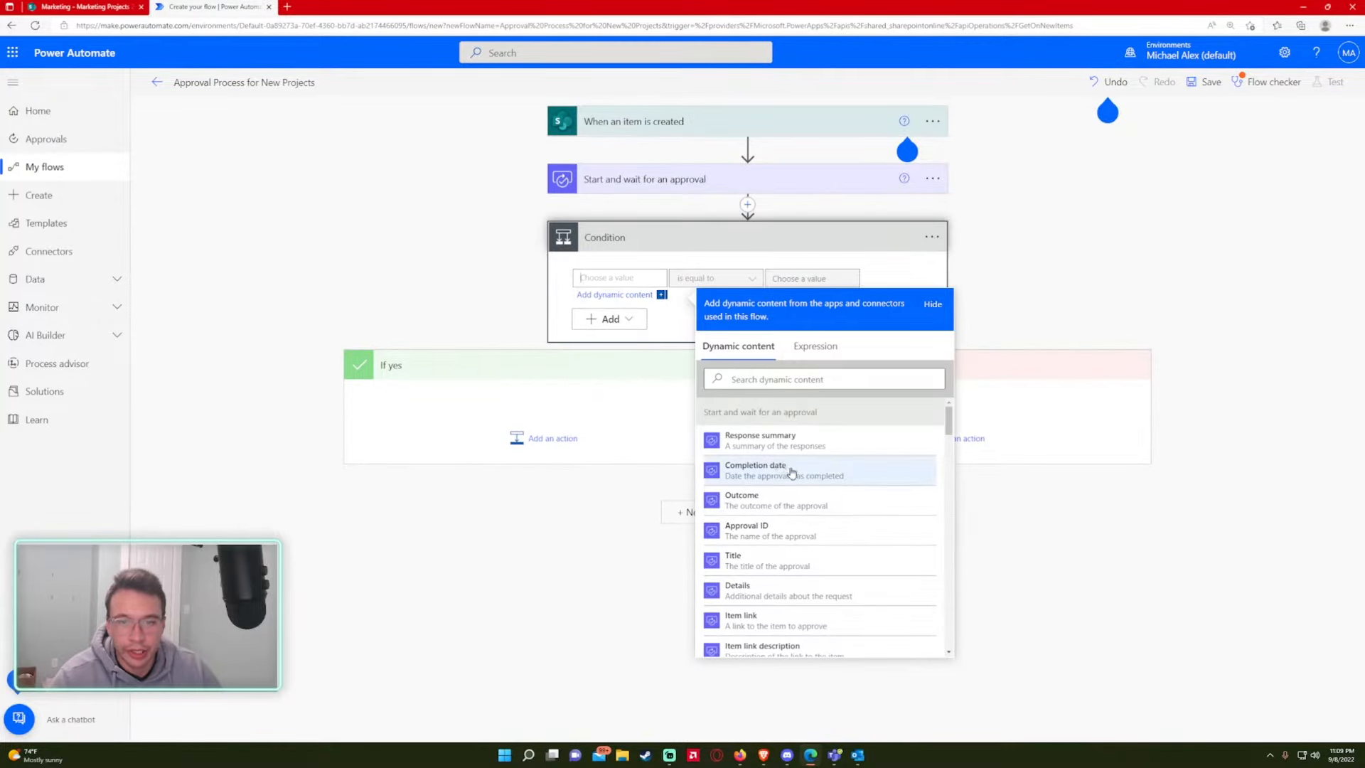
scroll(down, 3)
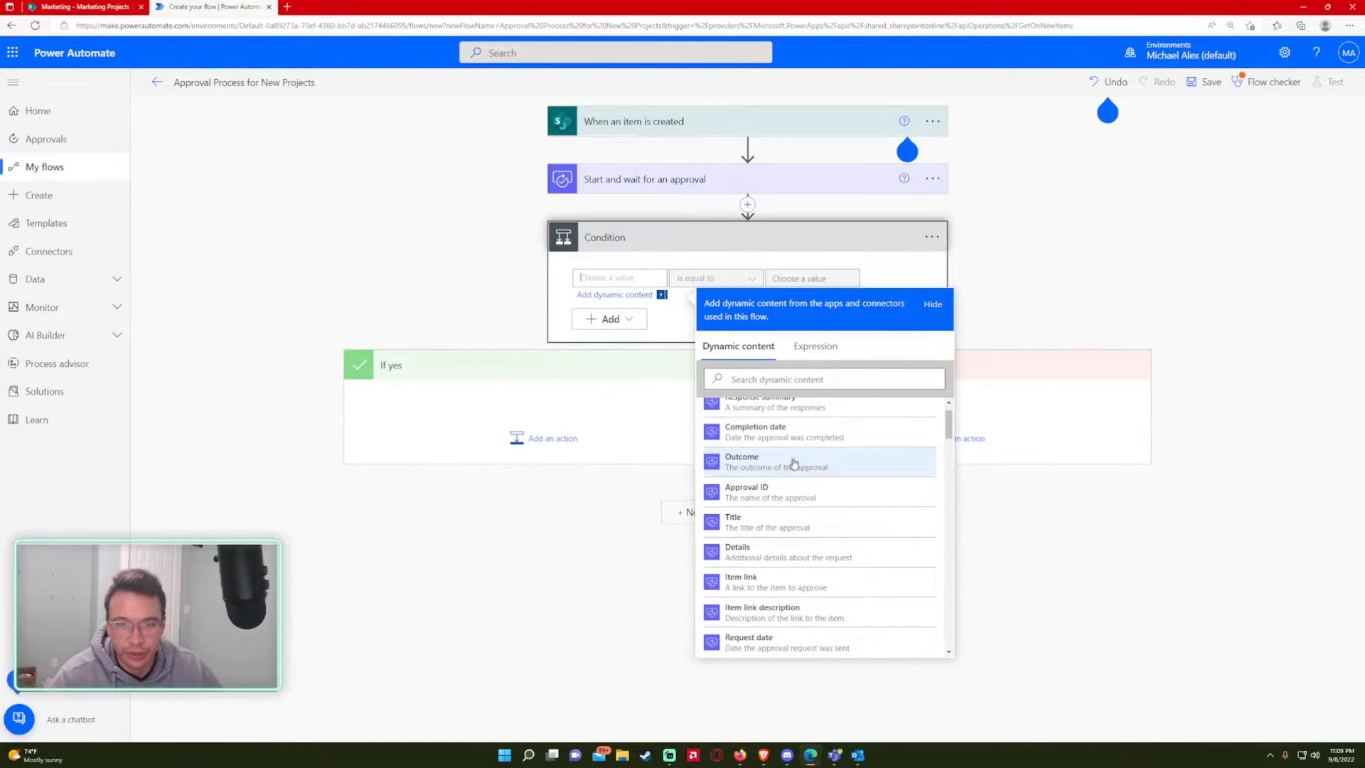
click(742, 461)
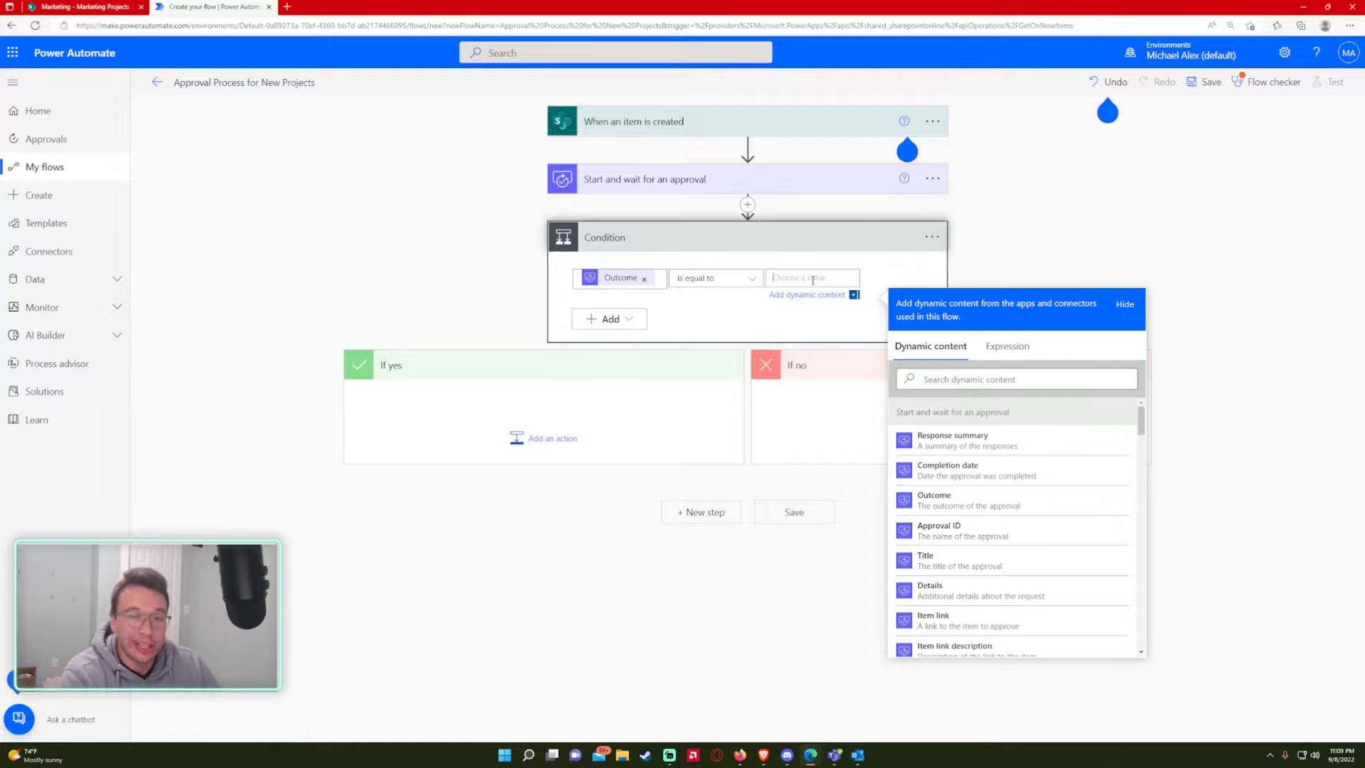
text(A)
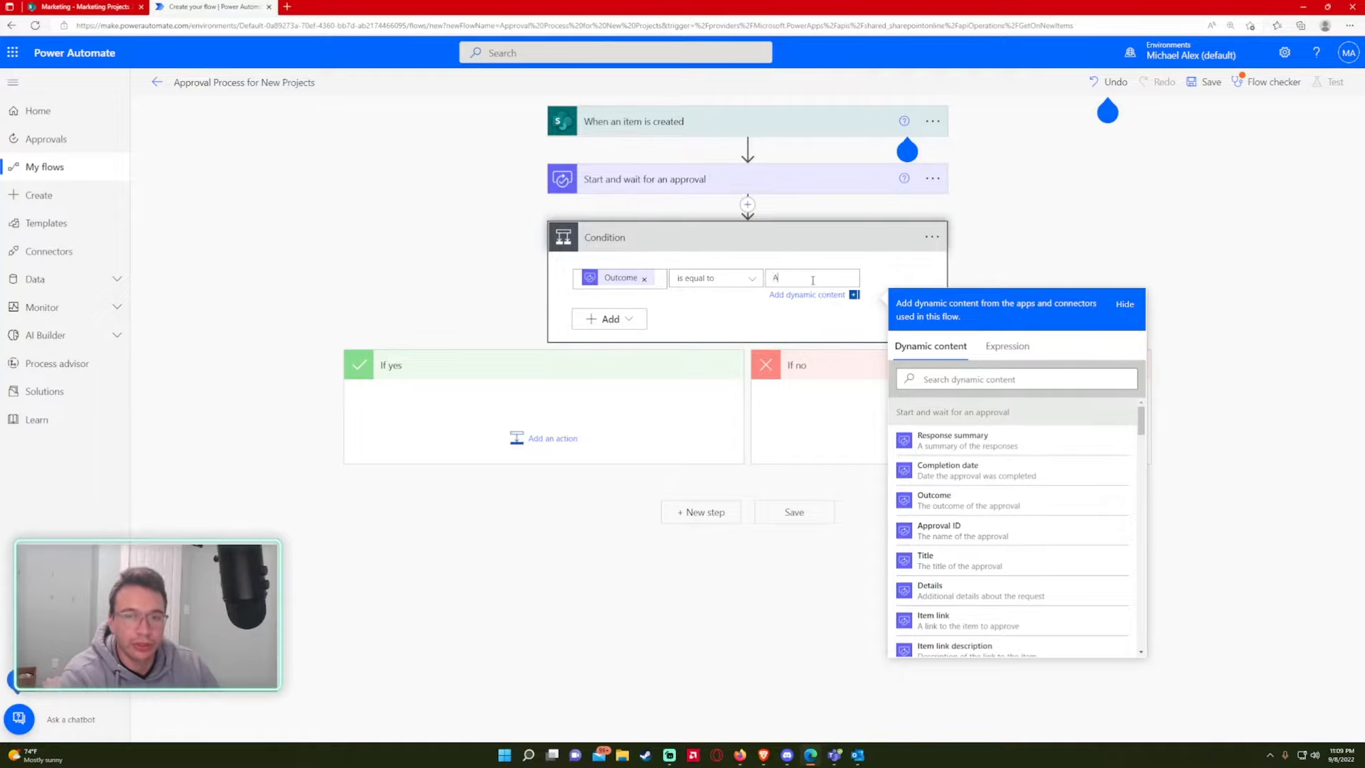
text(pprove)
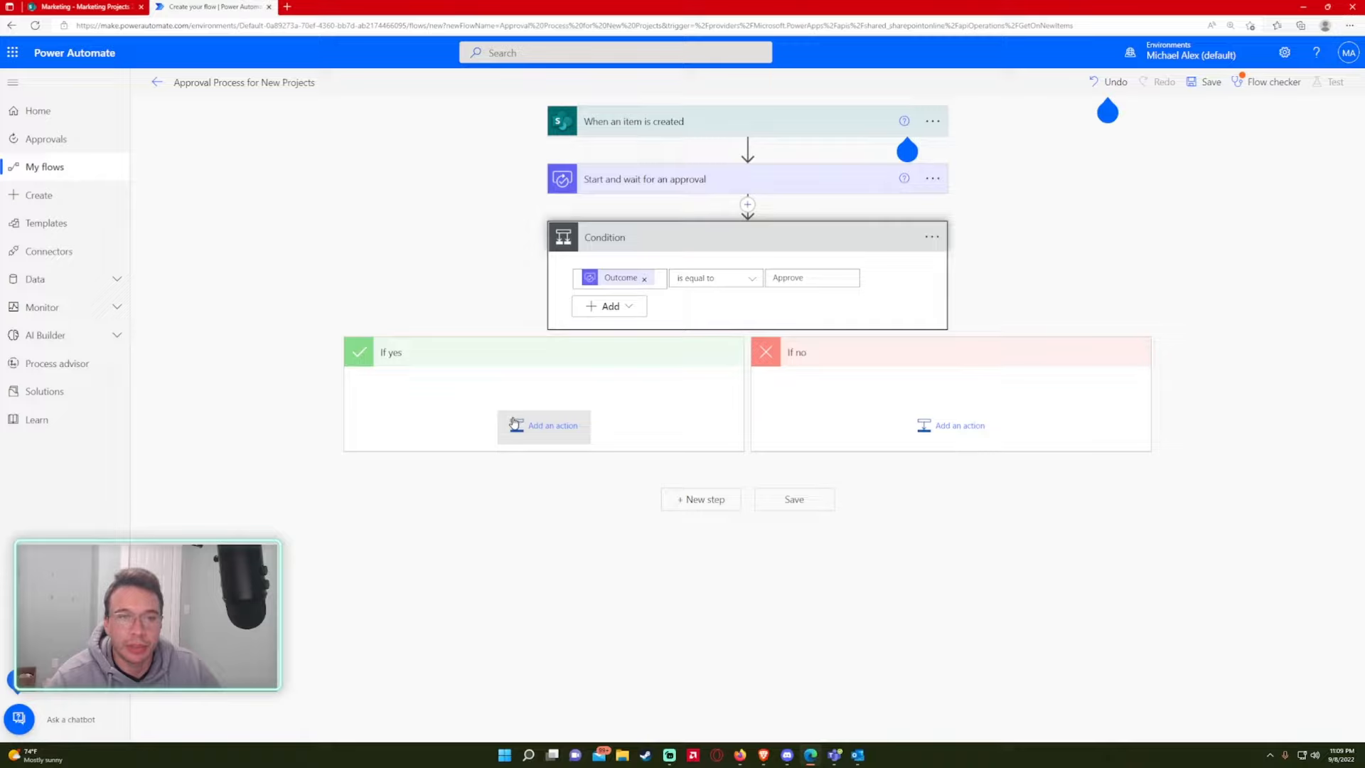
click(71, 5)
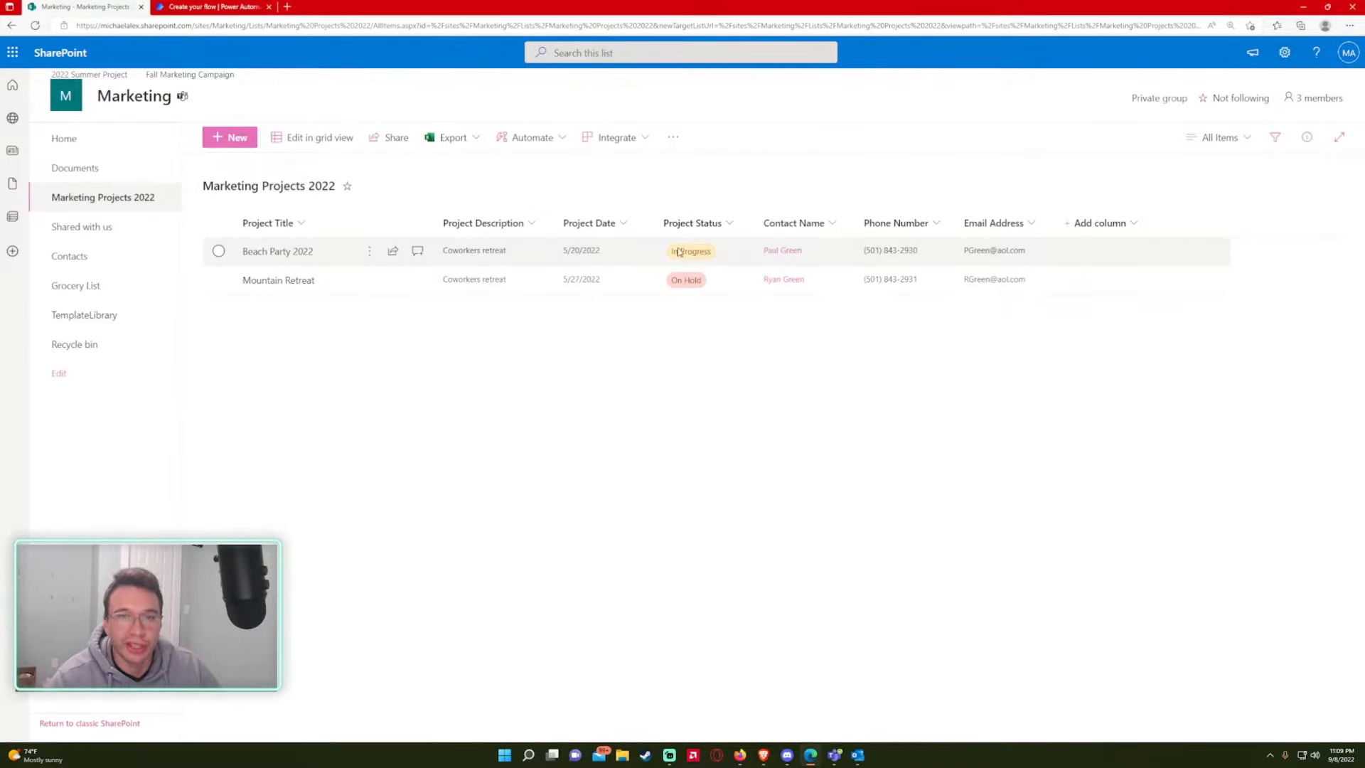
mouse_move(714, 245)
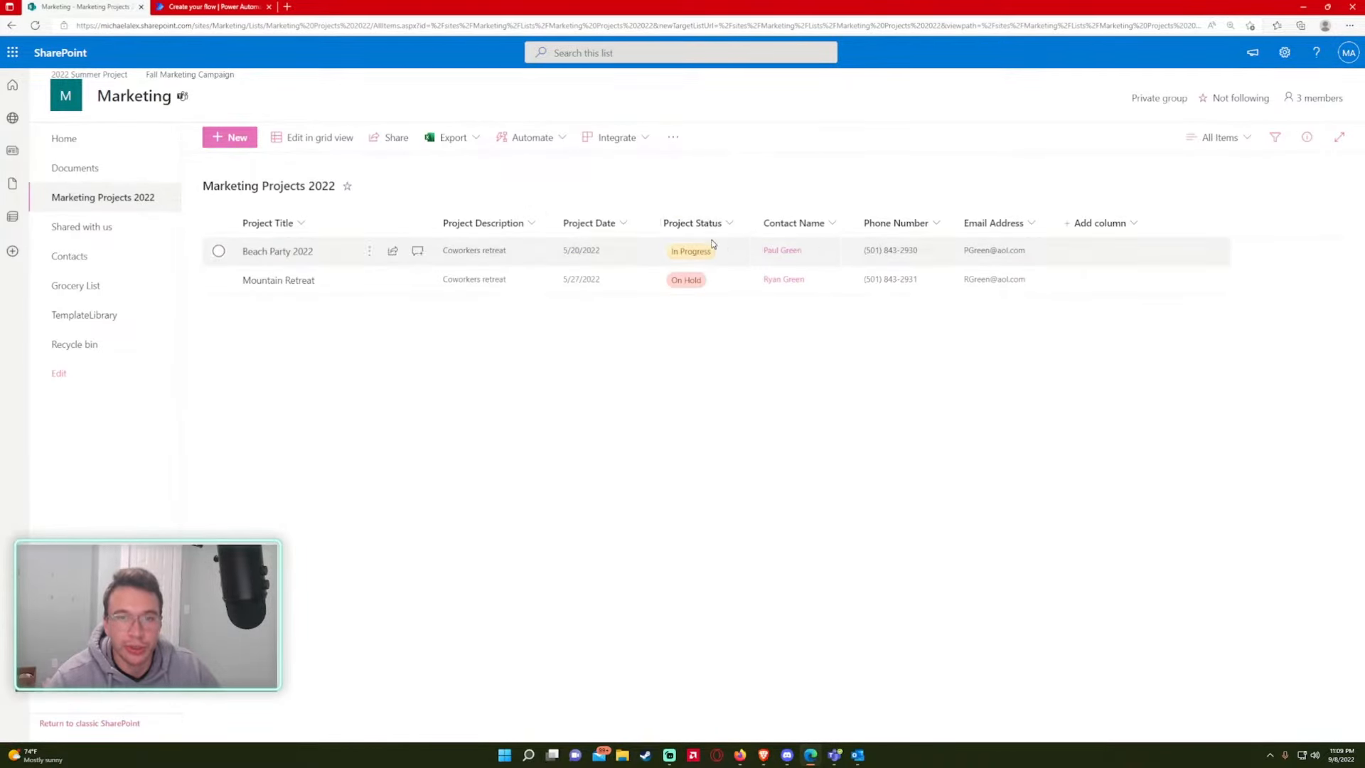
click(731, 222)
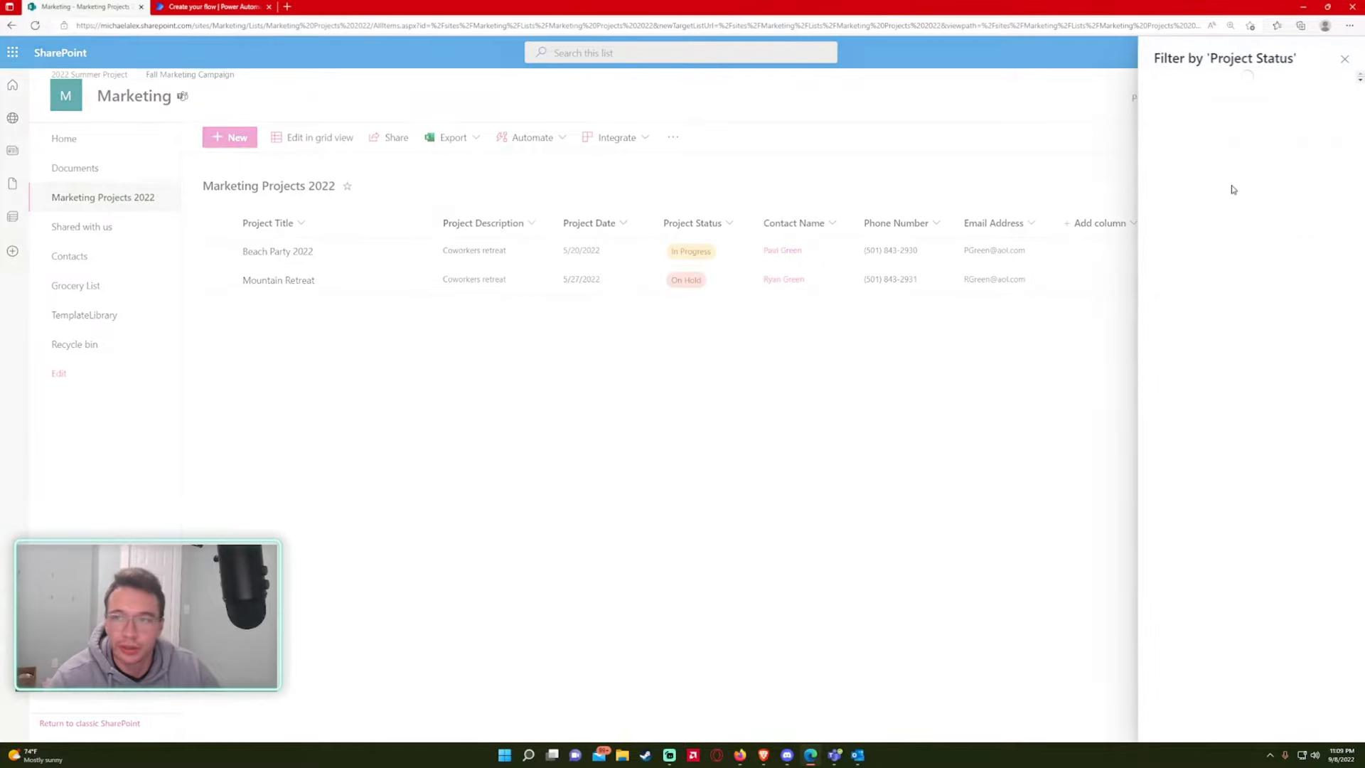
click(1344, 58)
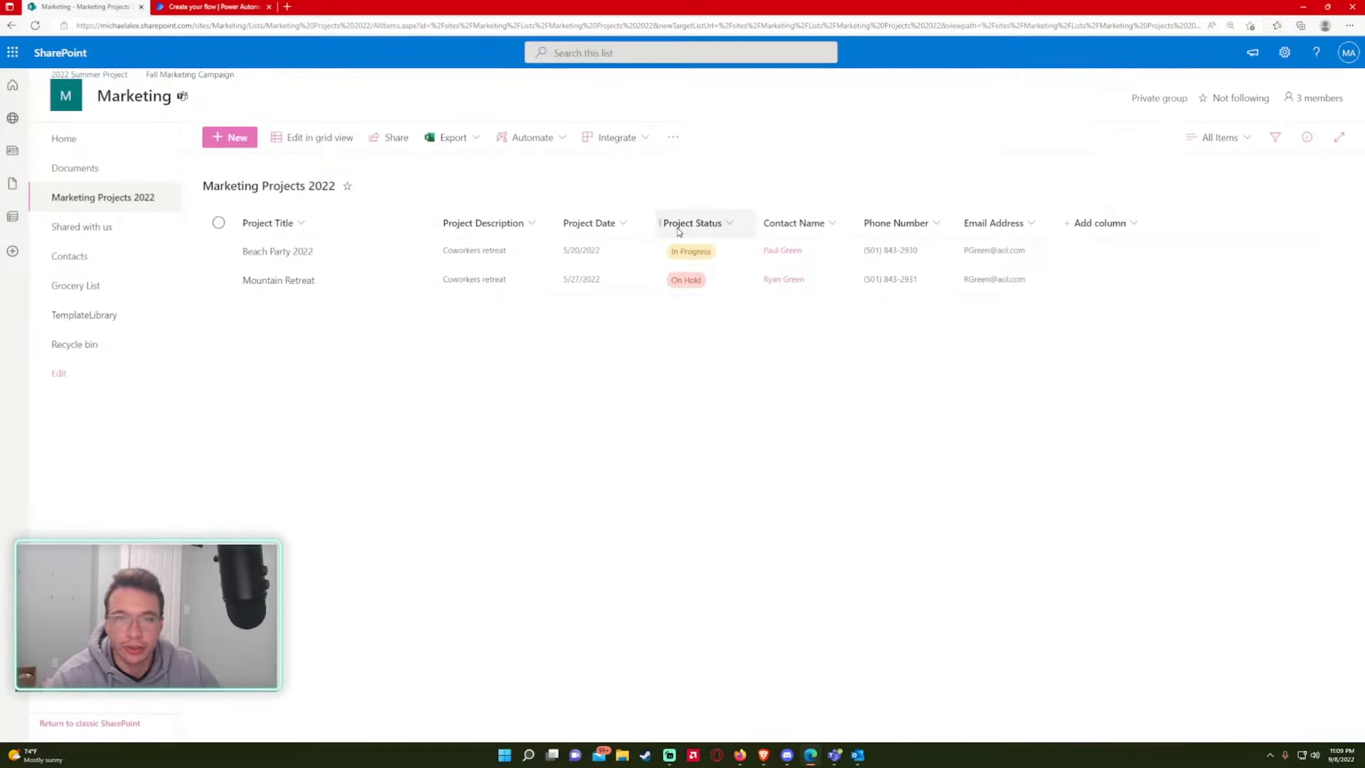
click(693, 223)
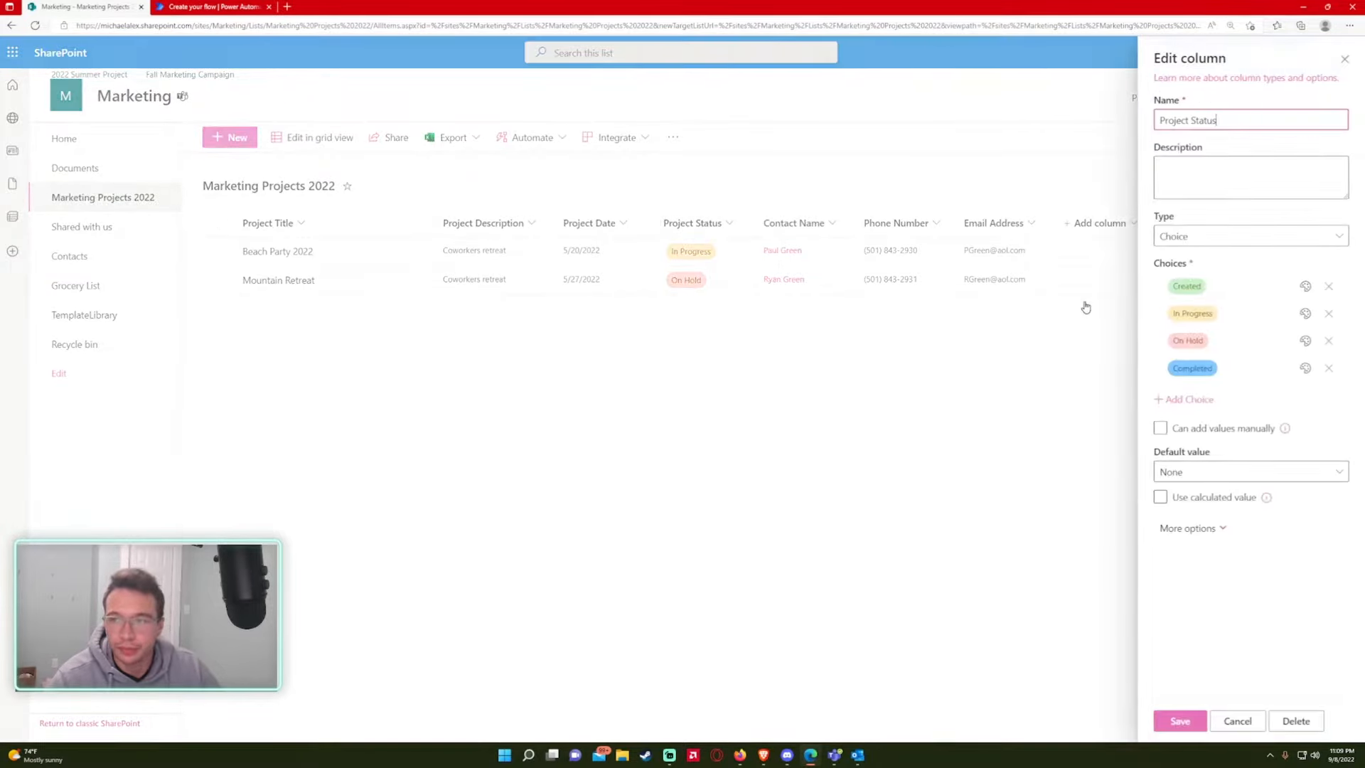
click(216, 6)
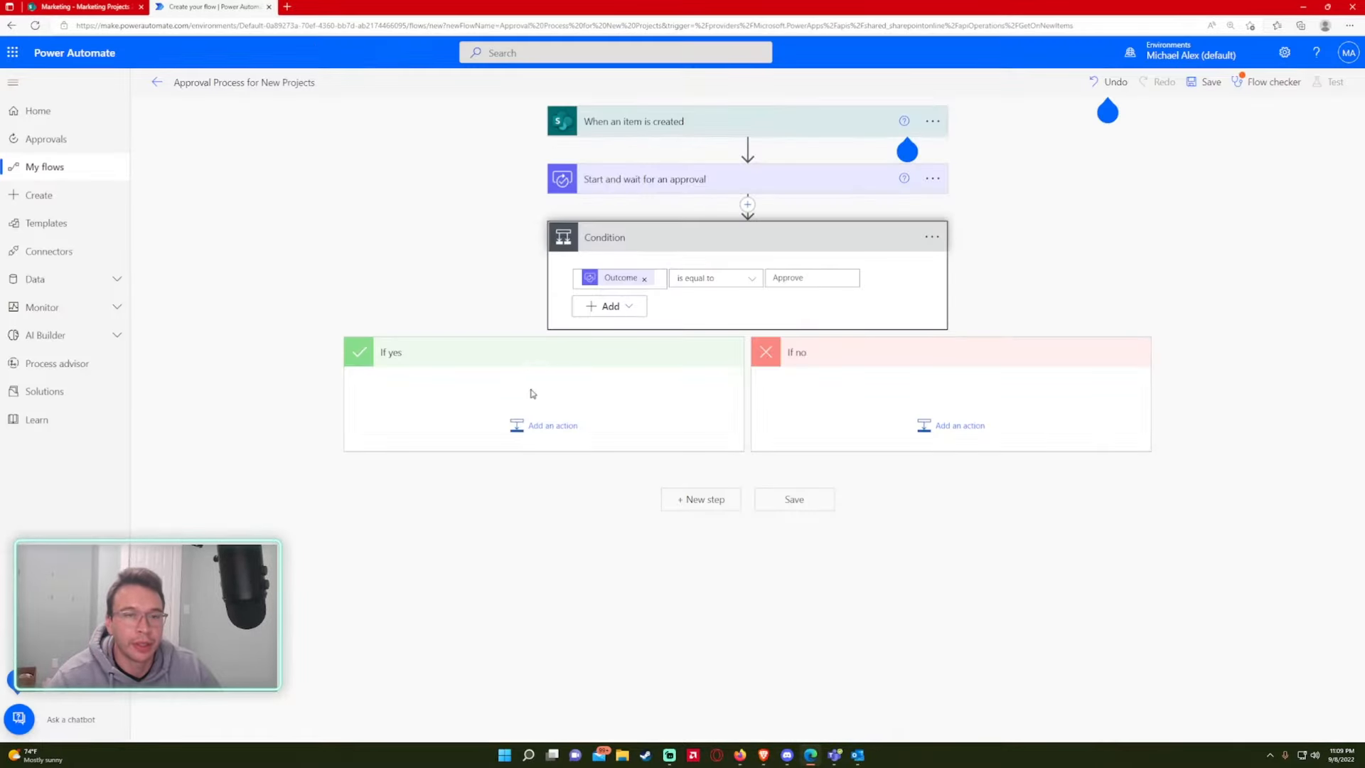
Add a SharePoint Update item action in If yes for the Marketing Projects 2022 list.
click(543, 426)
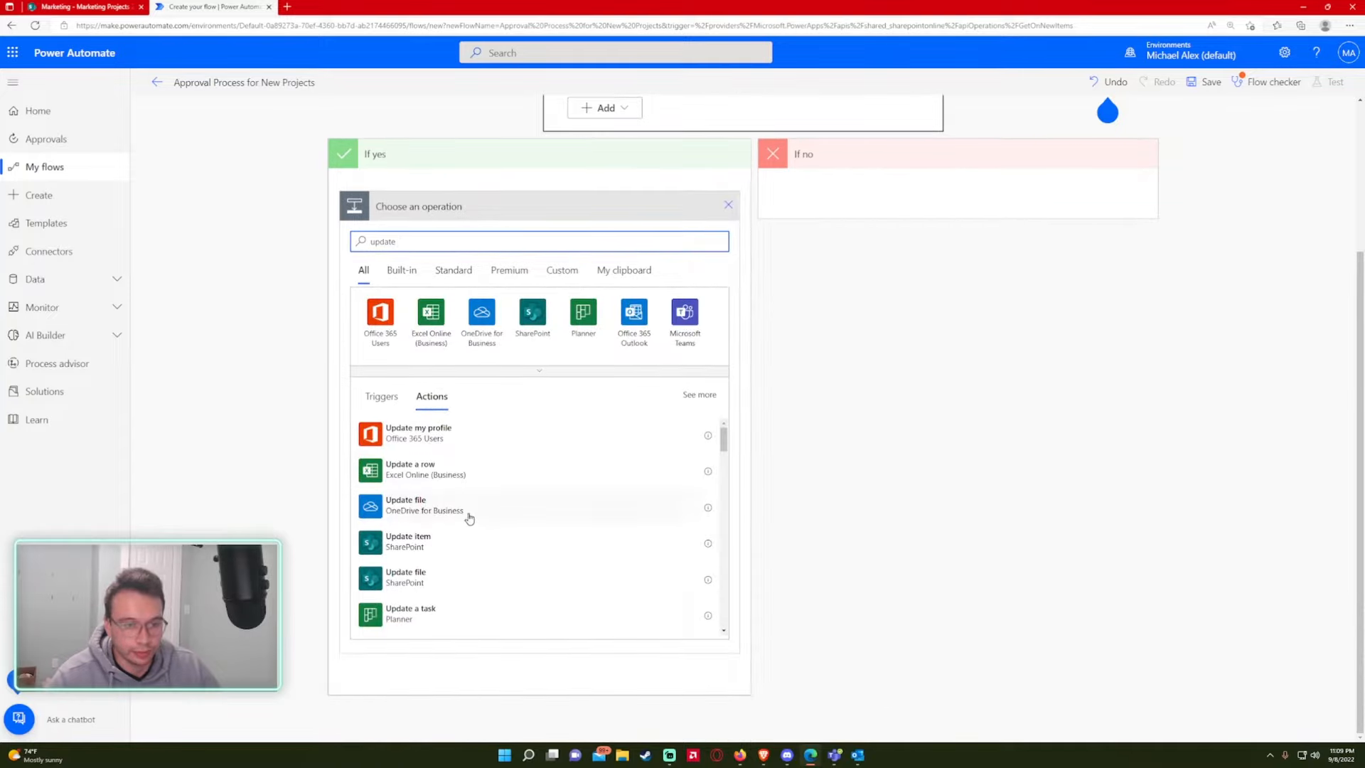
click(411, 540)
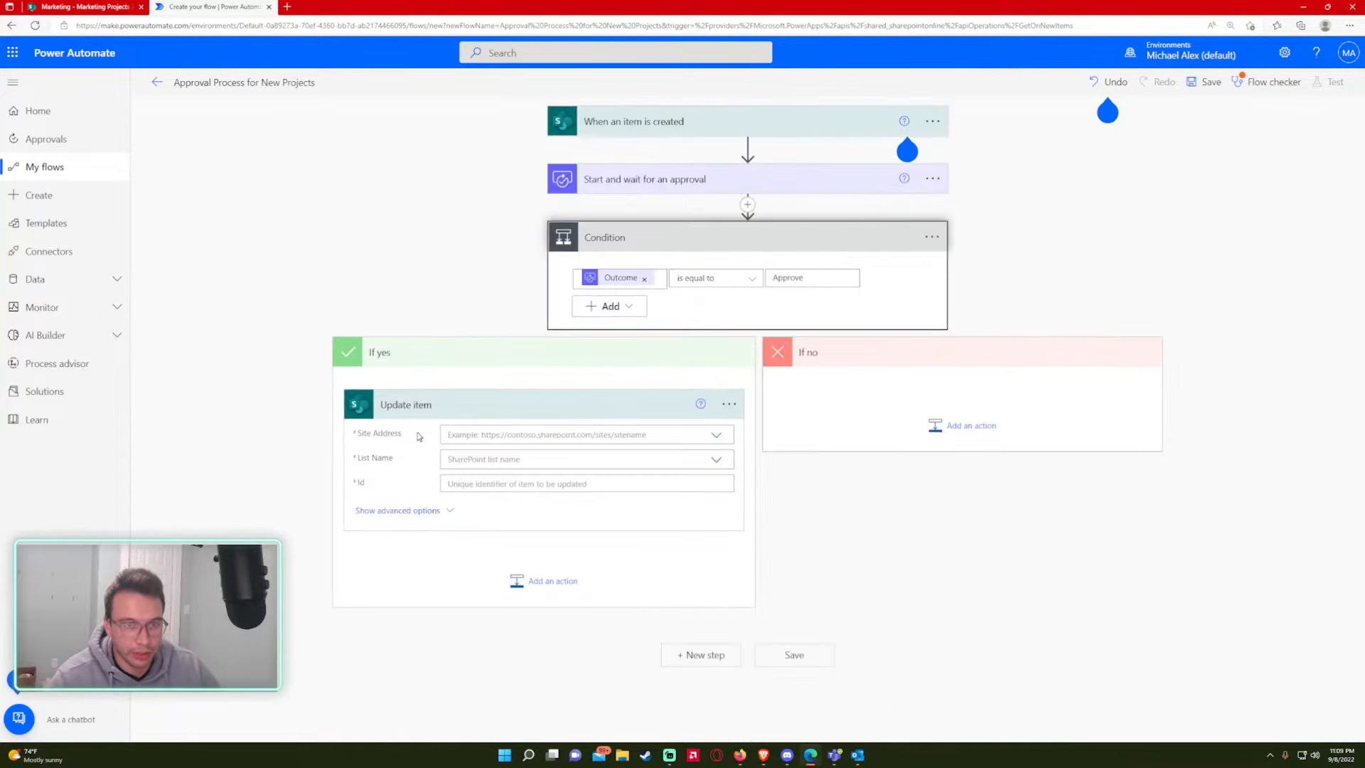
click(586, 435)
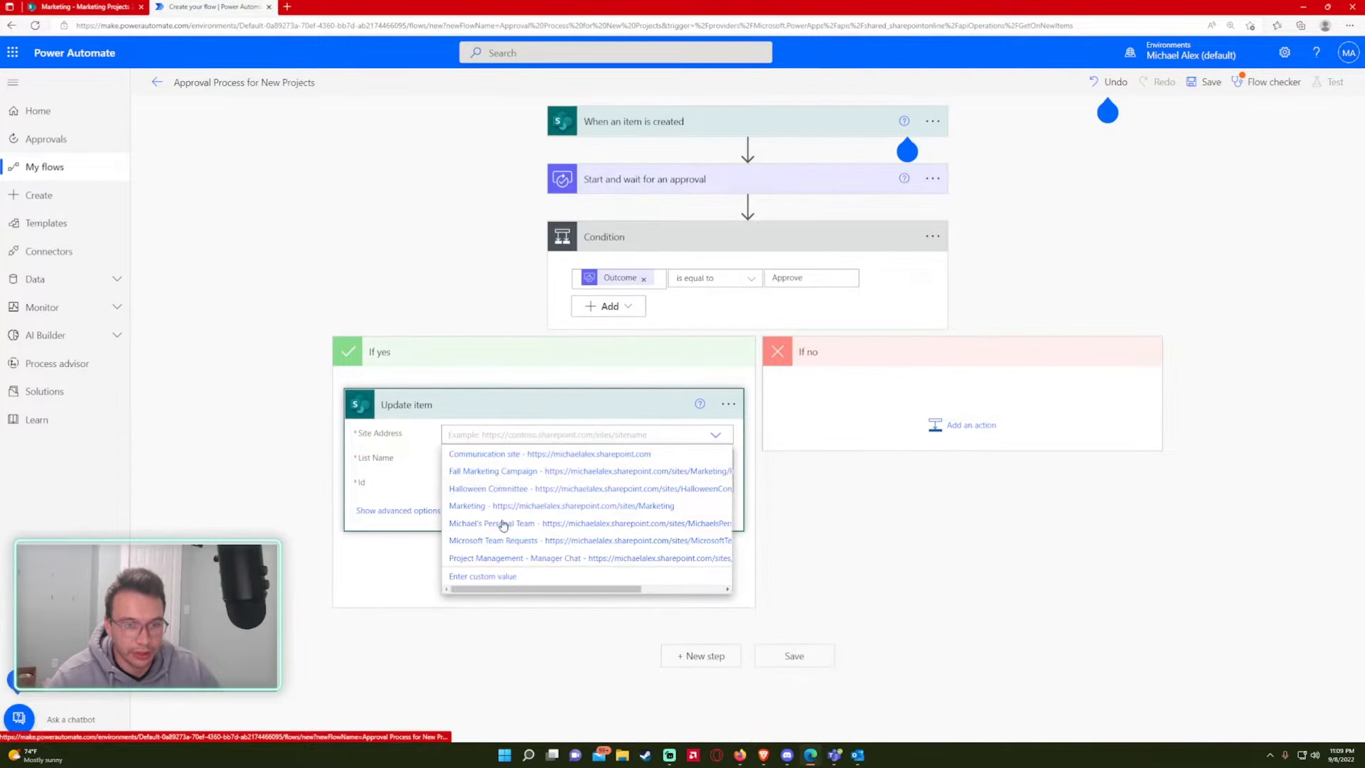
click(467, 506)
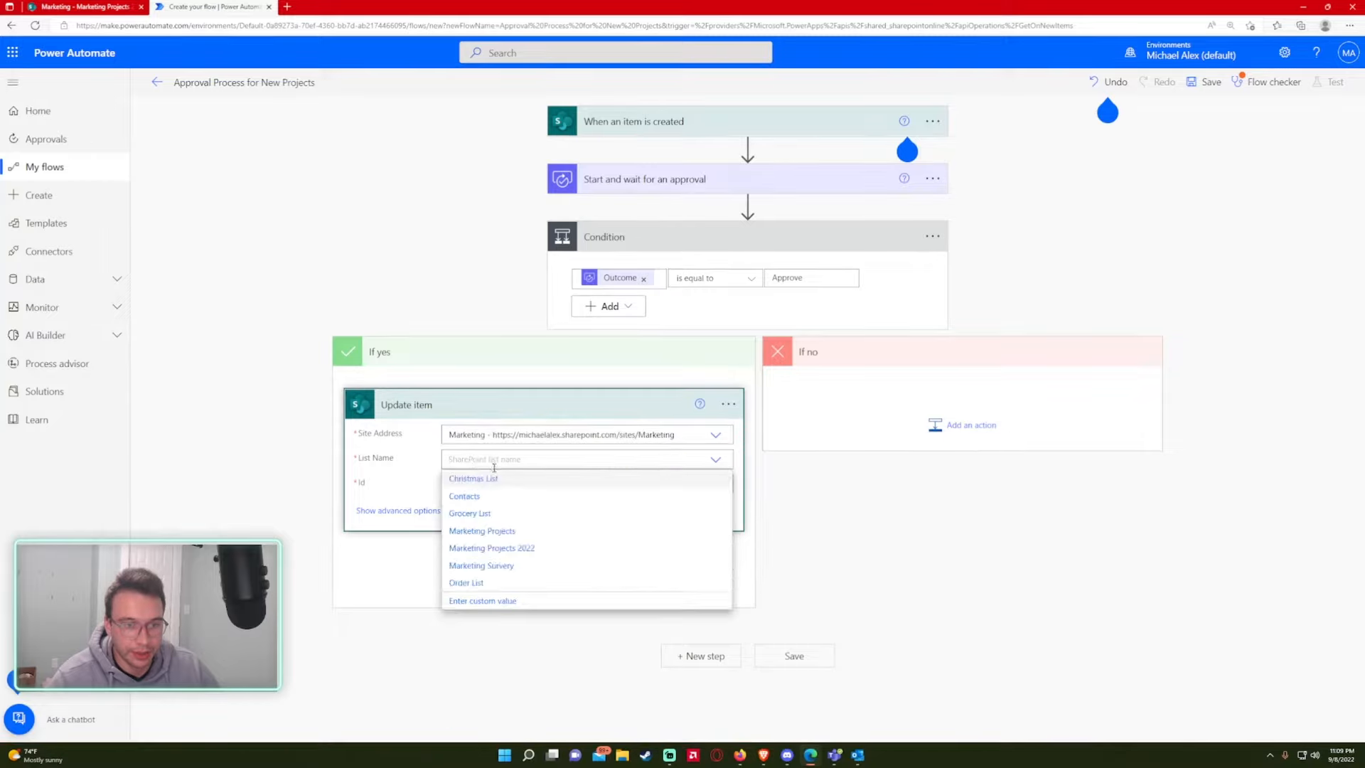
click(492, 549)
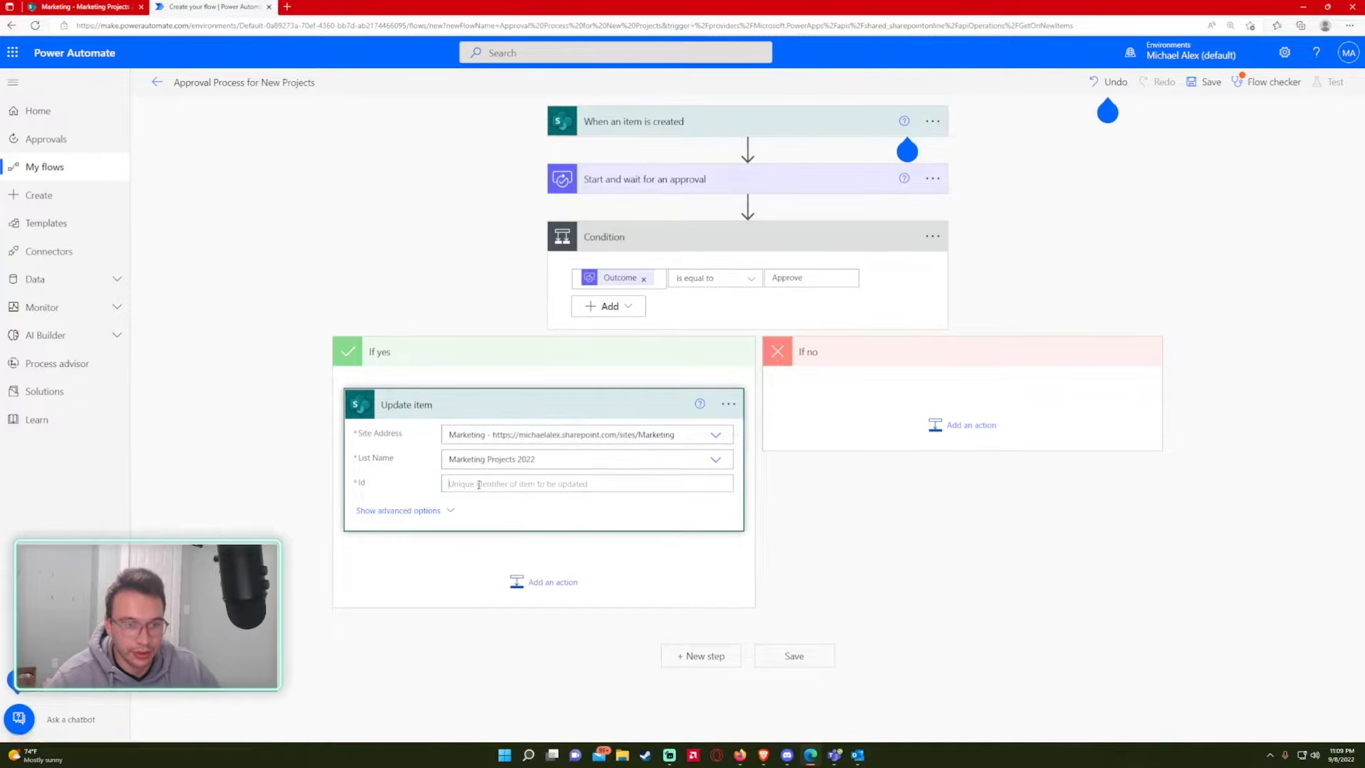
Keep the item's ID and Title and set Project Status to In Progress.
click(585, 484)
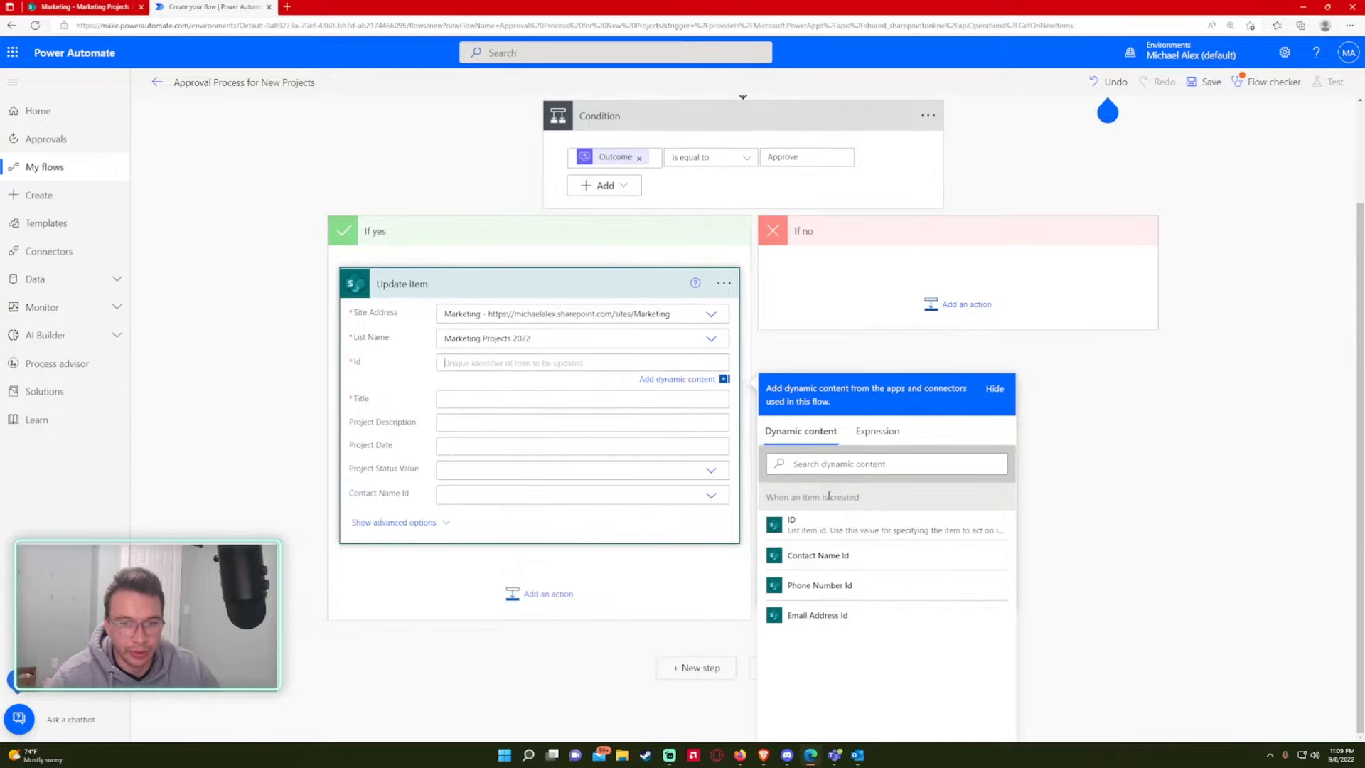
click(791, 523)
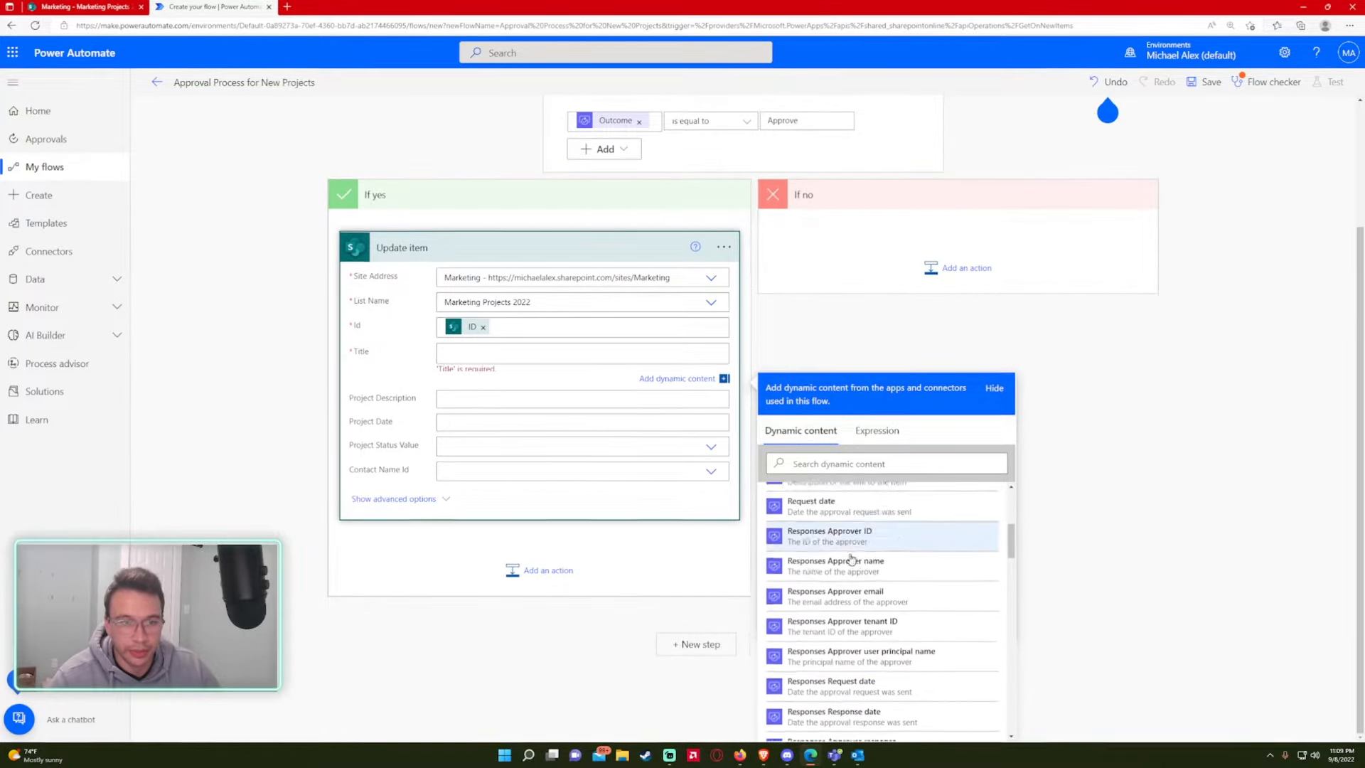
text(title)
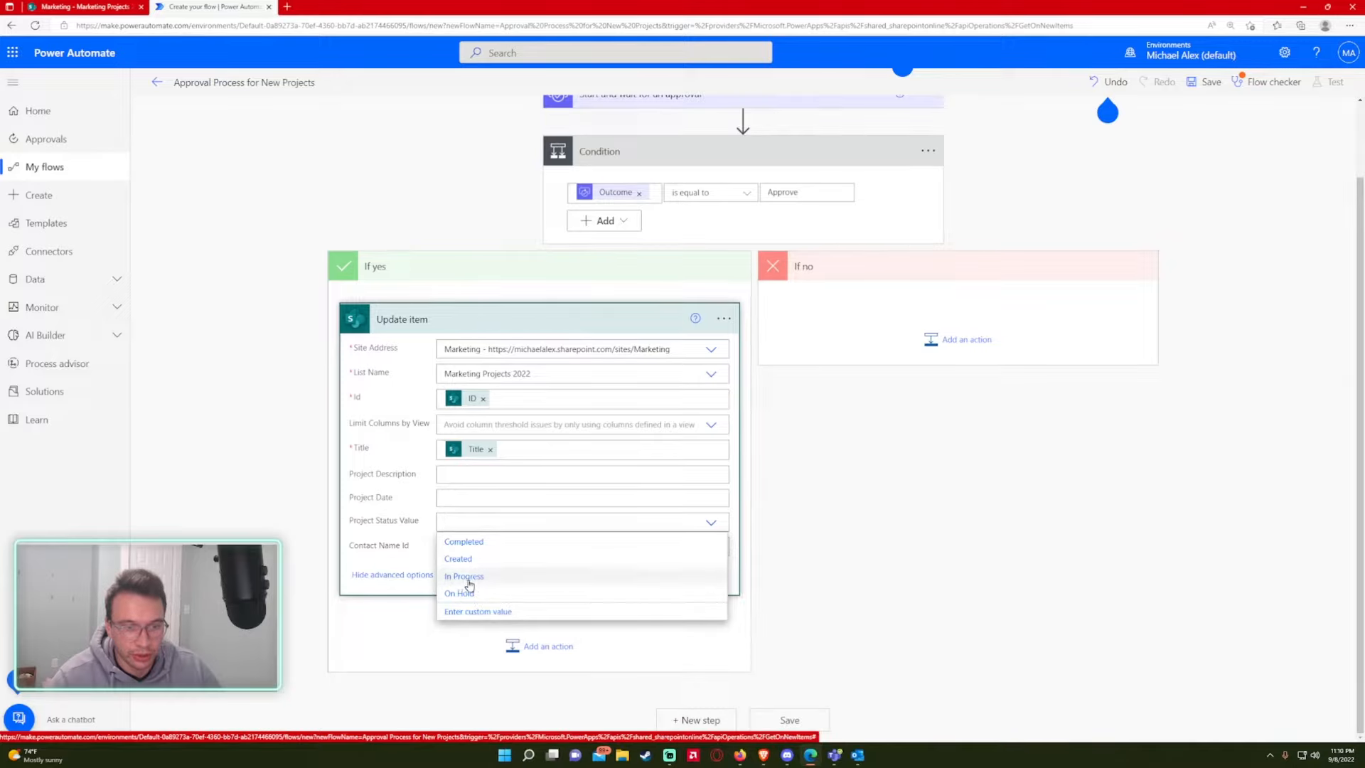
click(463, 576)
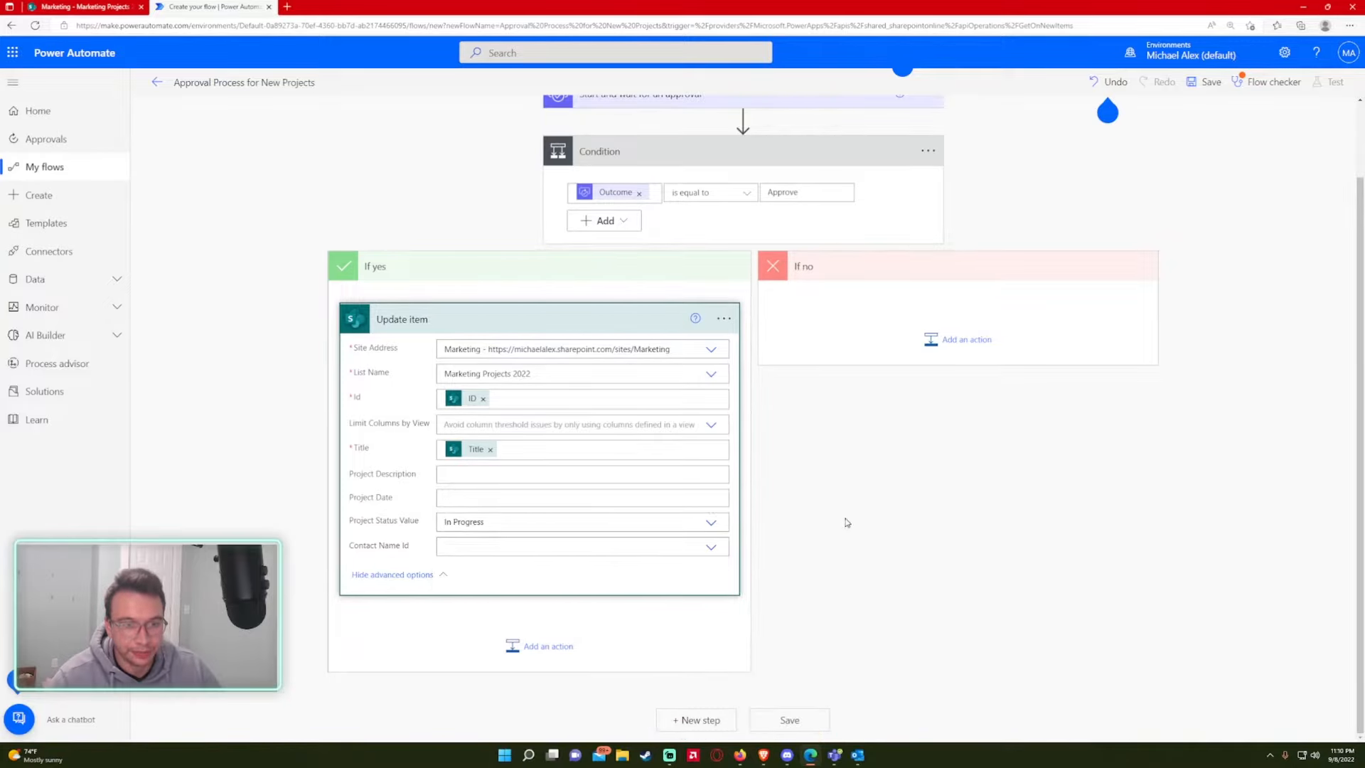
click(549, 646)
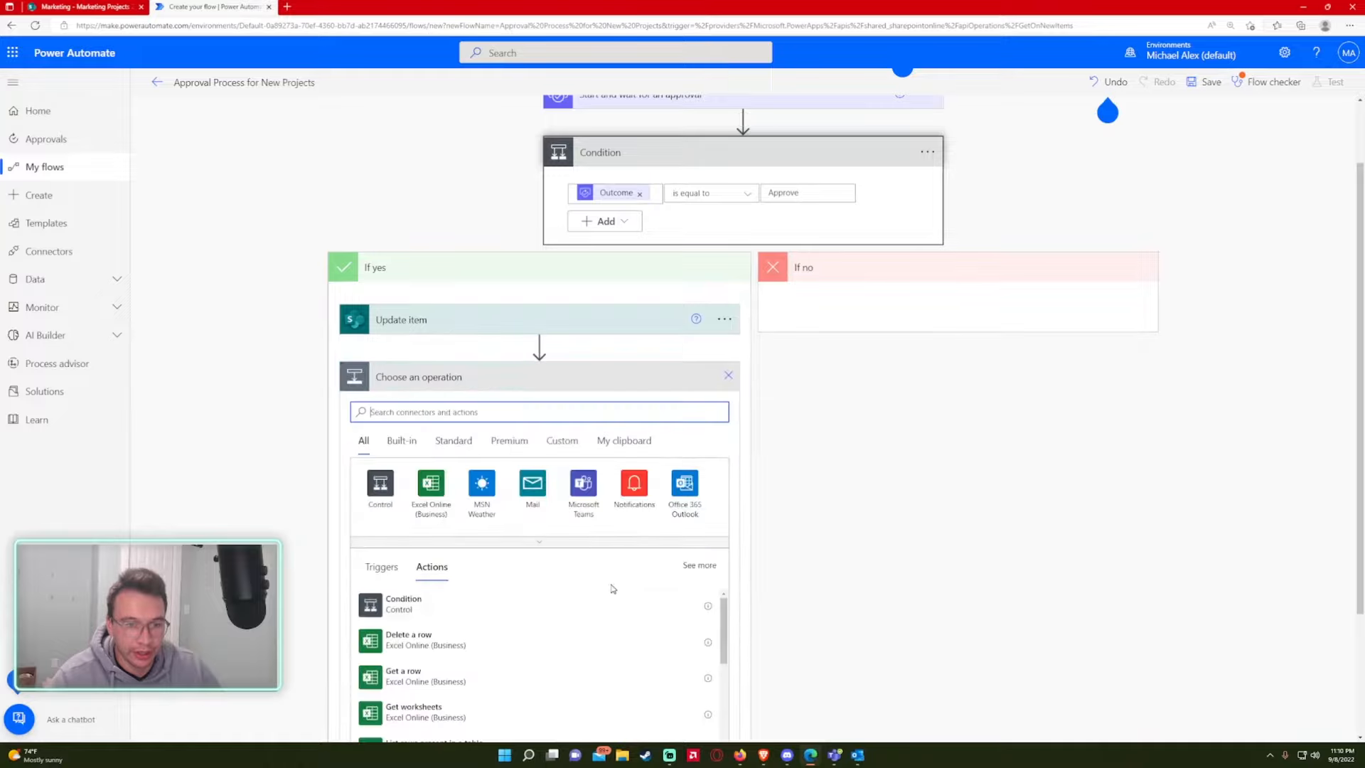
Add a Send an email (V2) action addressed to Created By Email.
text(email)
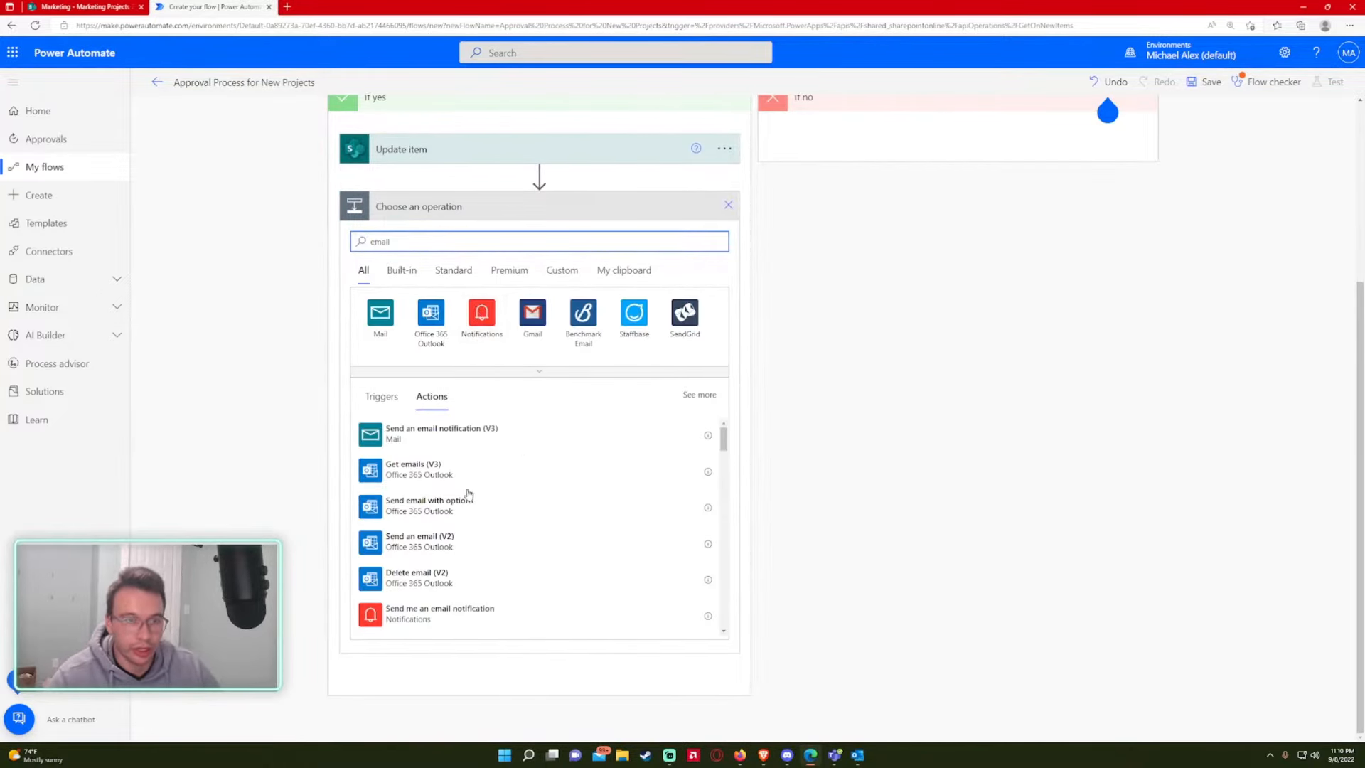
click(419, 543)
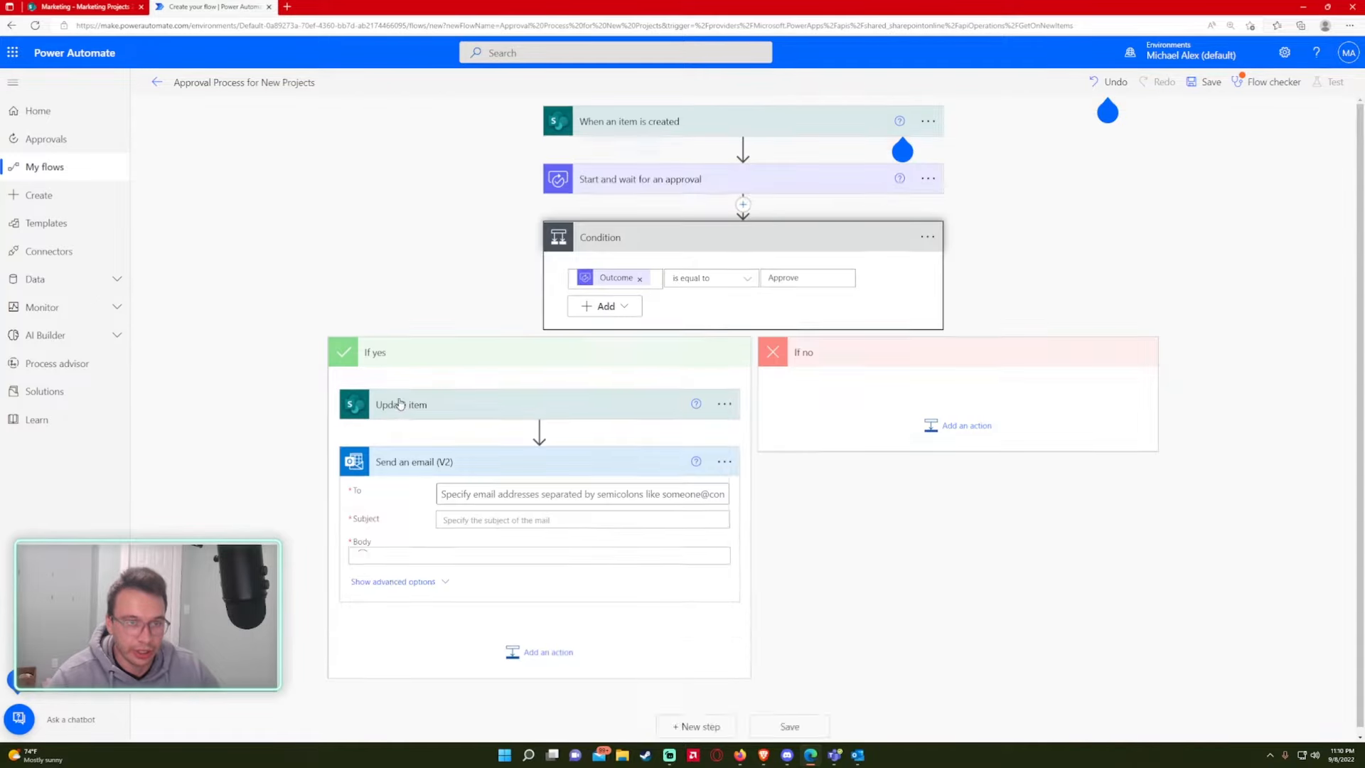
click(537, 555)
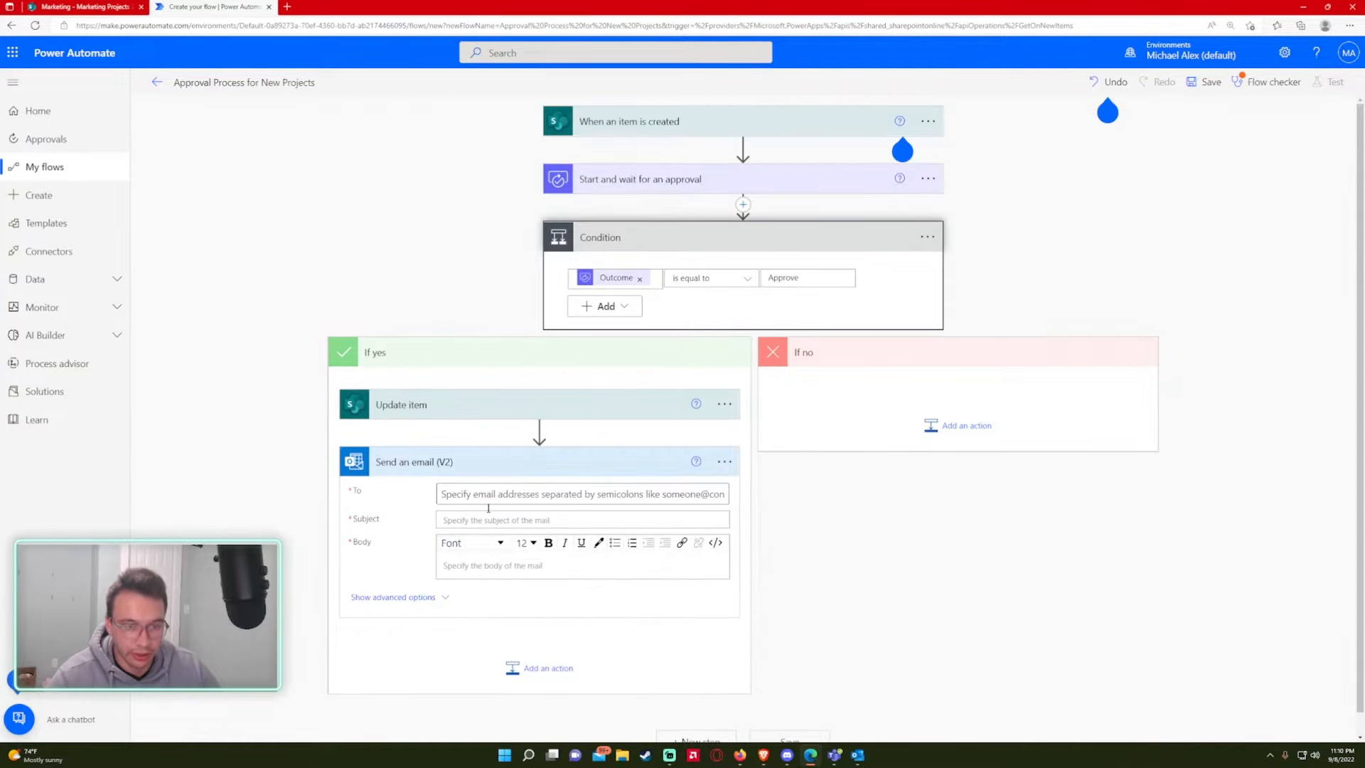
click(583, 495)
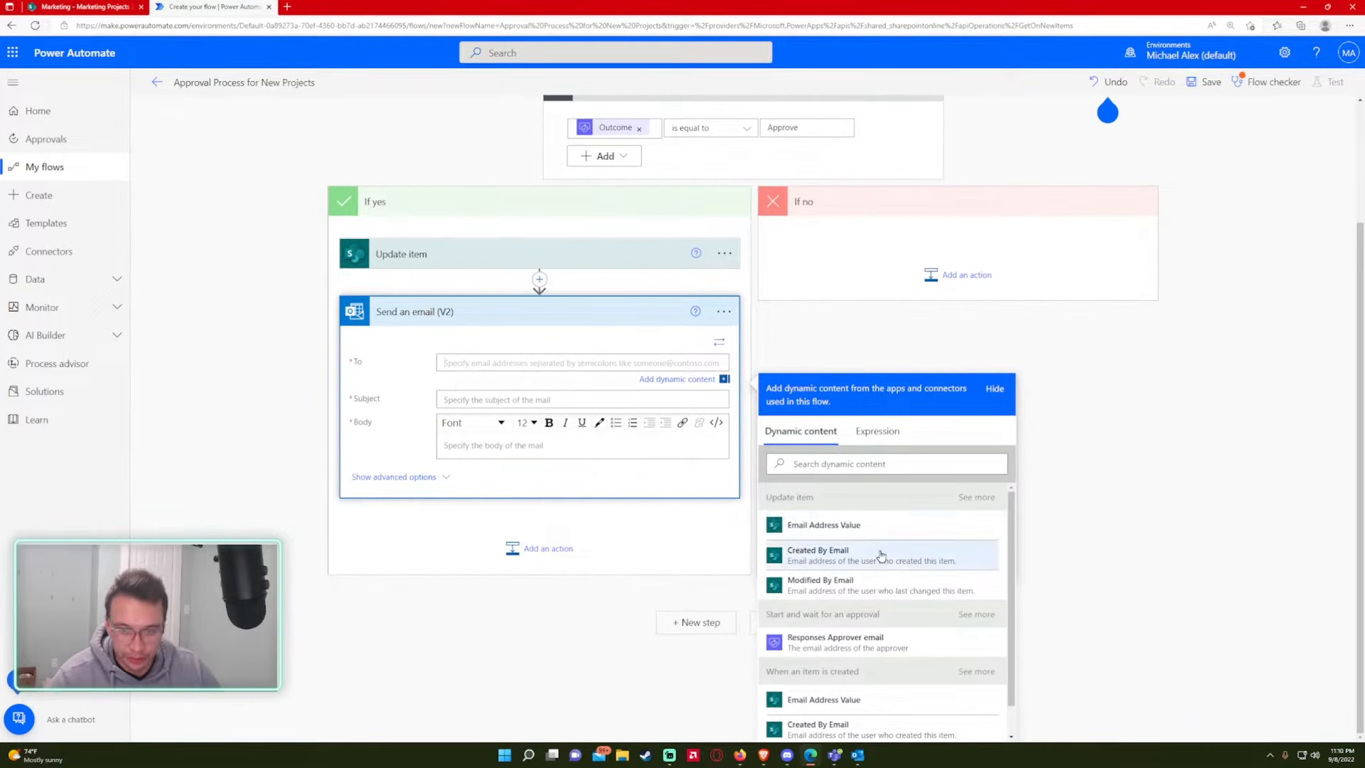
scroll(down, 3)
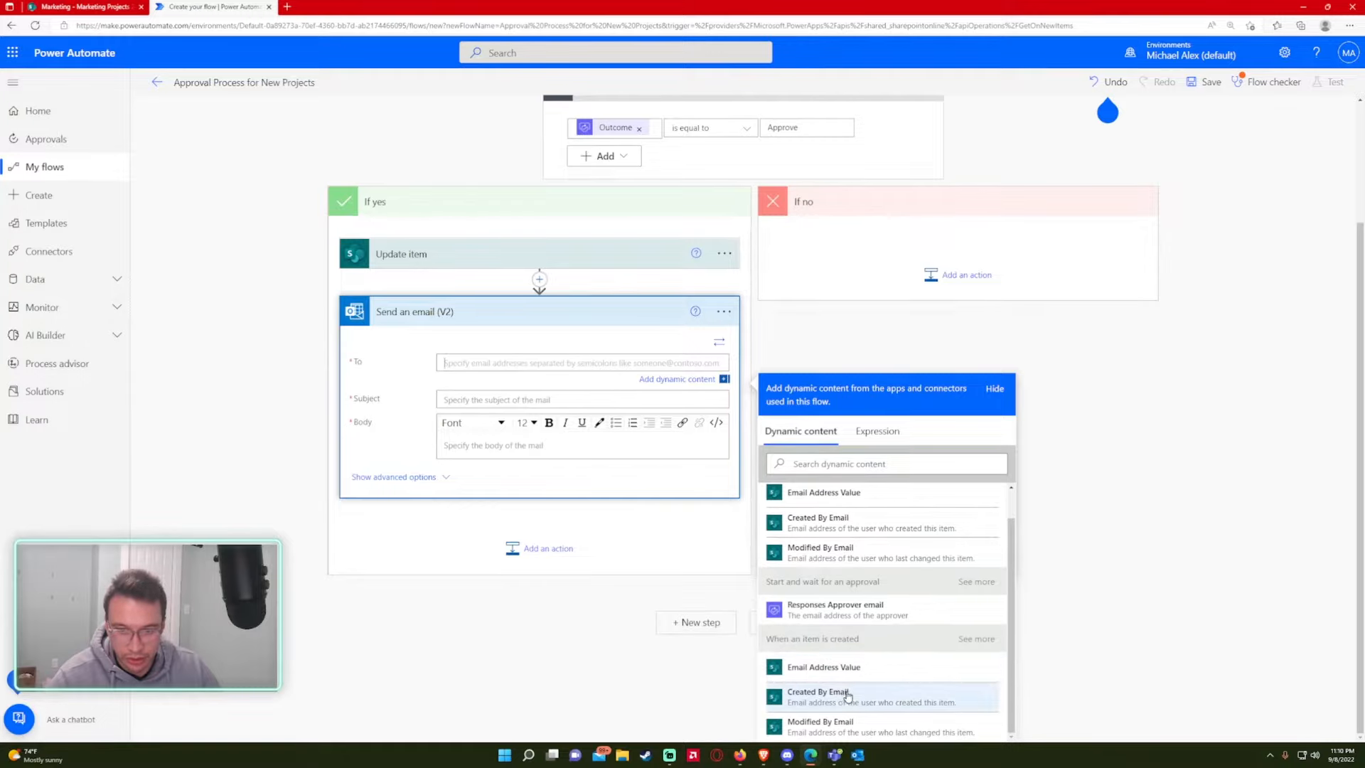
mouse_move(833, 702)
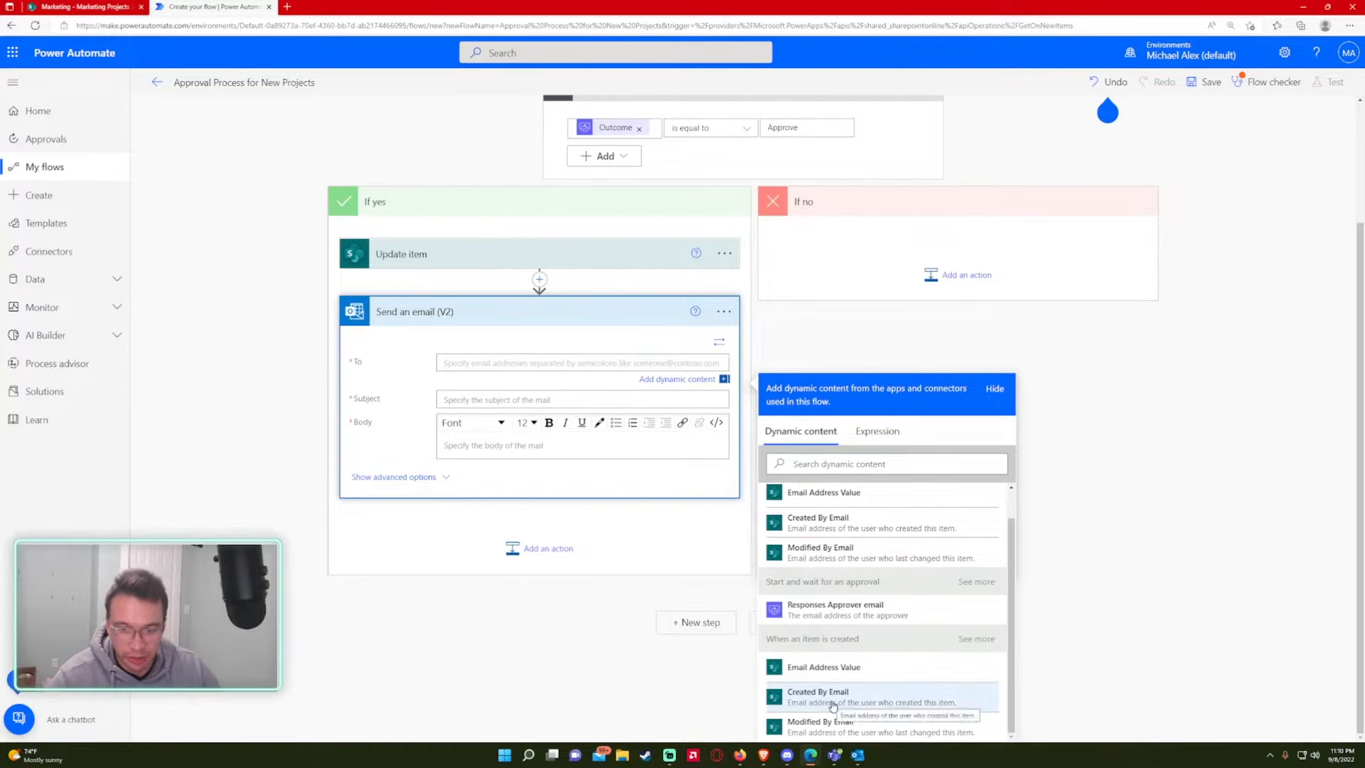
click(818, 697)
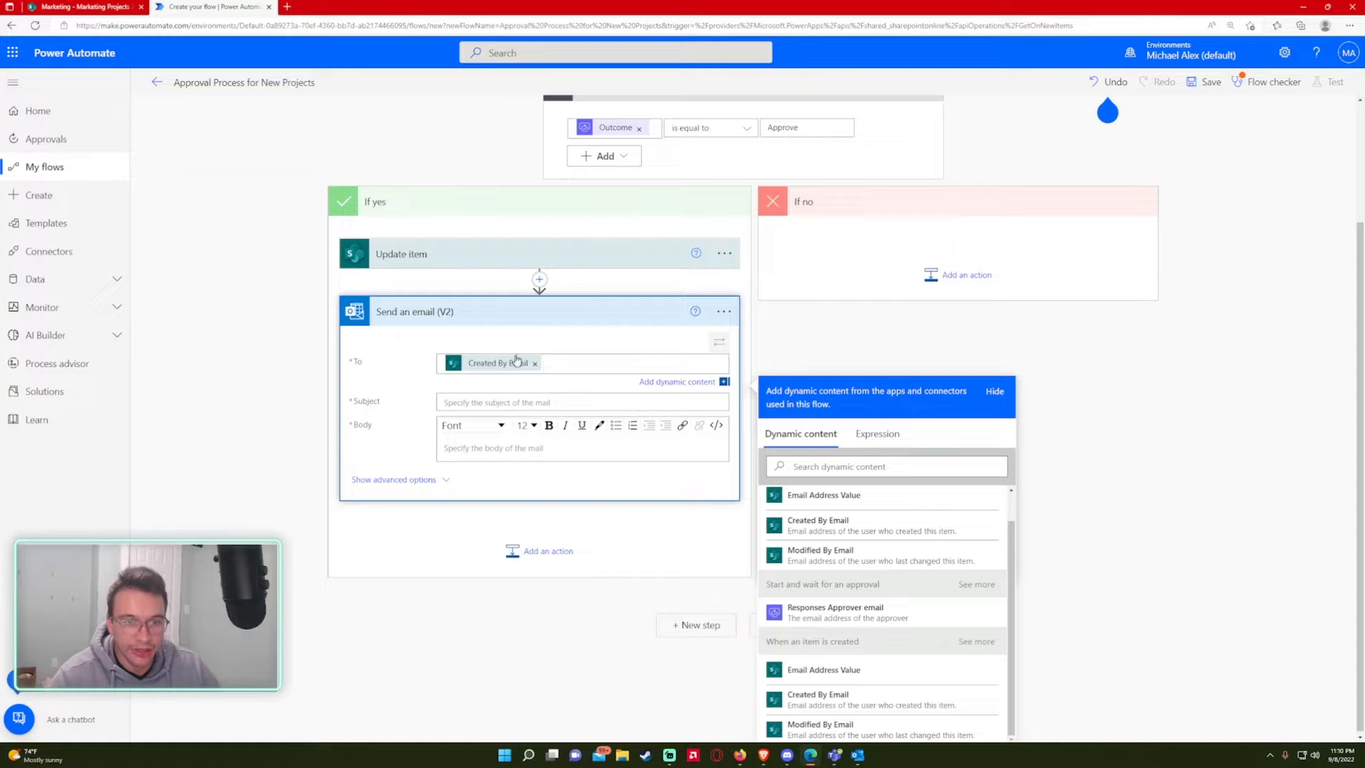
Start the subject with 'New Project' and check the status choices in SharePoint.
click(583, 401)
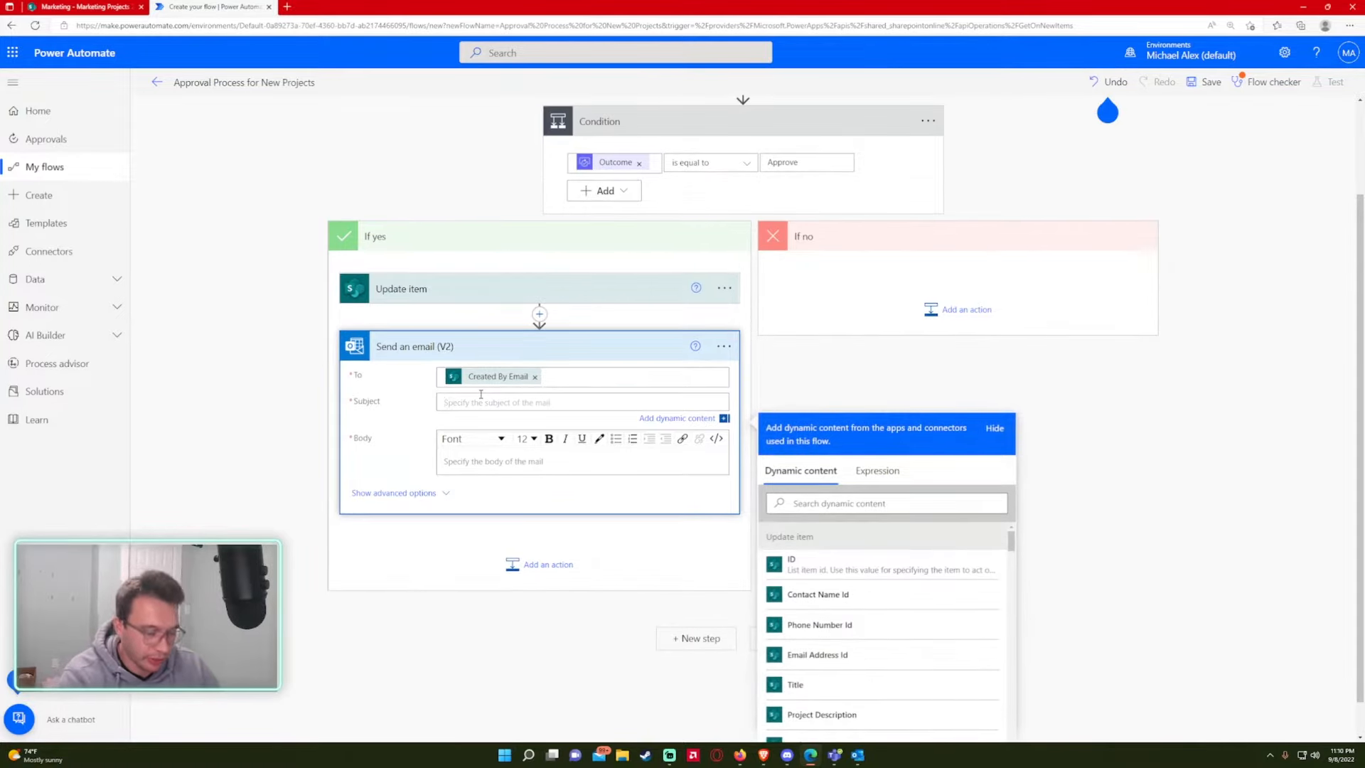
text(New Project Status:)
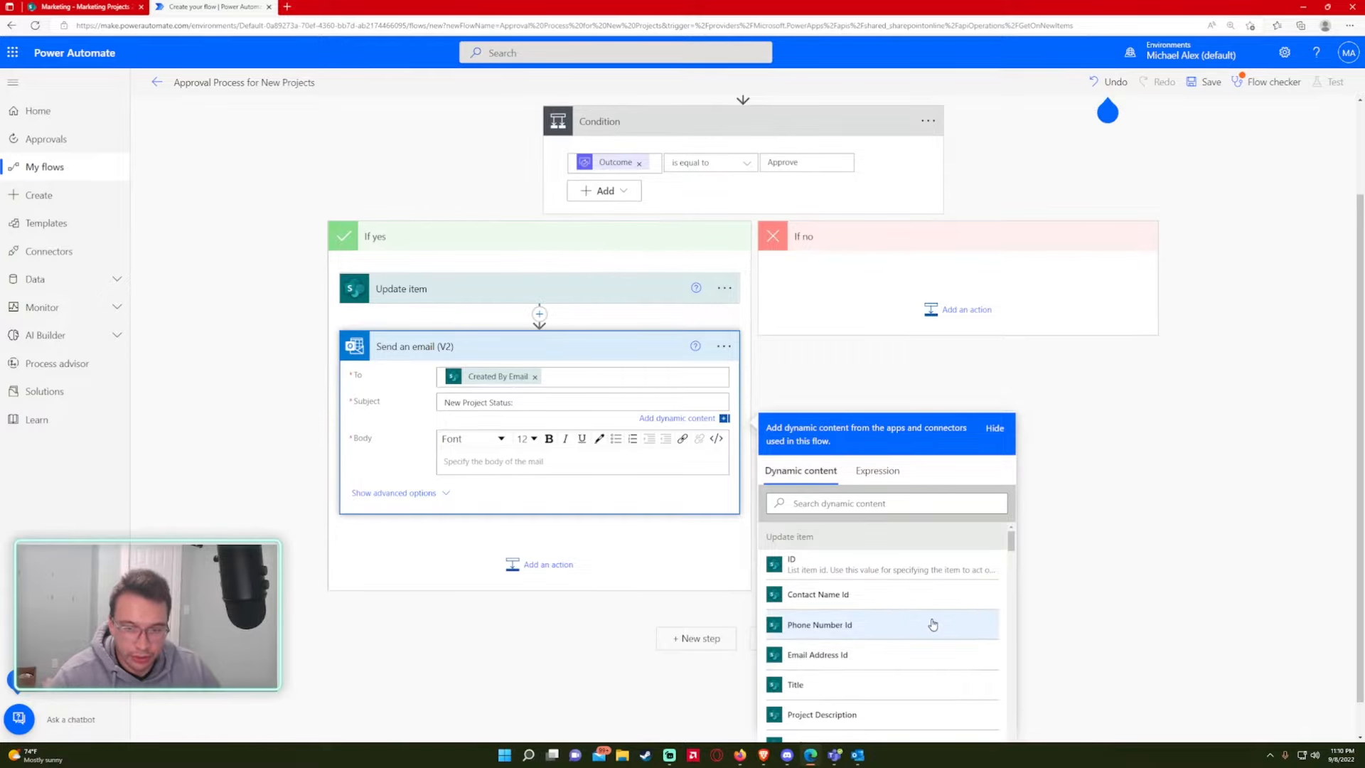
click(86, 7)
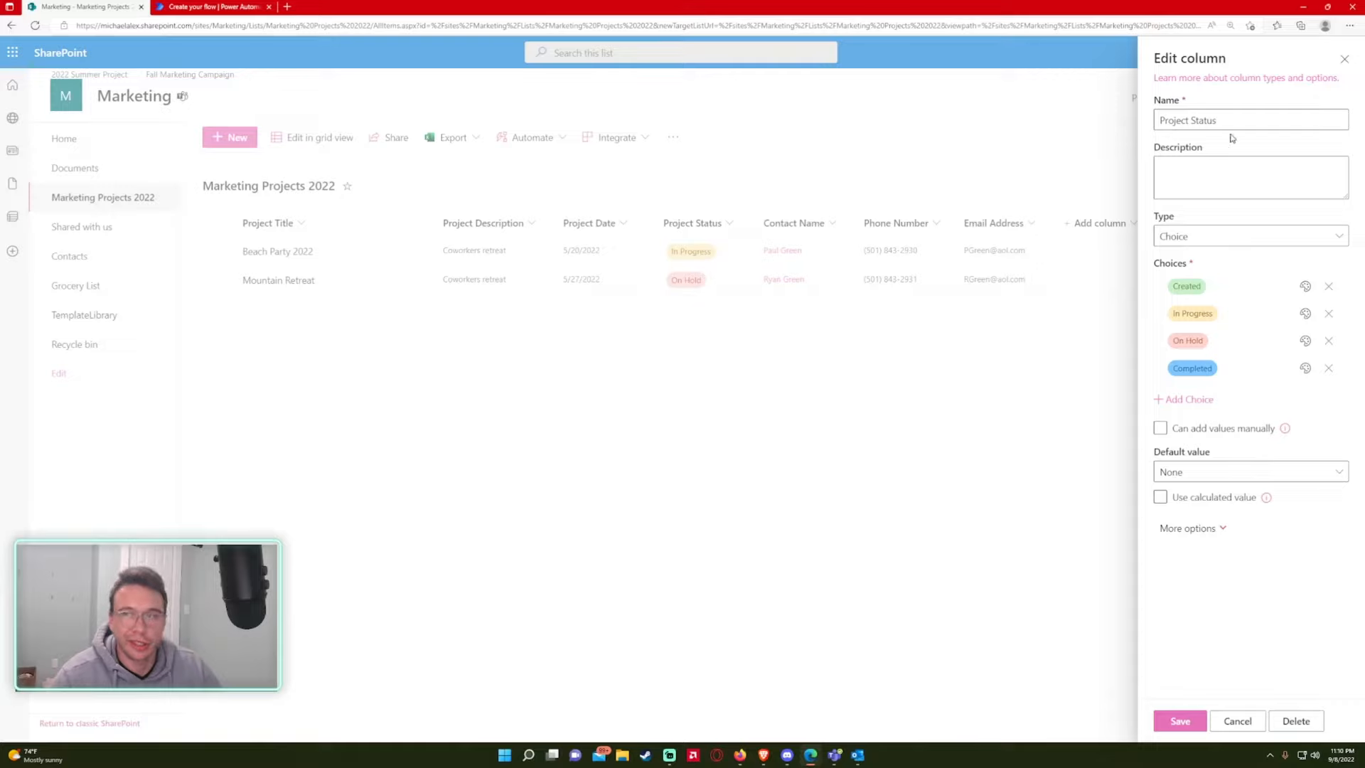
click(213, 6)
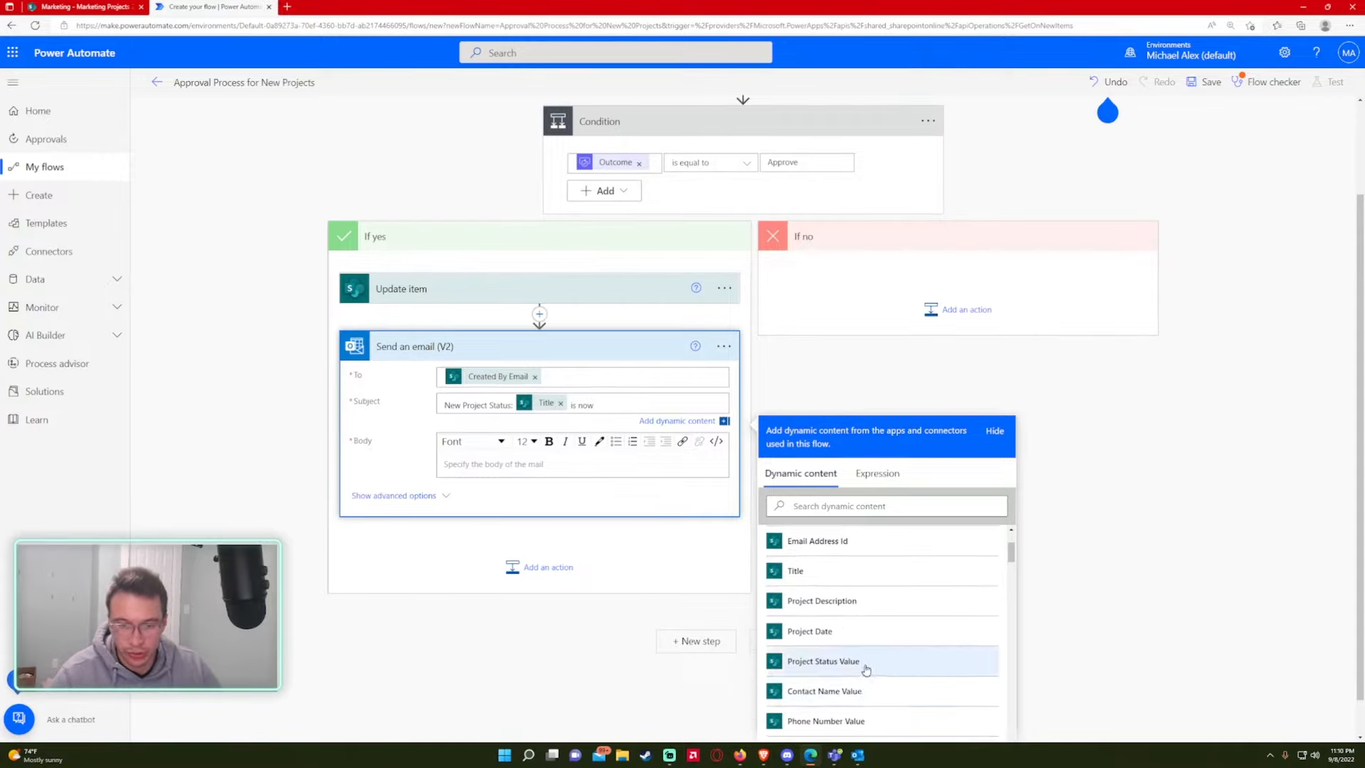
End the subject with Project Status Value and write the move-forward body signed 'Thanks,'.
click(822, 661)
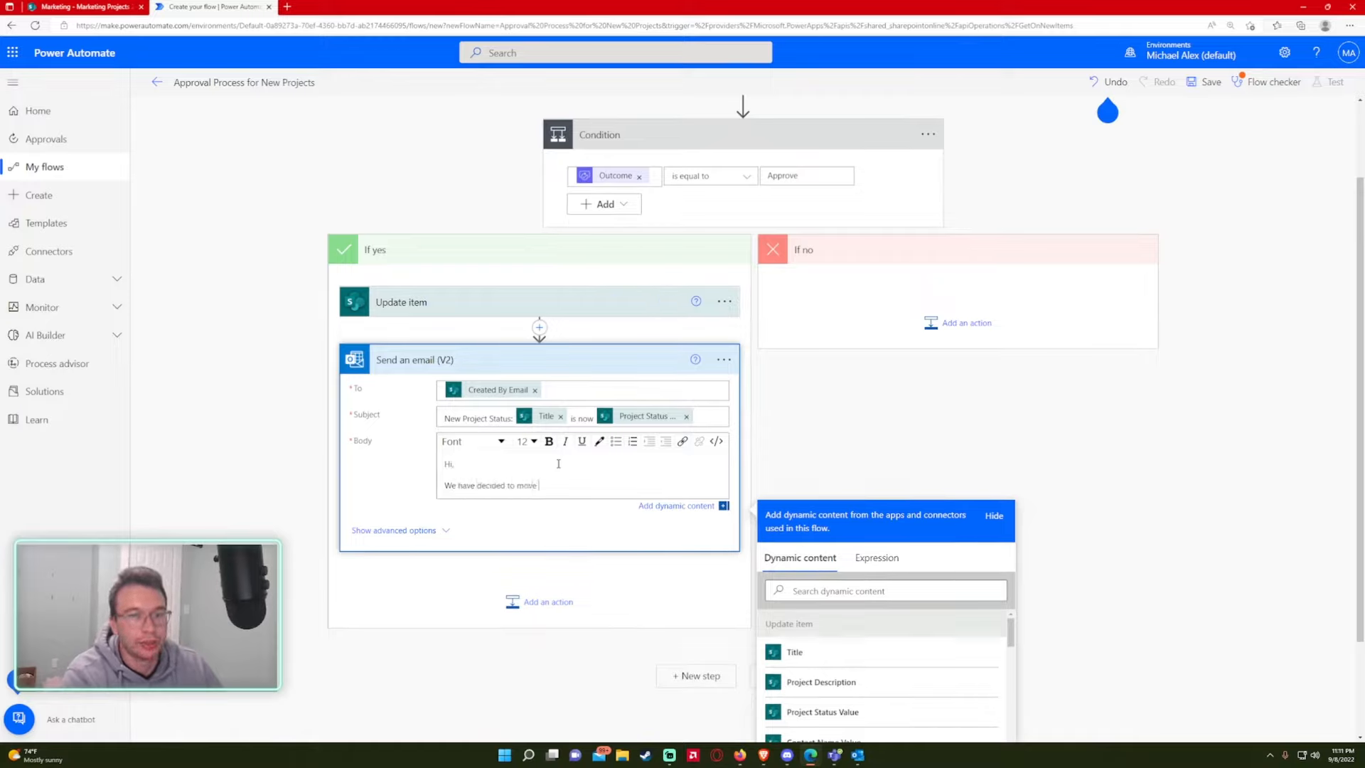
text(forward on the o)
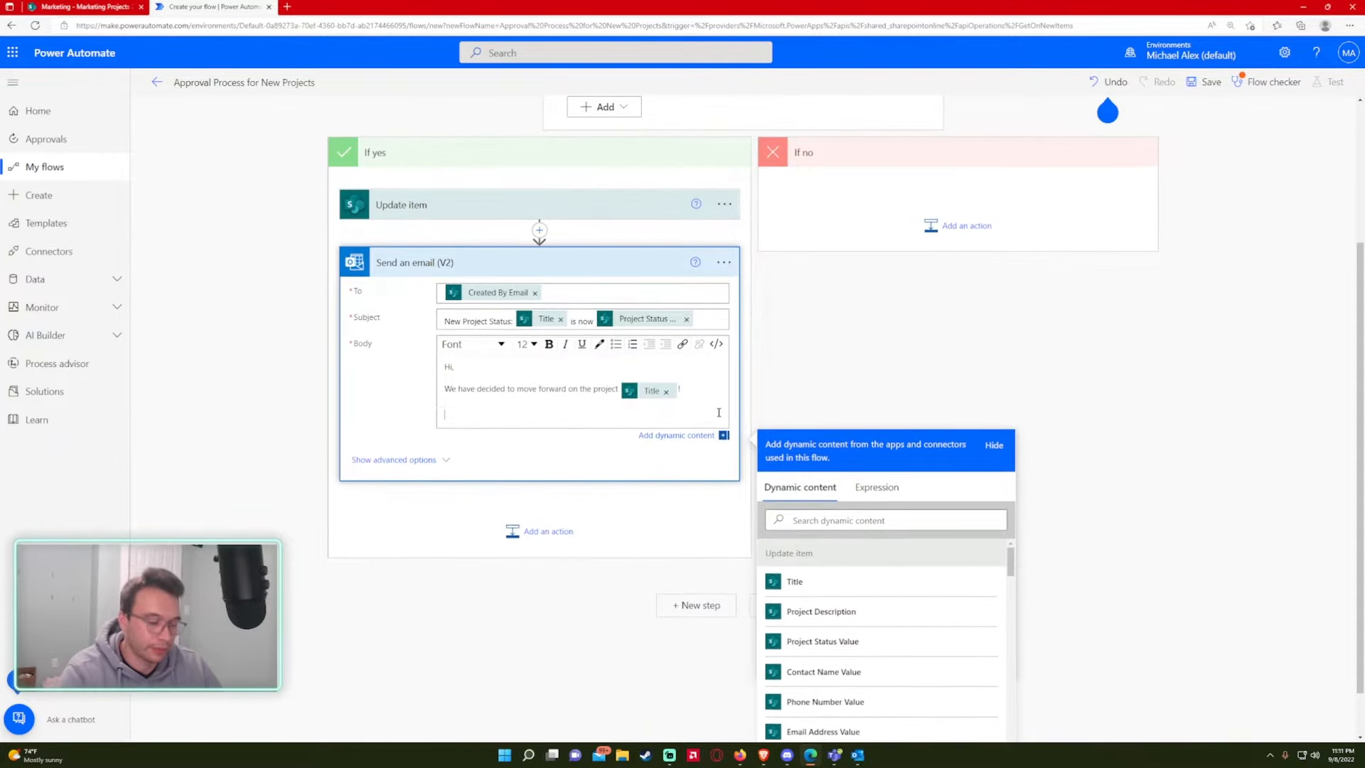
text(Thanks,)
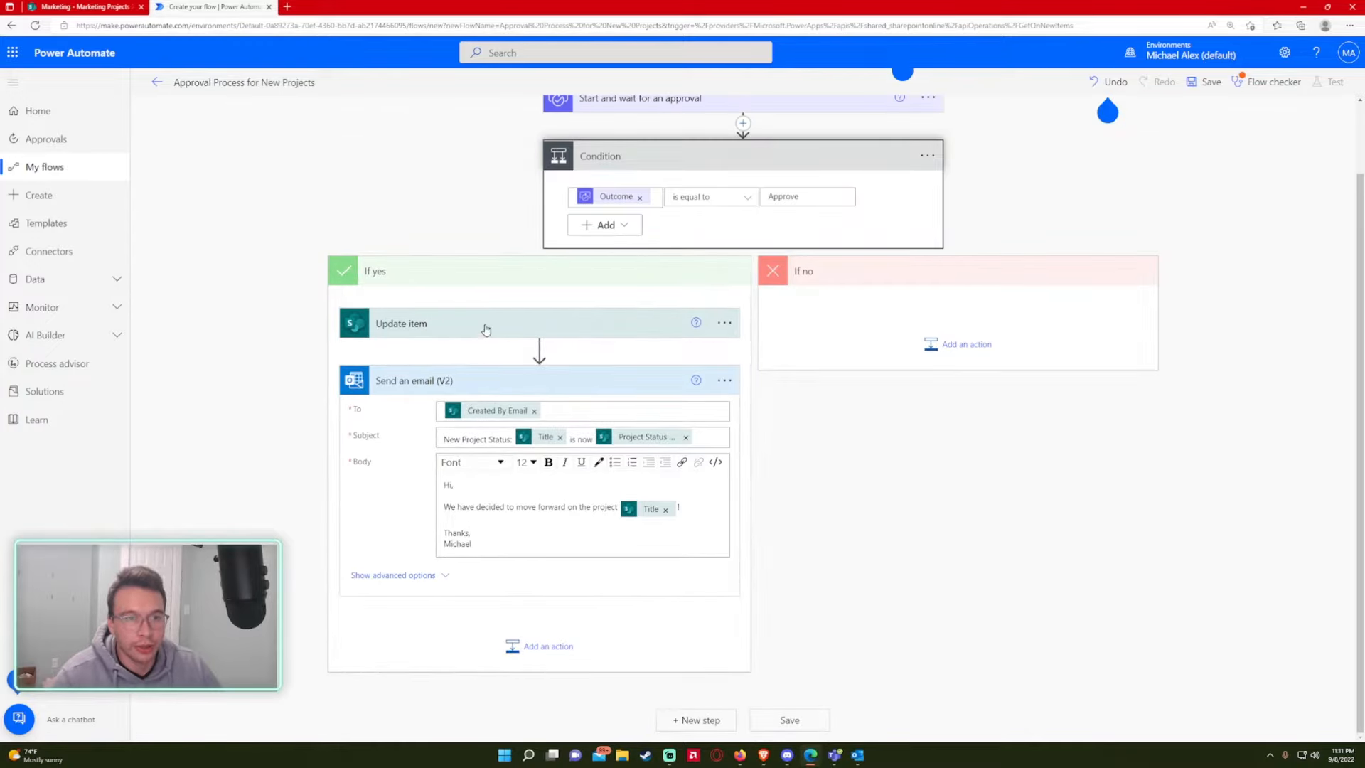
mouse_move(958, 344)
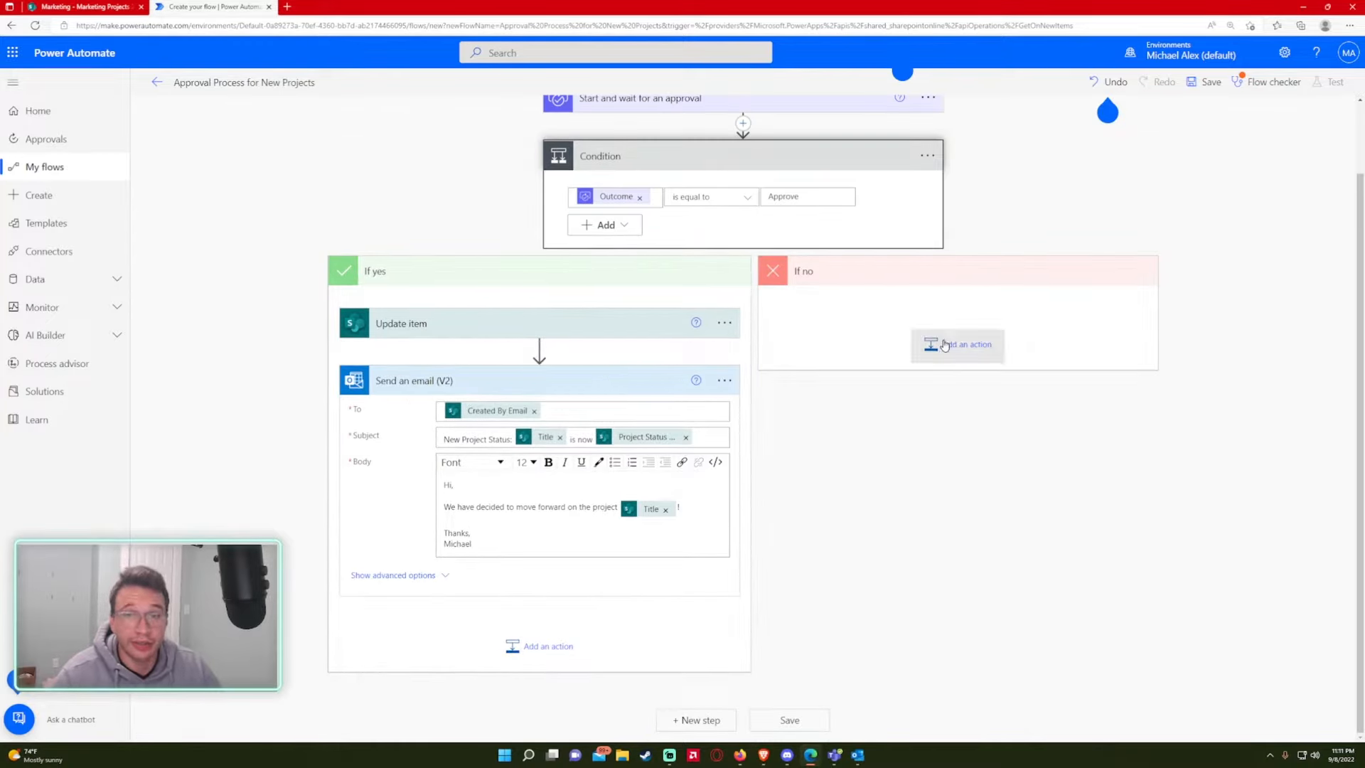
Add a SharePoint Update item action to the If no branch.
click(957, 344)
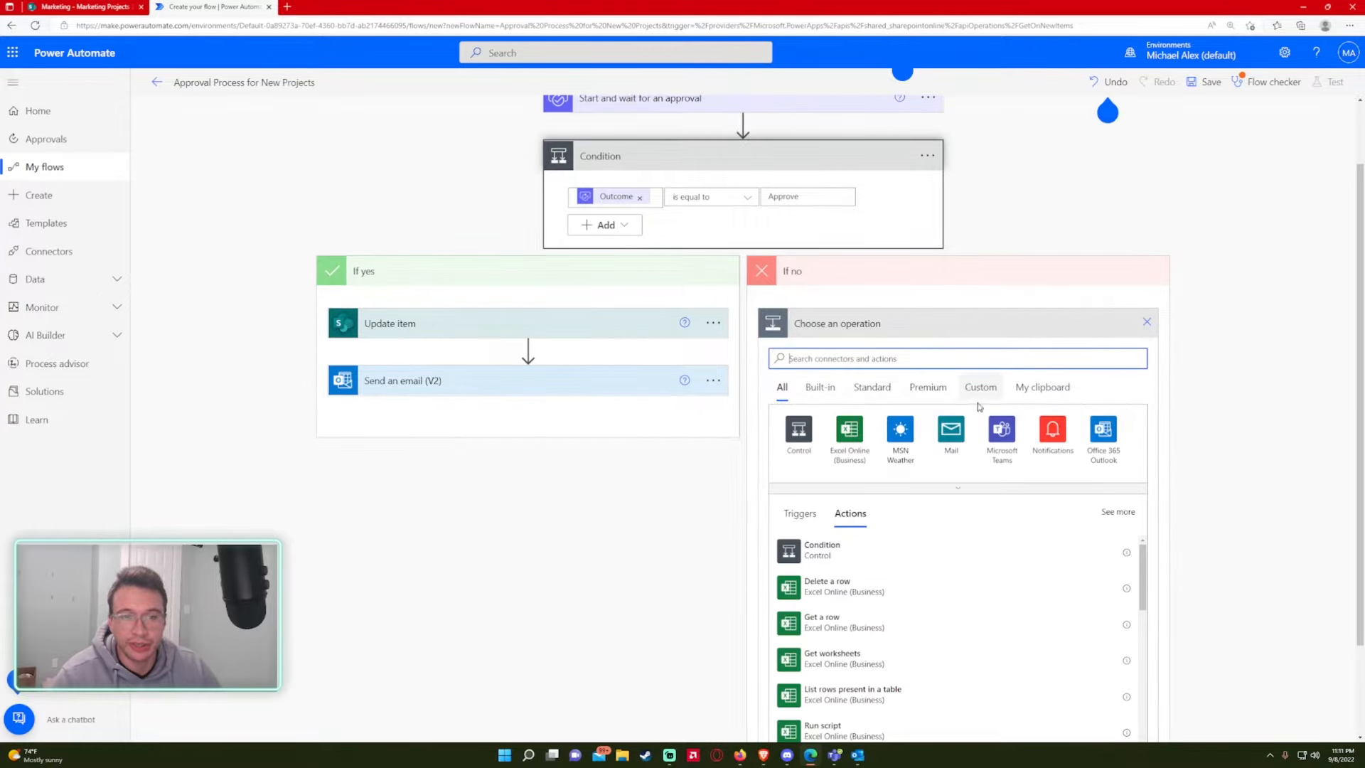
text(update)
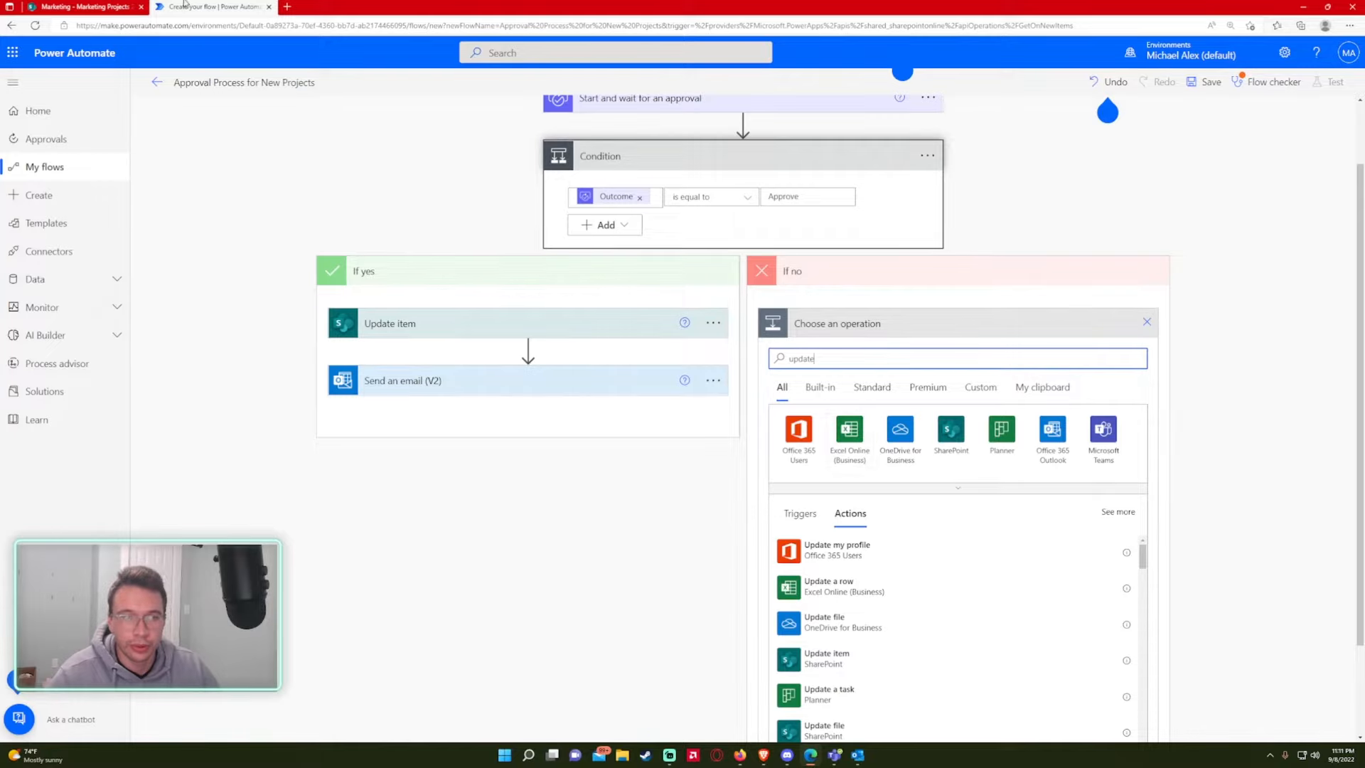
scroll(down, 3)
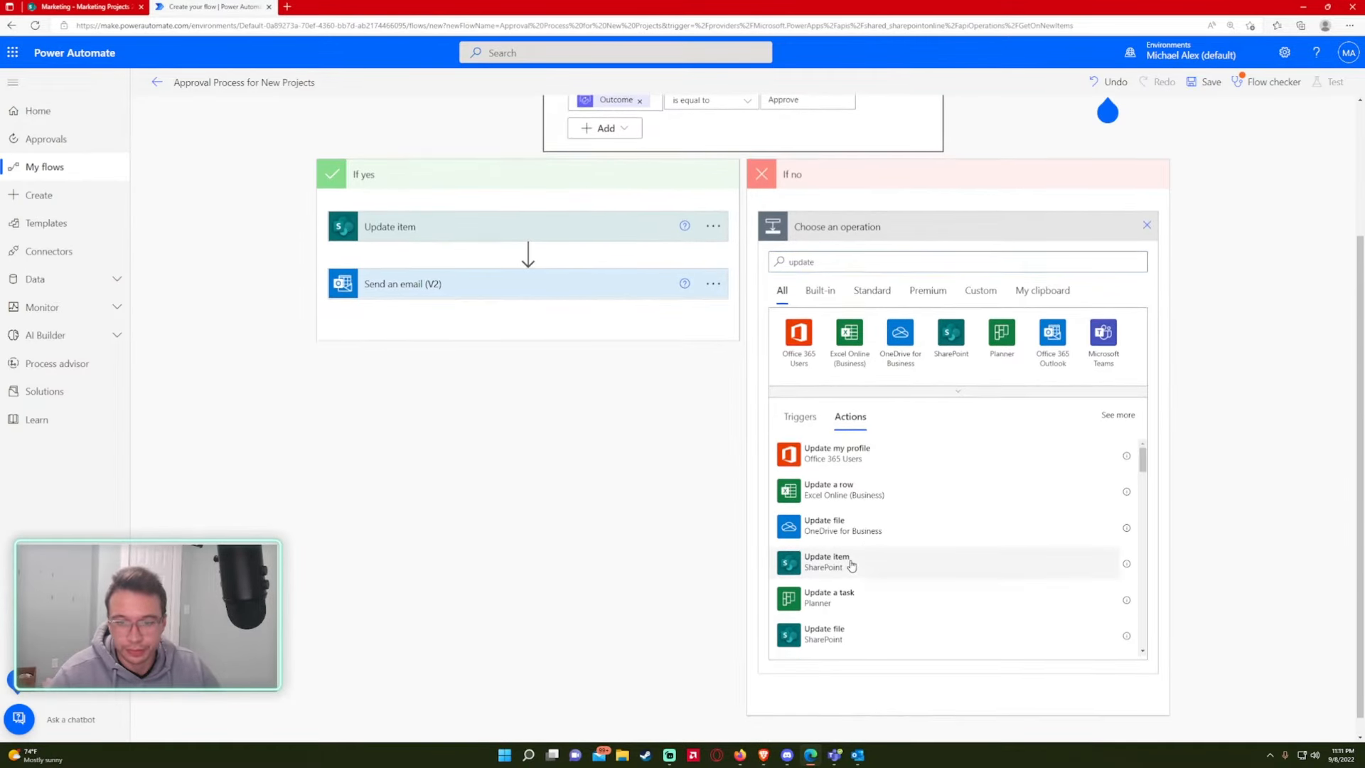
click(827, 563)
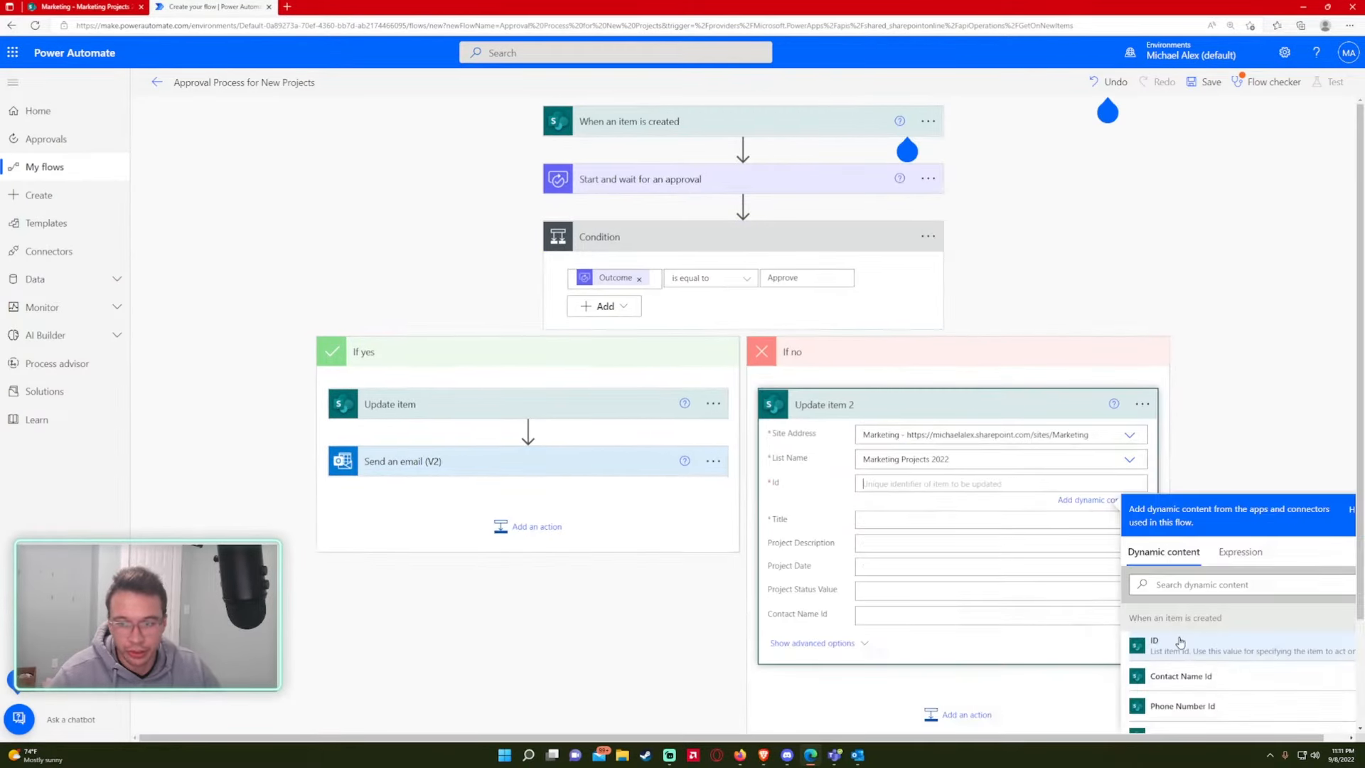
Keep the item's ID and Title and set Project Status to On Hold.
click(1172, 644)
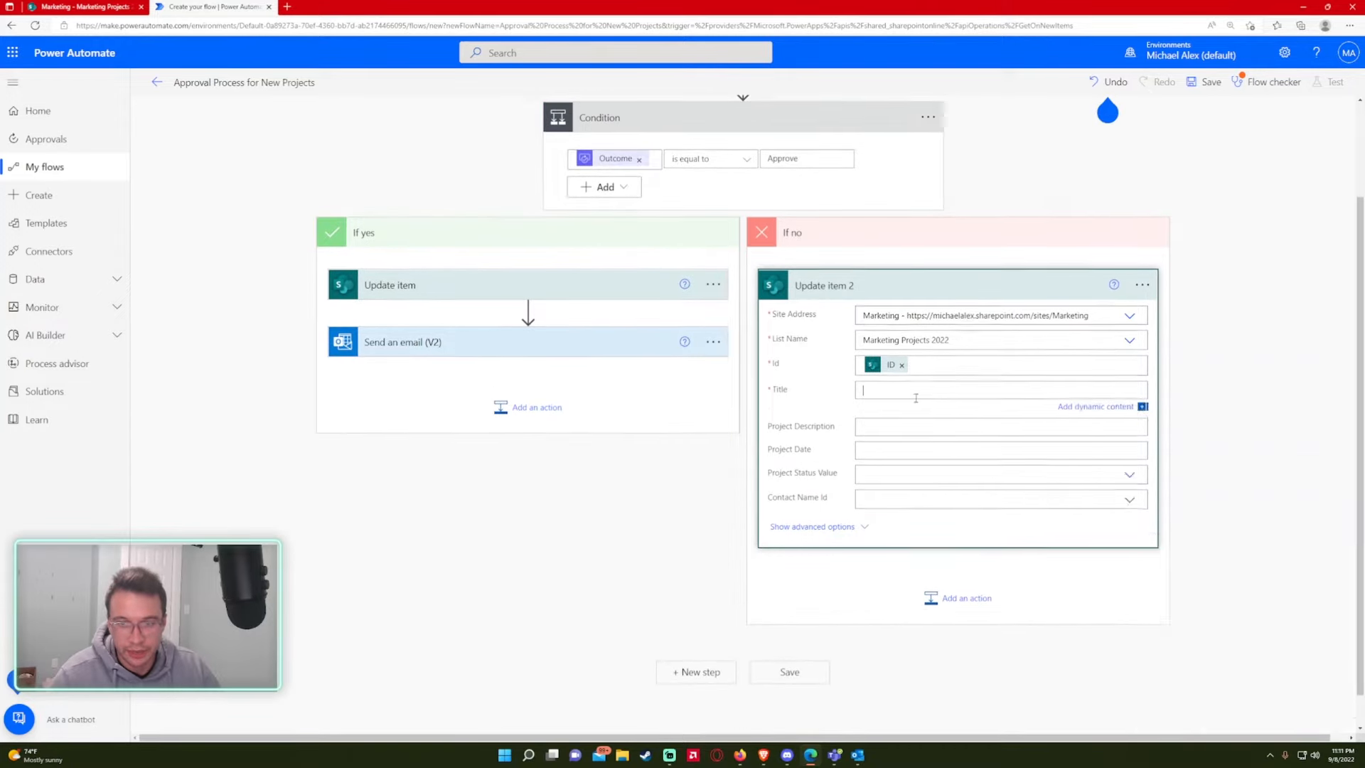
text(title)
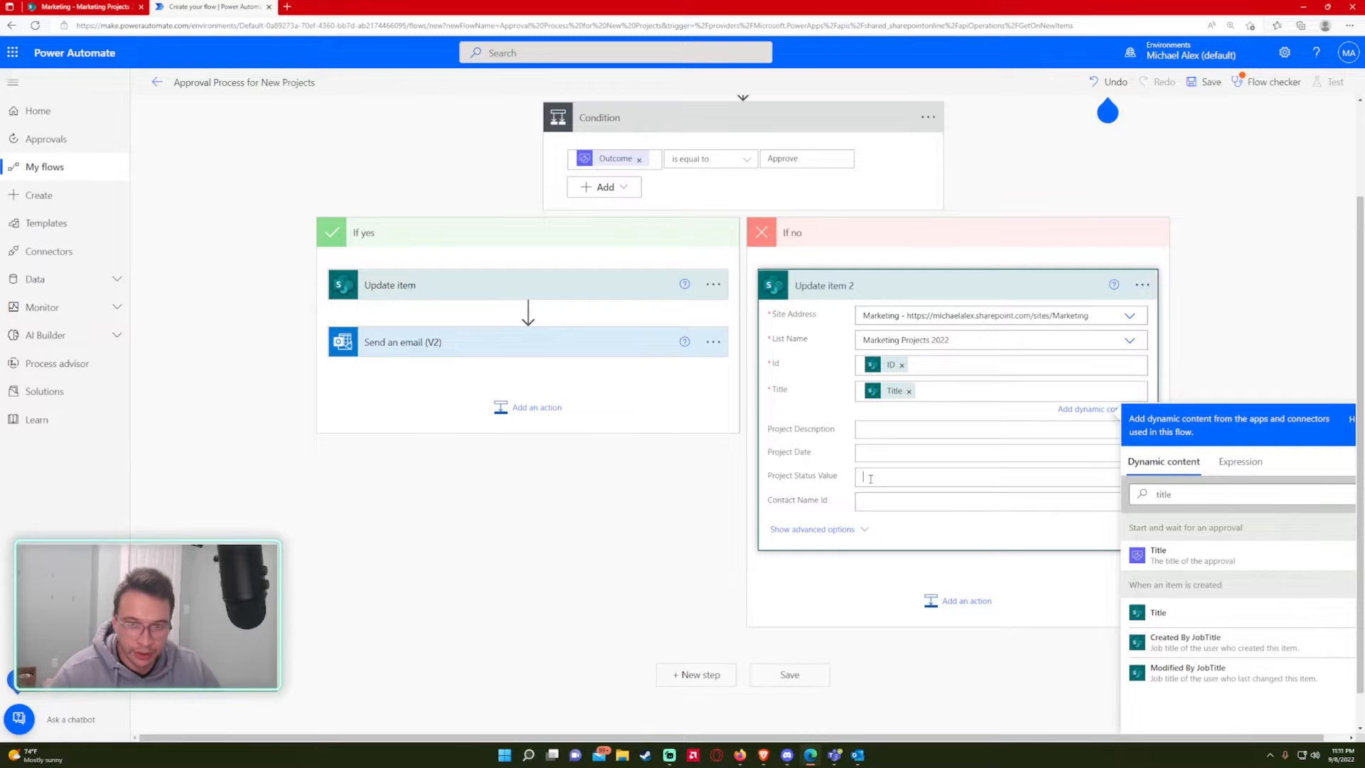
click(998, 475)
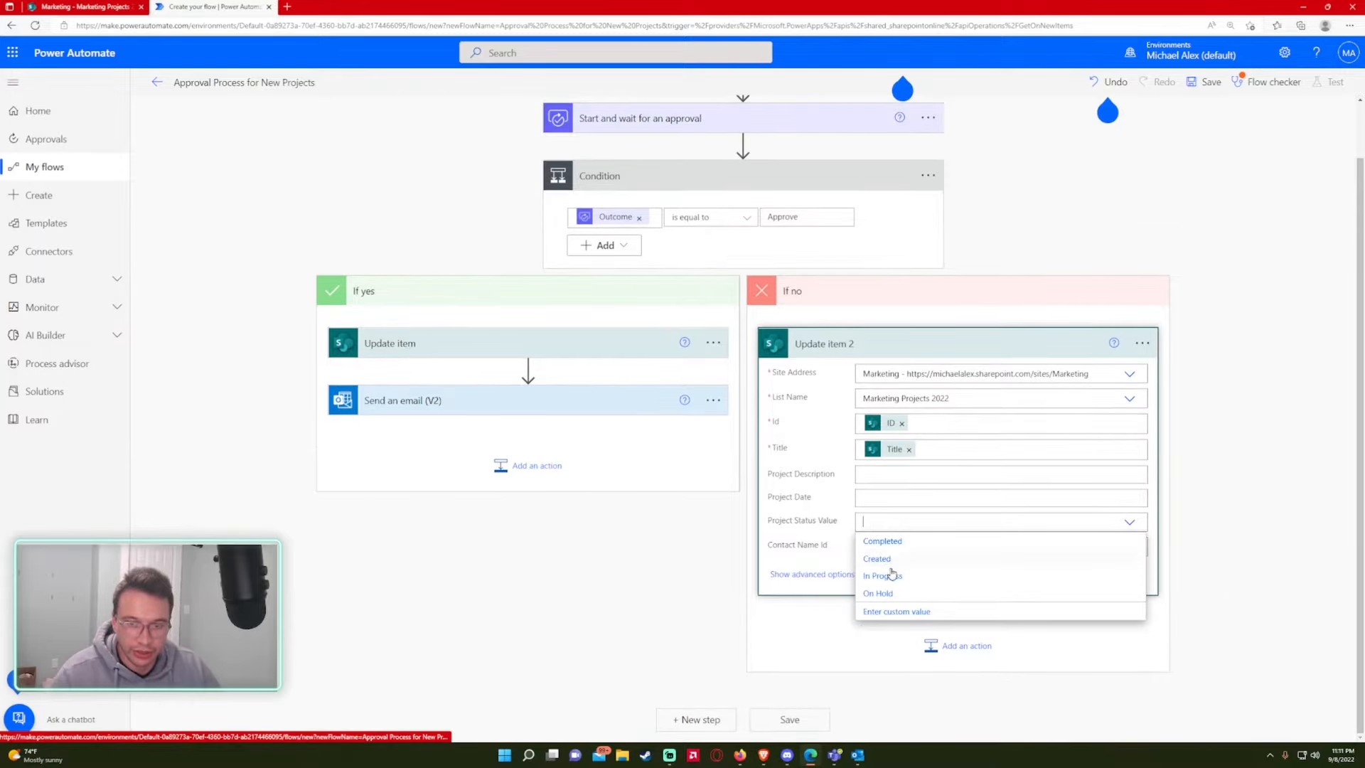
click(877, 593)
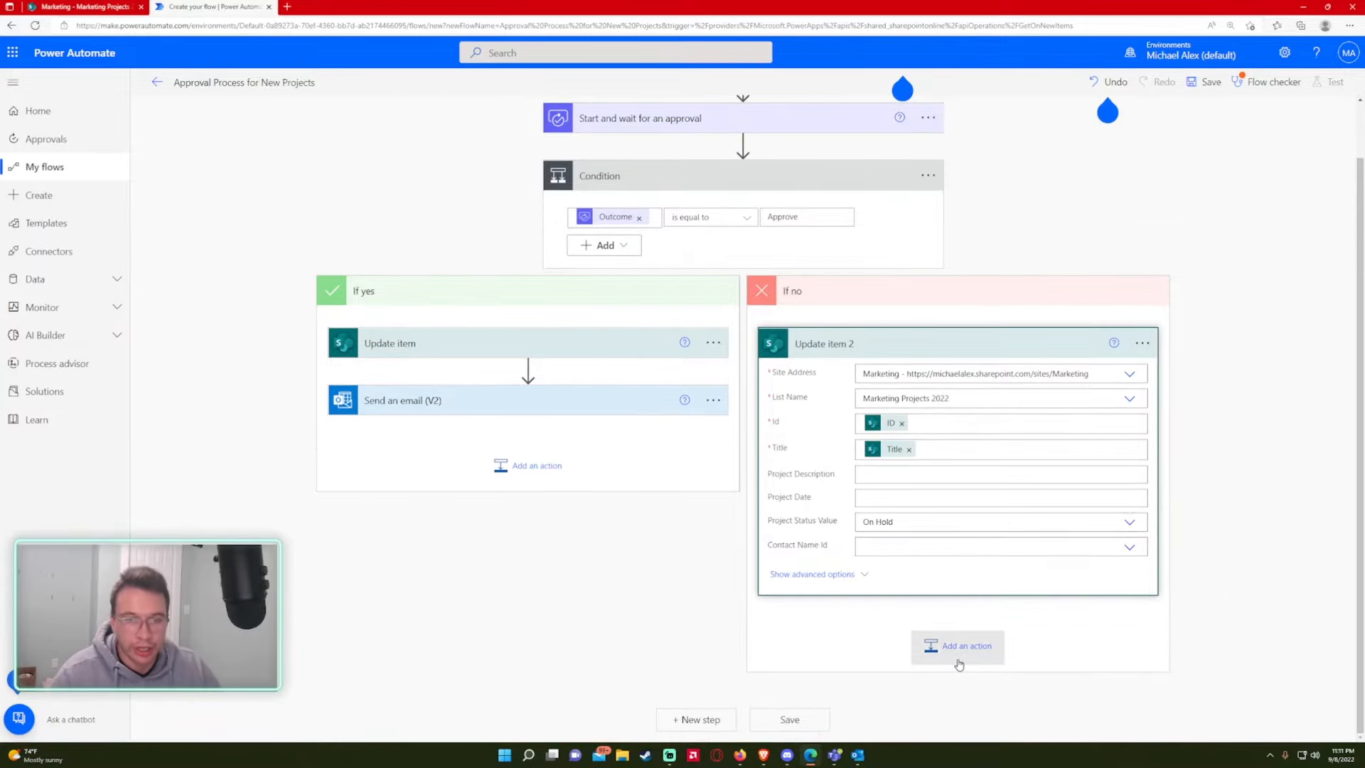
Add a Send an email (V2) action to the If no branch.
click(957, 646)
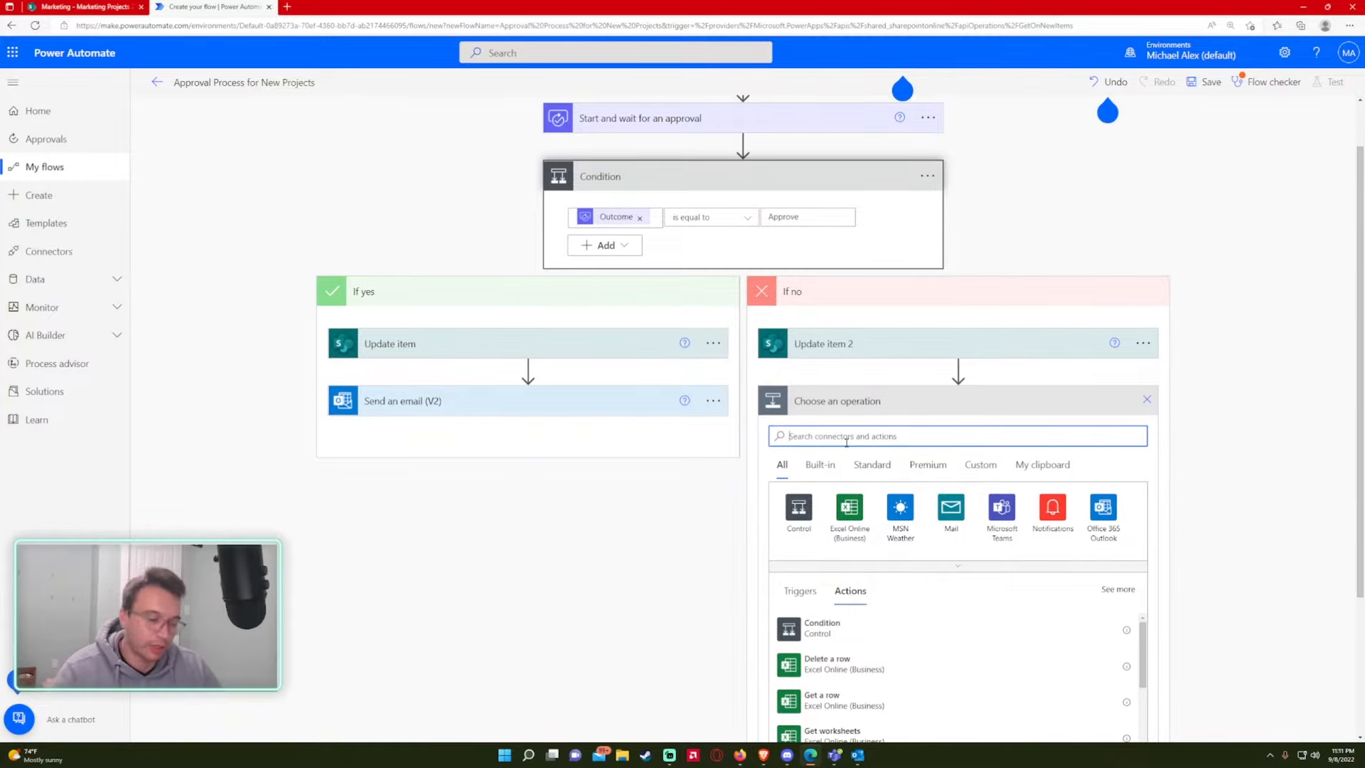
text(email)
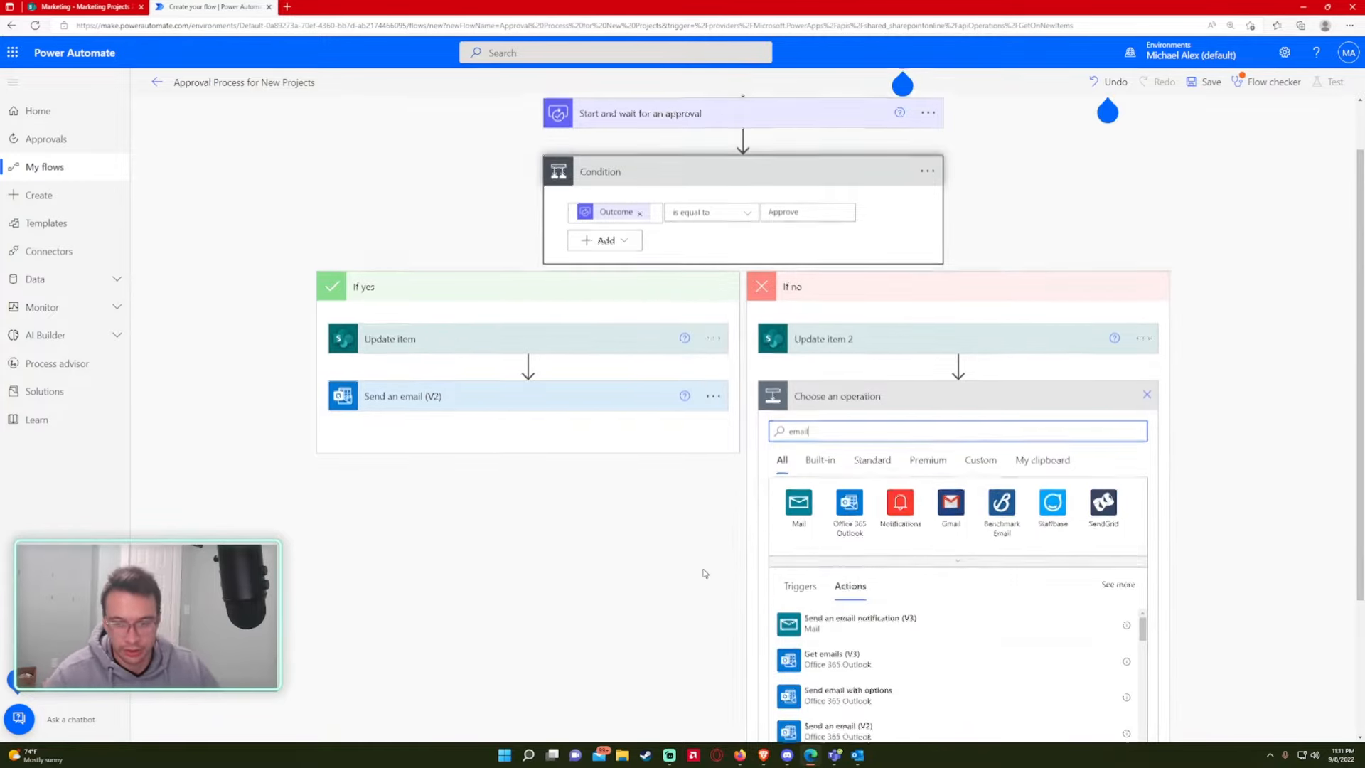
scroll(down, 3)
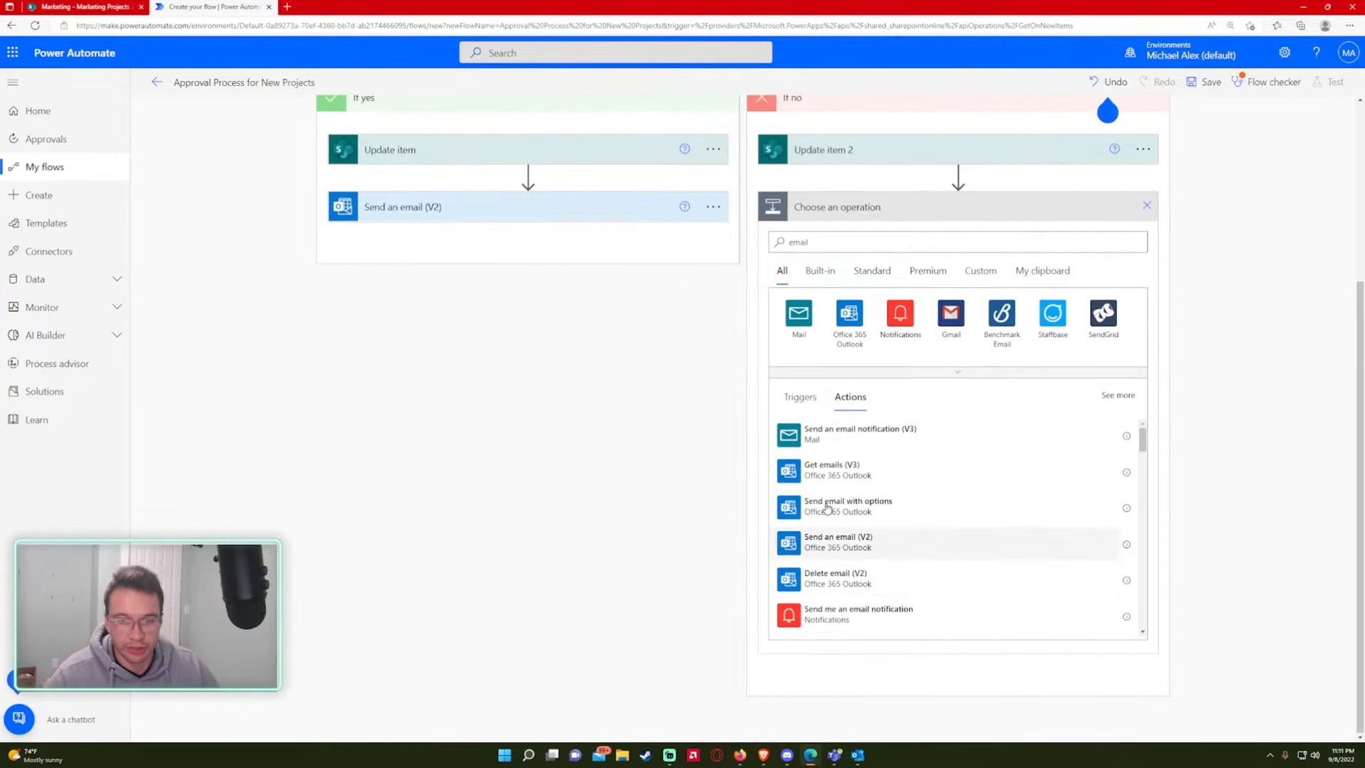
click(839, 542)
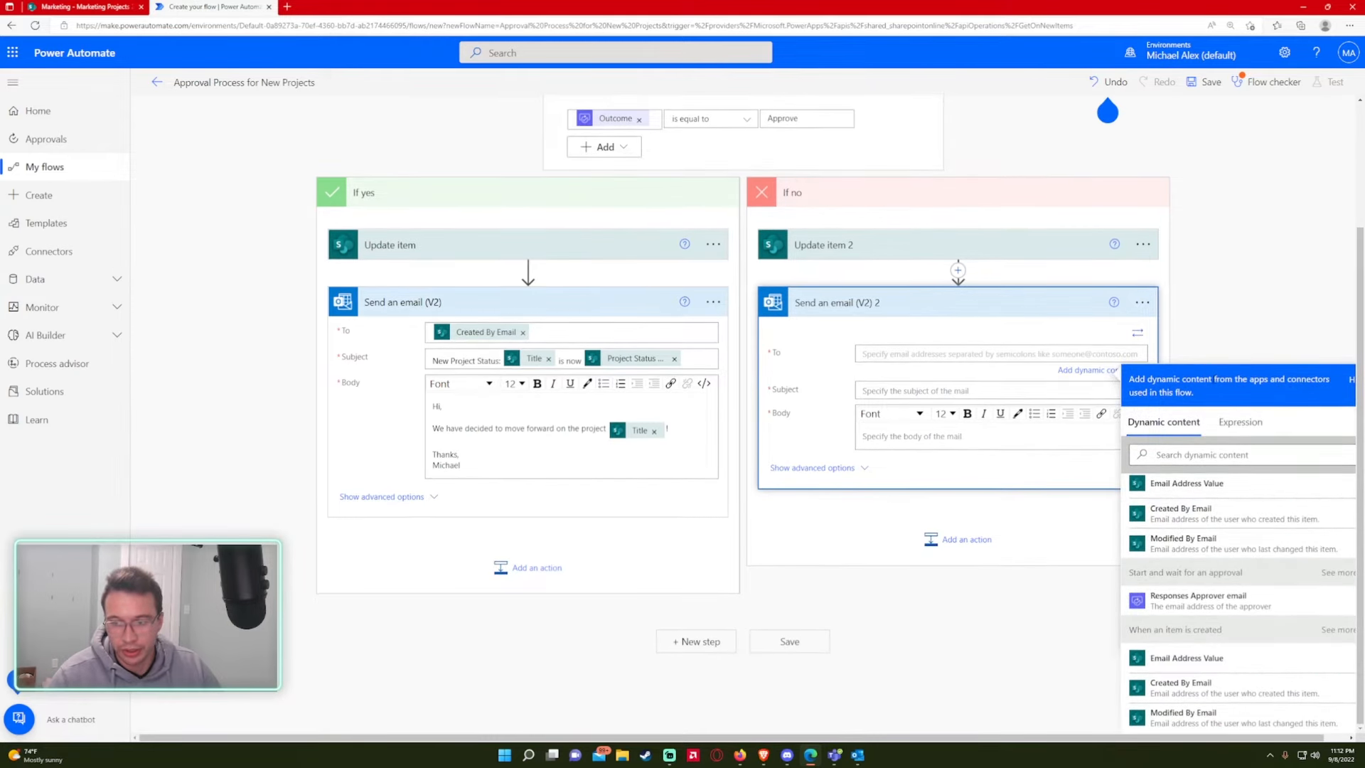
Address the email to Created By Email and begin the 'New Pr...' subject about the project being on hold.
click(1180, 508)
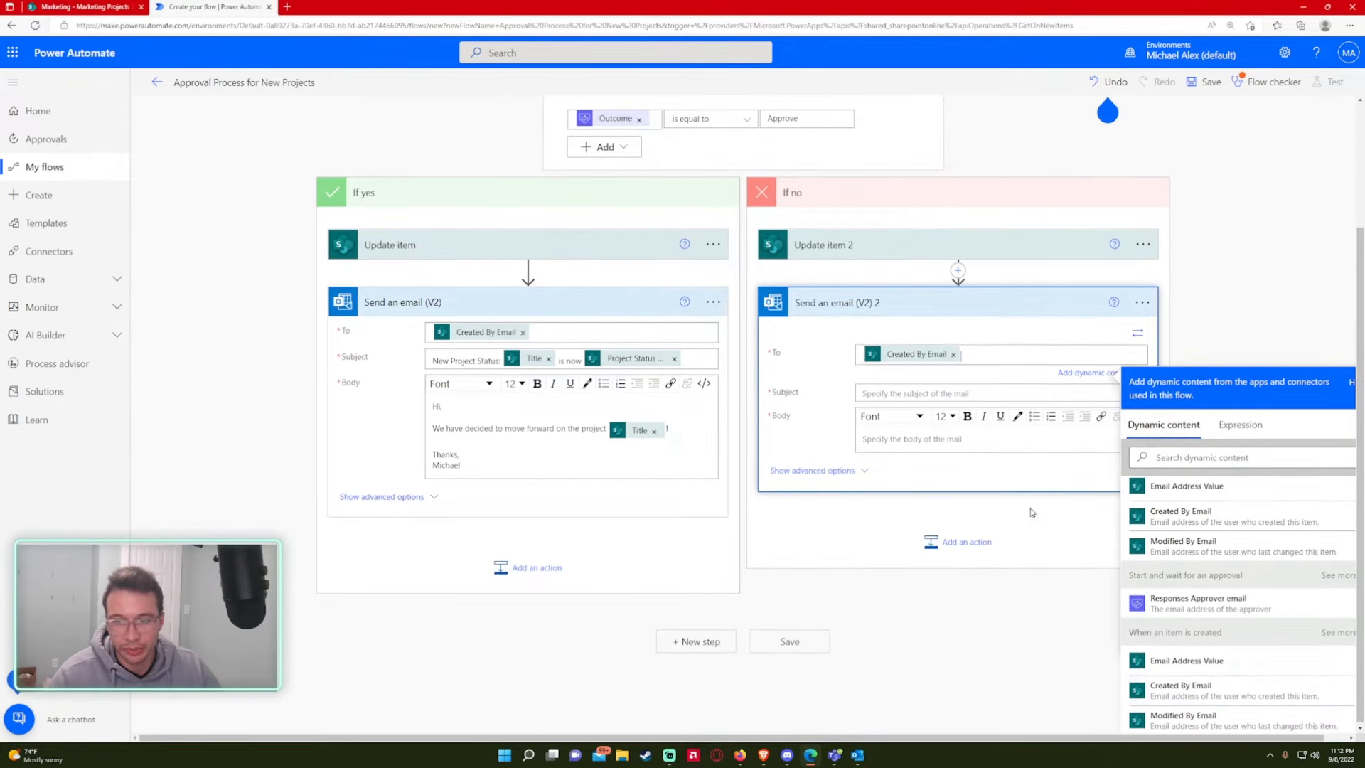
click(933, 393)
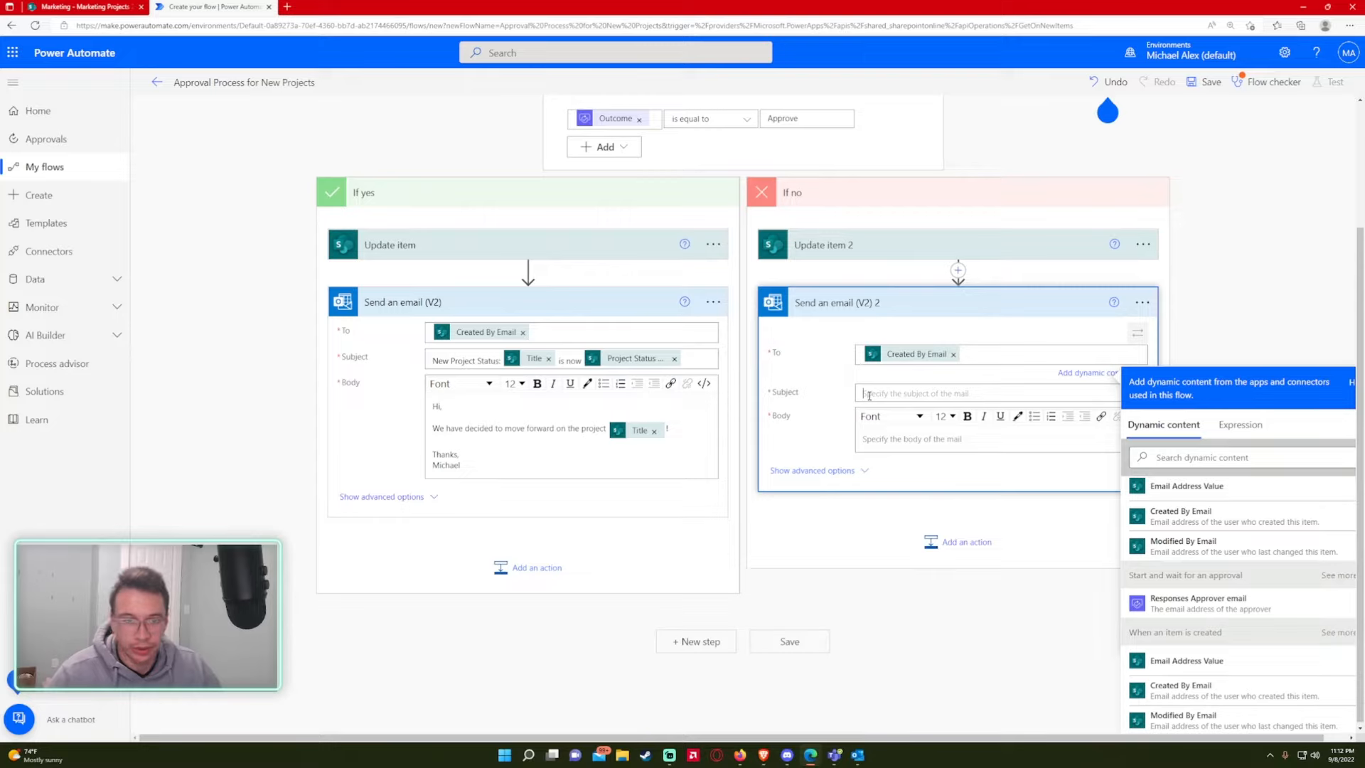
text(New Project Status: Title is now Project Status ...)
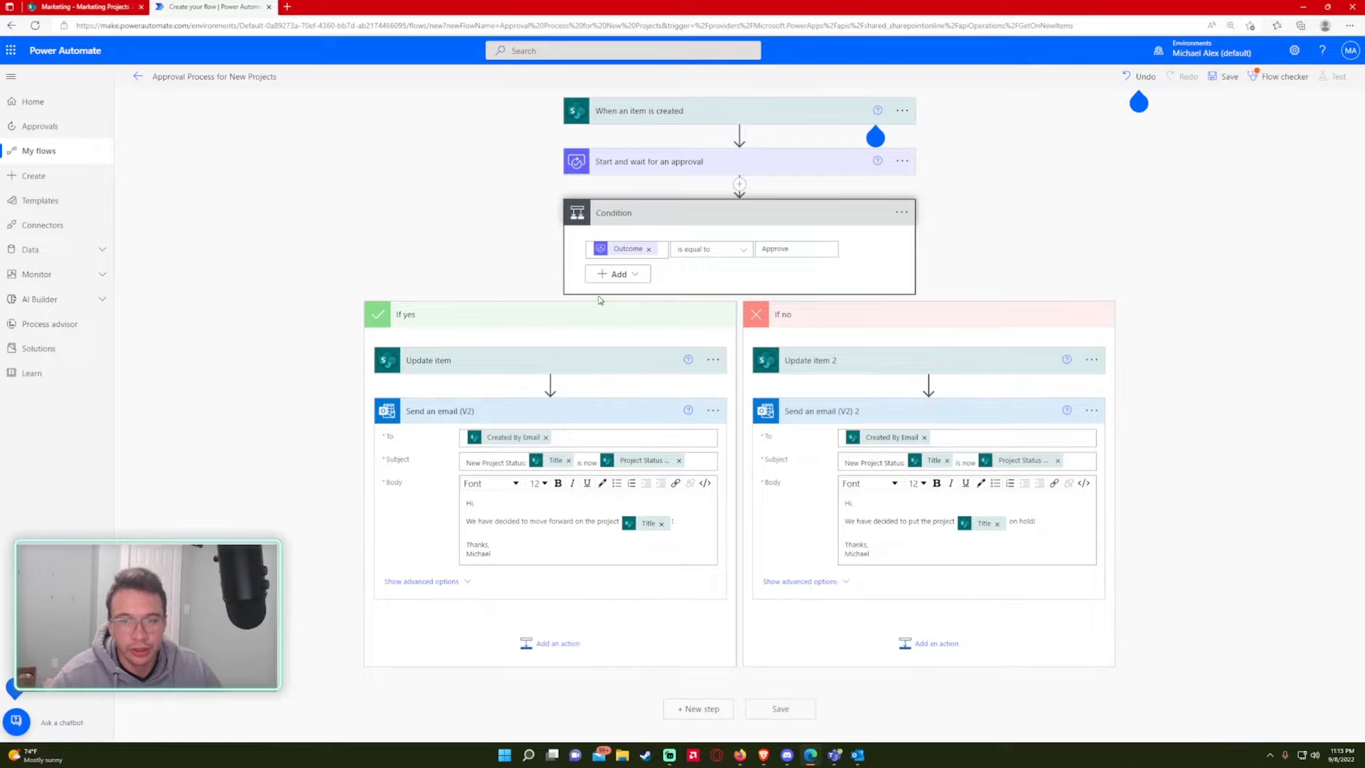
click(649, 161)
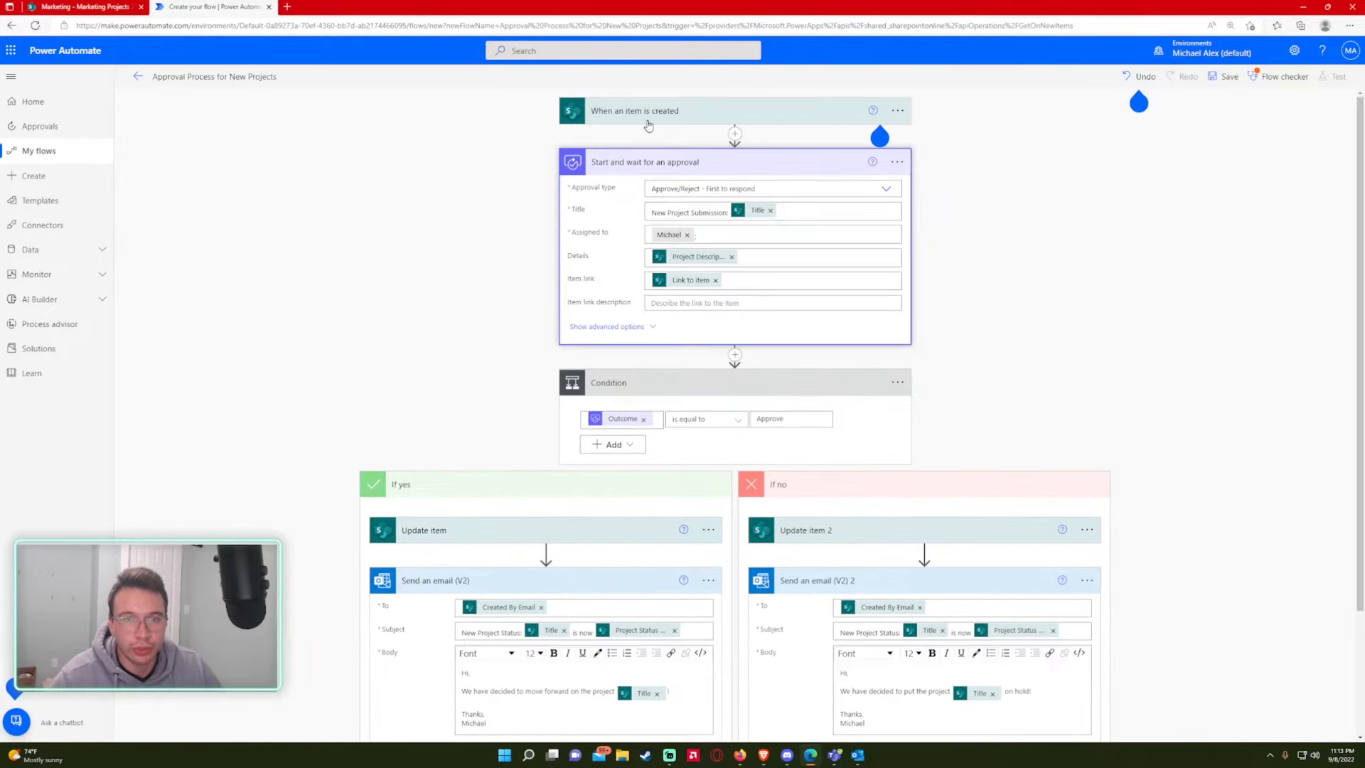
scroll(down, 3)
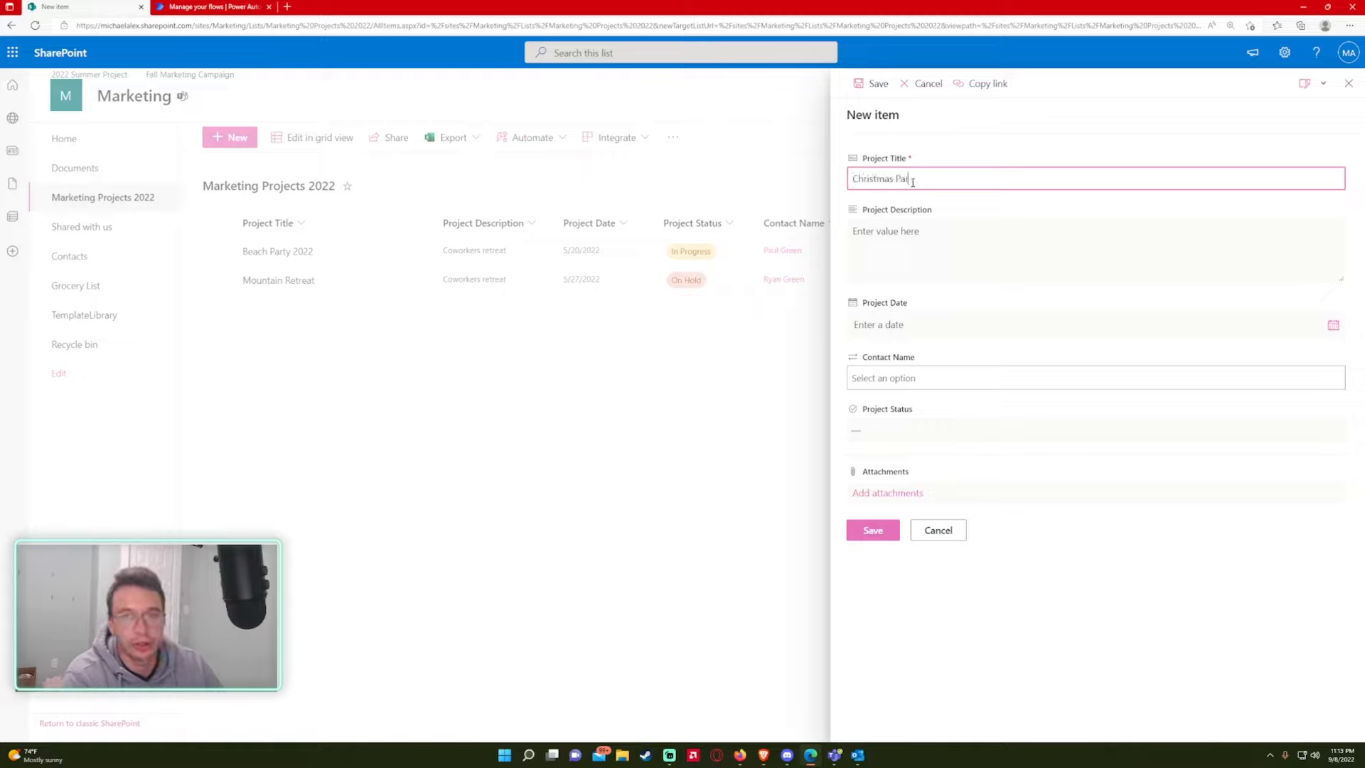
Enter the Christmas Party 2022 title and its party description for the new item.
click(1095, 249)
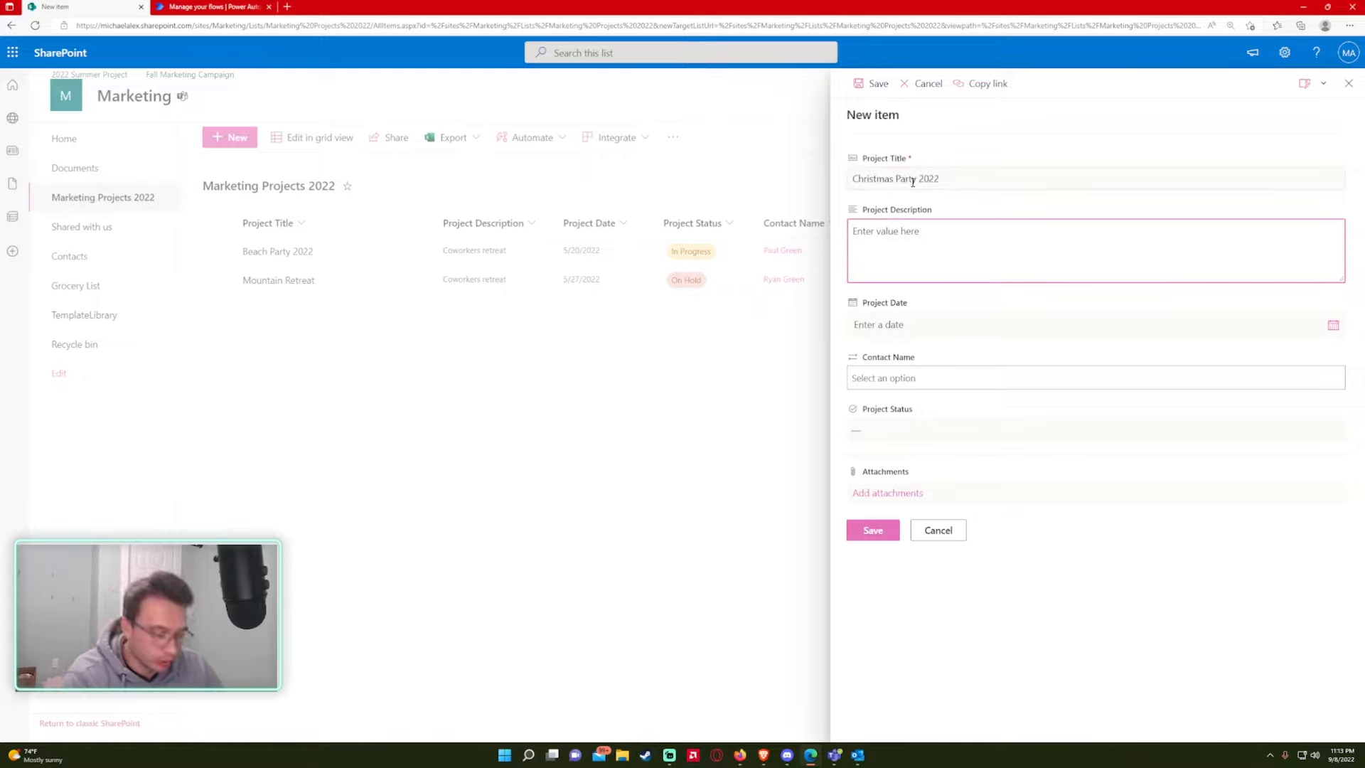
text(Party forr)
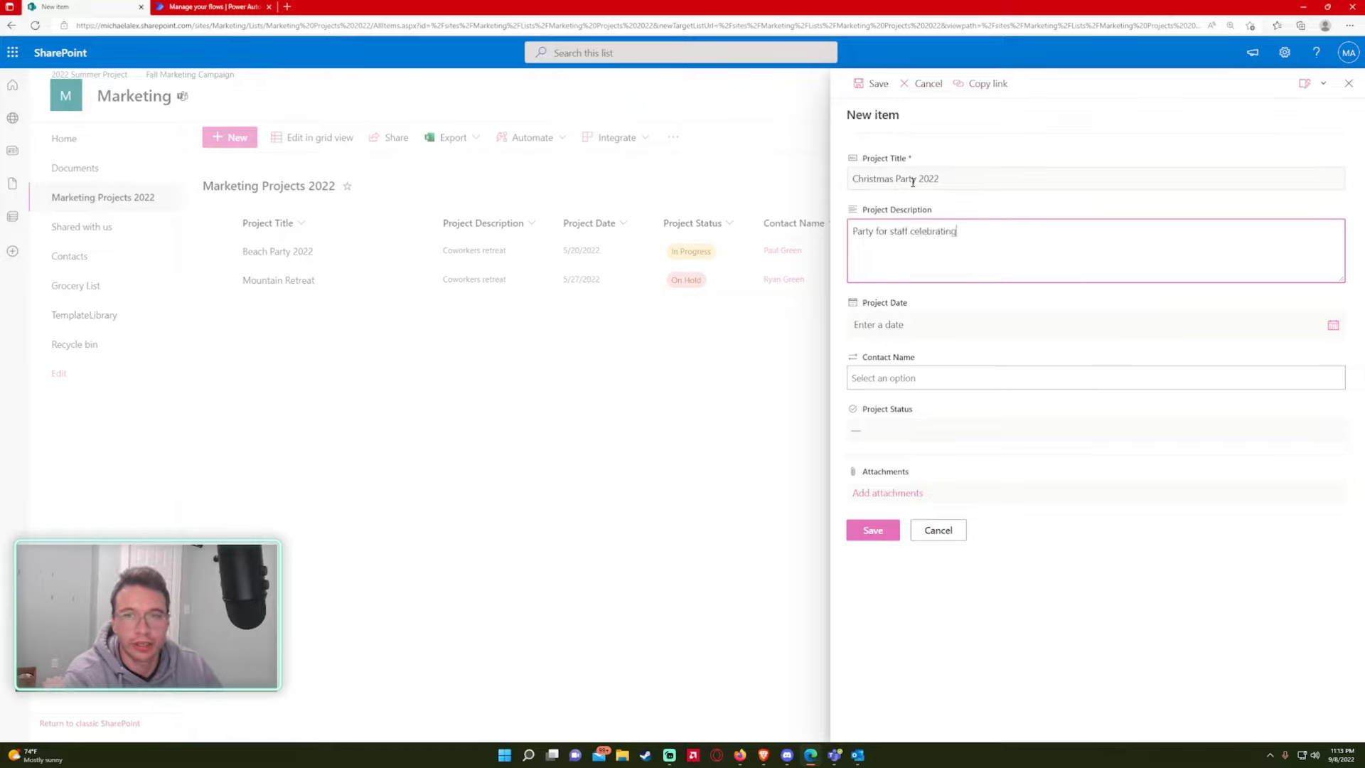
text(Christmas)
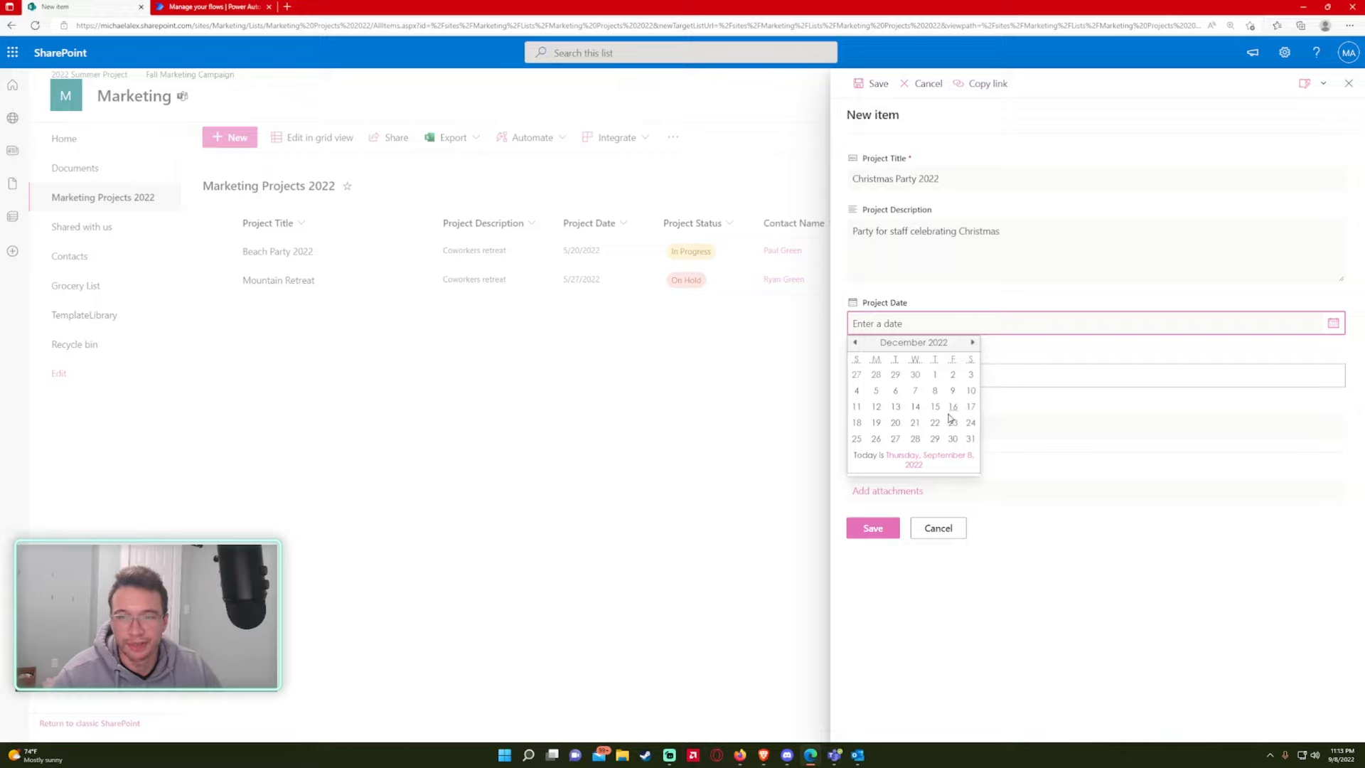
click(970, 407)
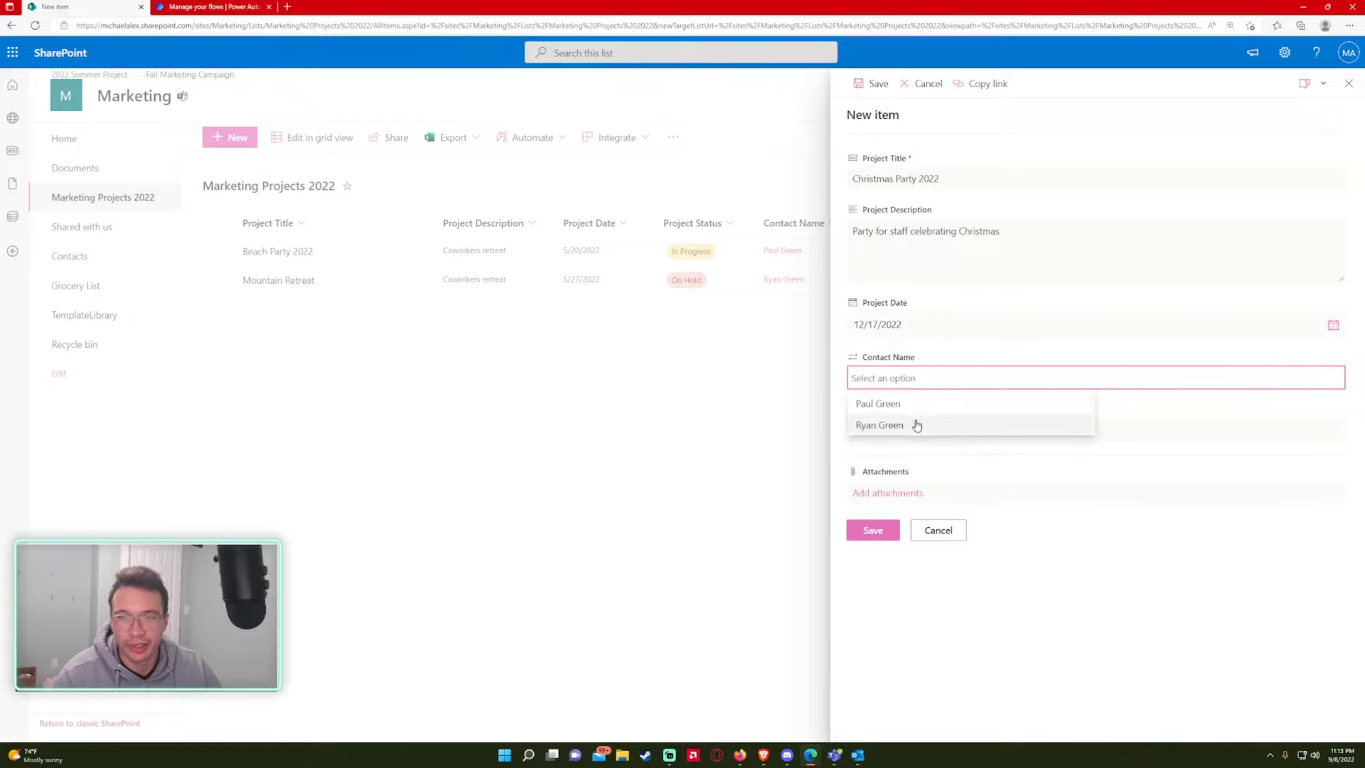
click(878, 425)
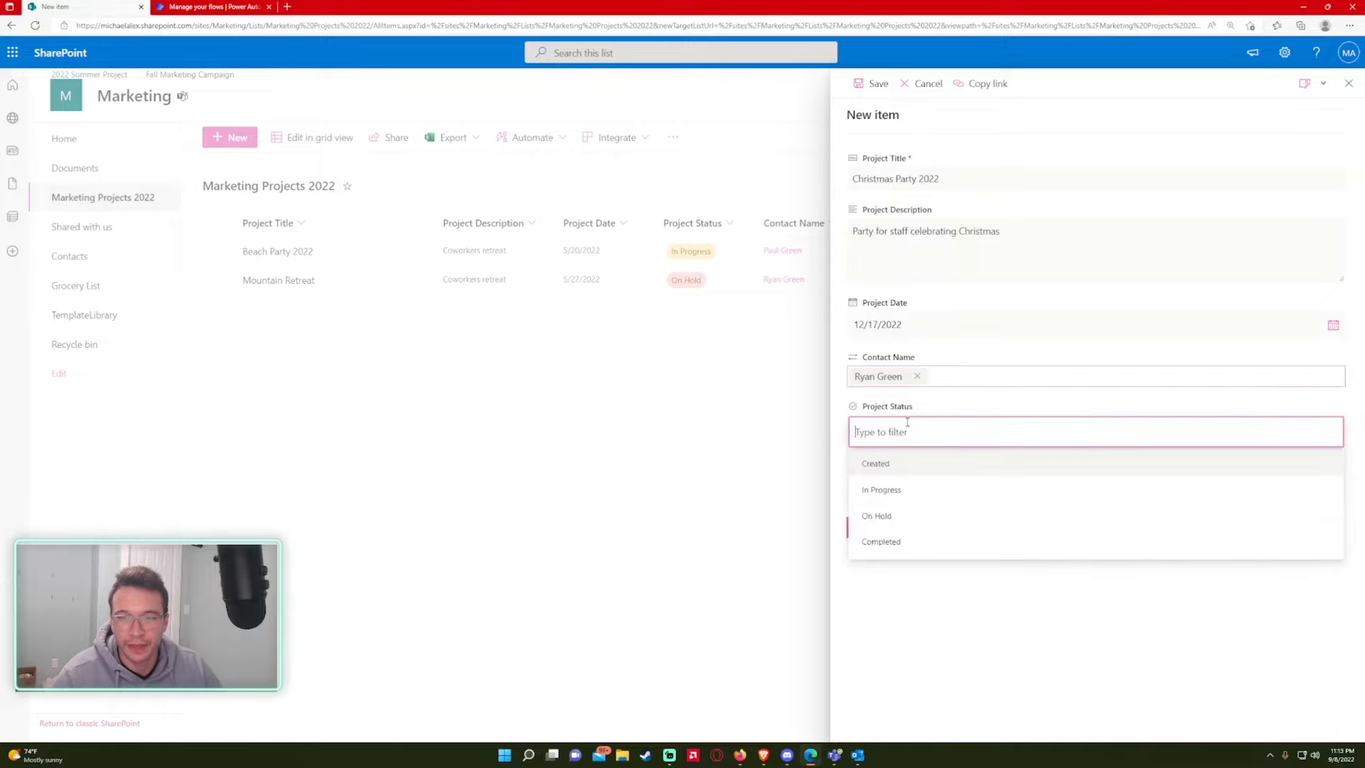
click(876, 464)
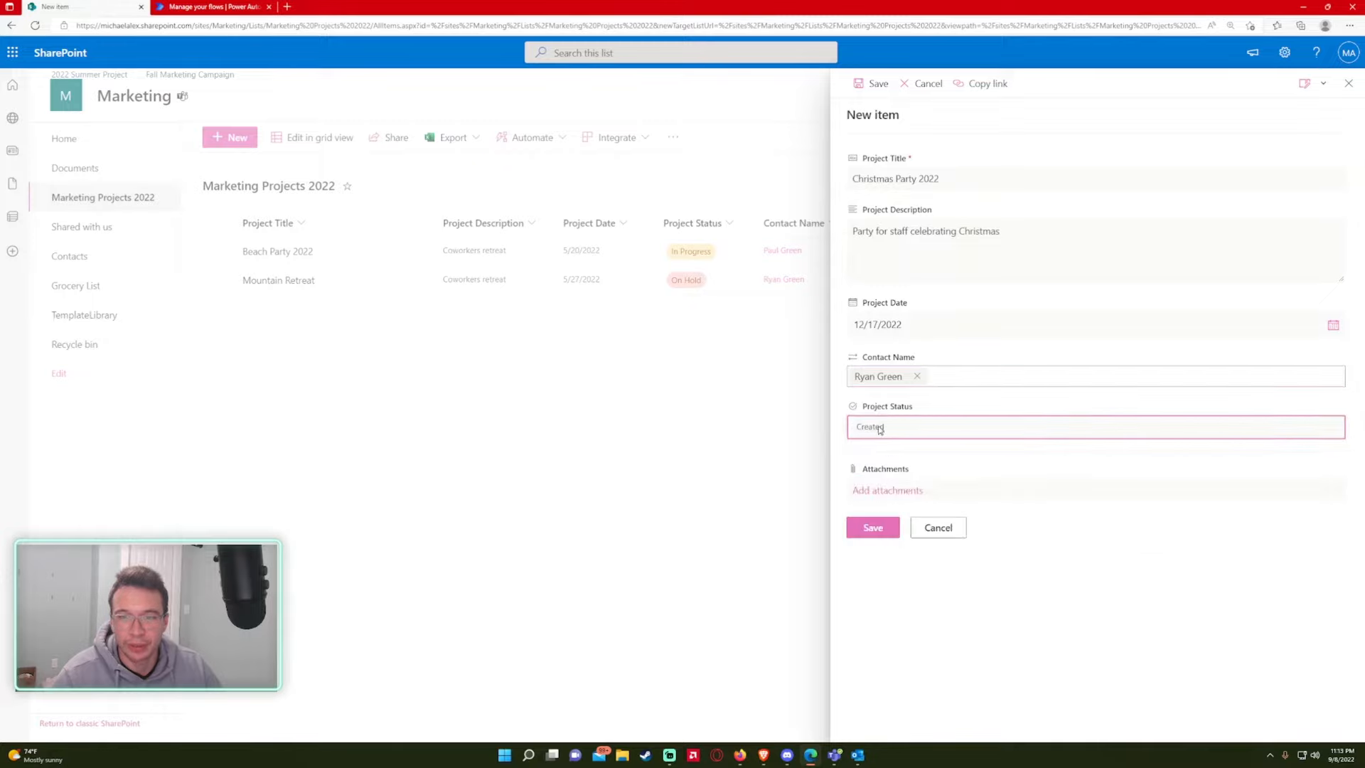
click(873, 526)
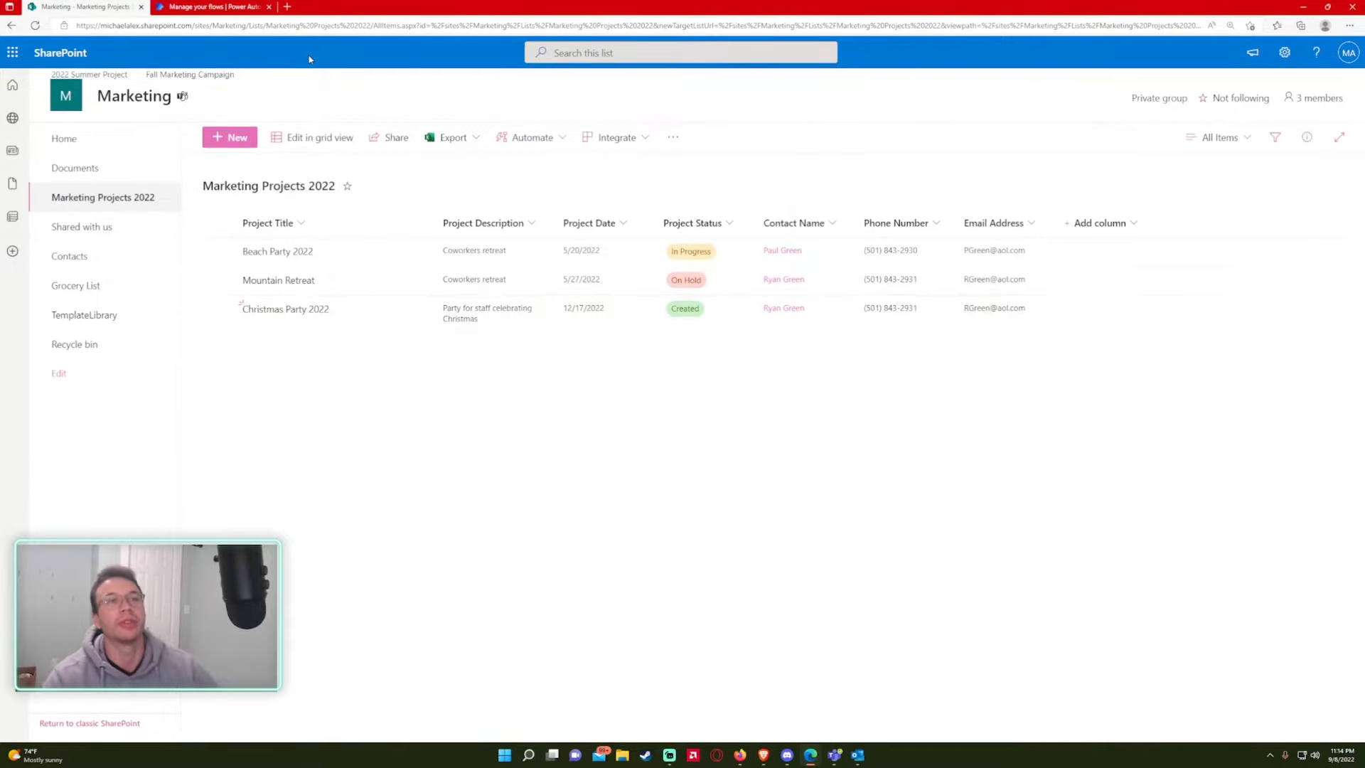
Refresh the 28-day run history to see the new run still running, then reopen the flow for editing.
click(213, 6)
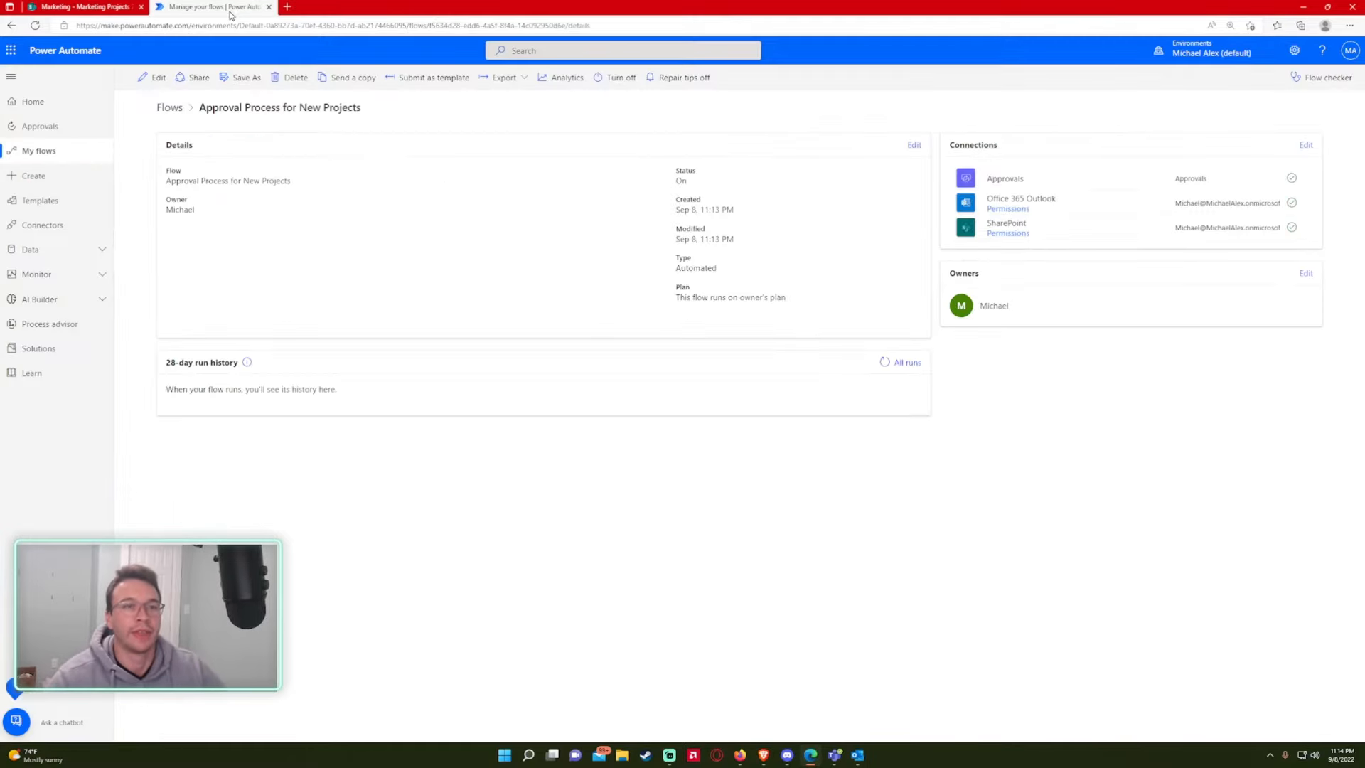
mouse_move(879, 362)
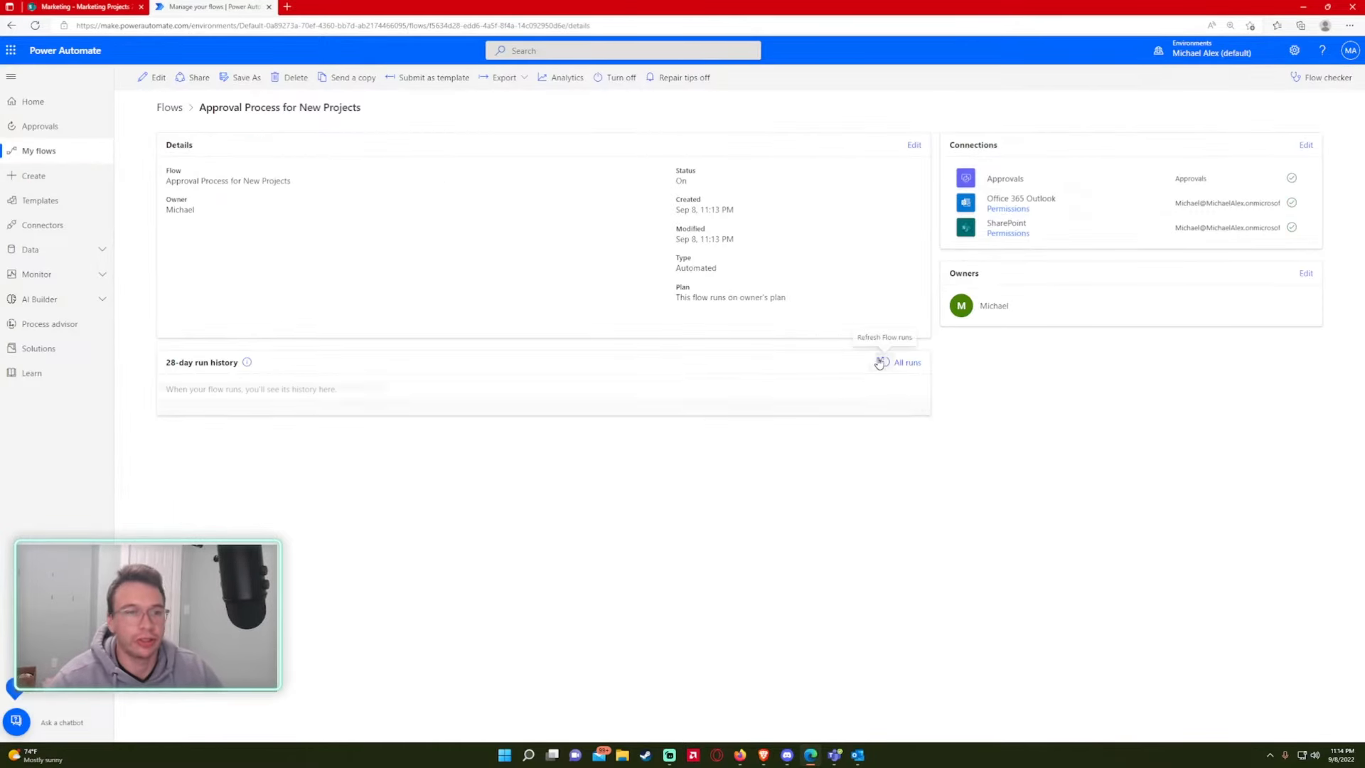
click(883, 362)
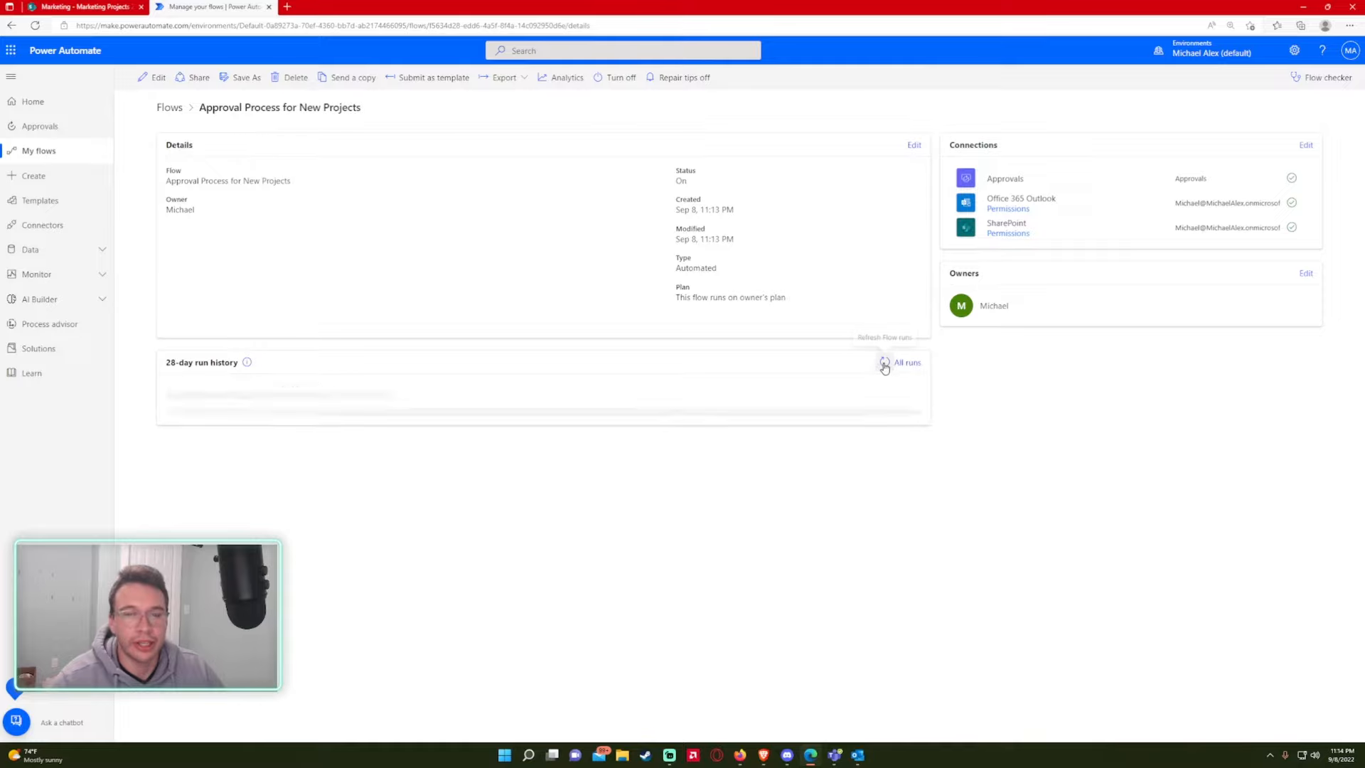
click(884, 362)
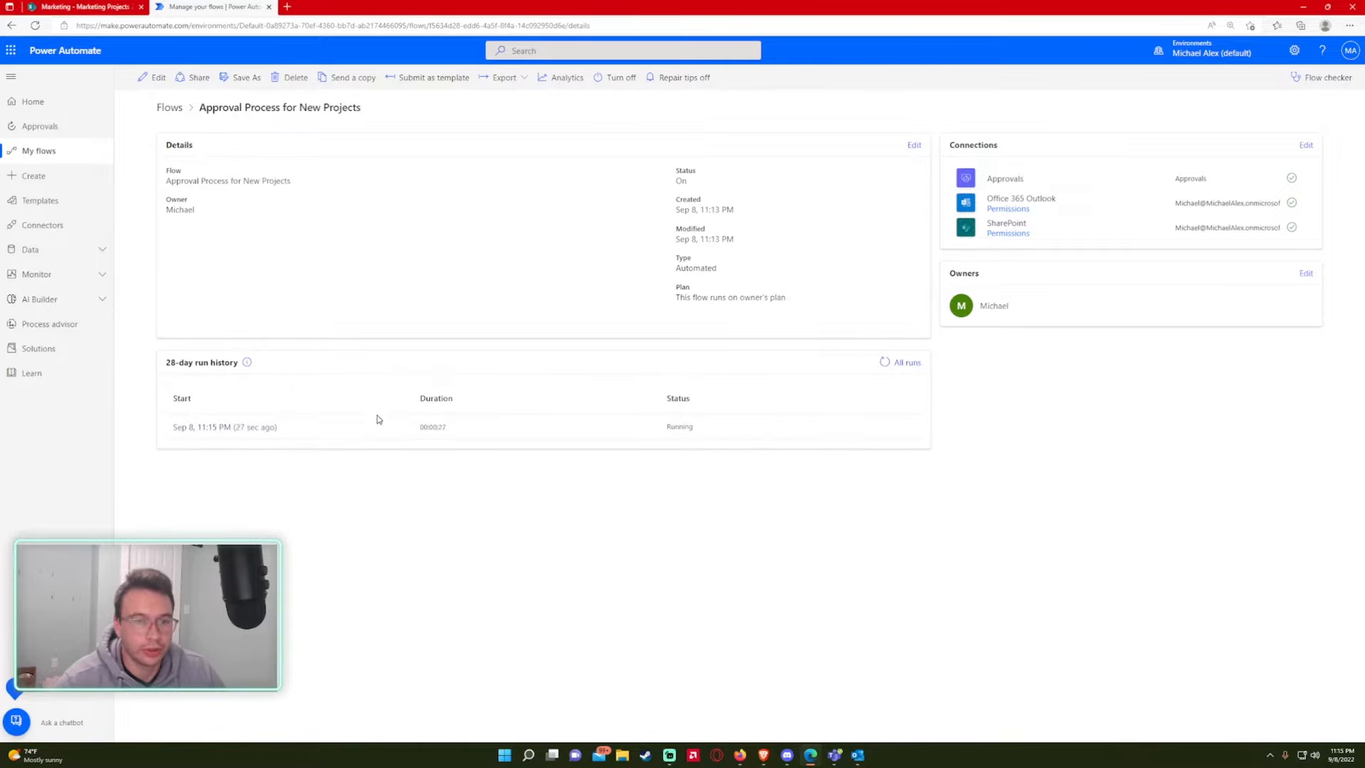
click(224, 427)
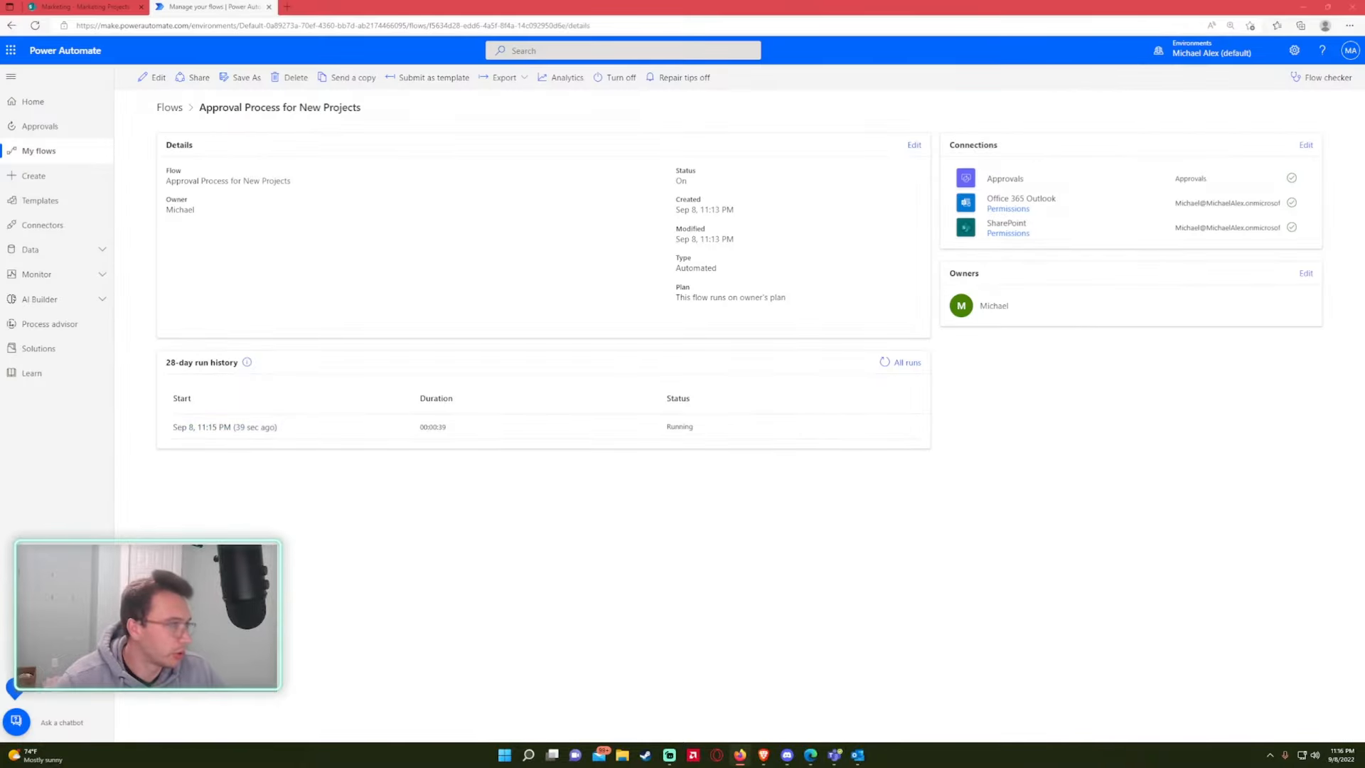
click(156, 77)
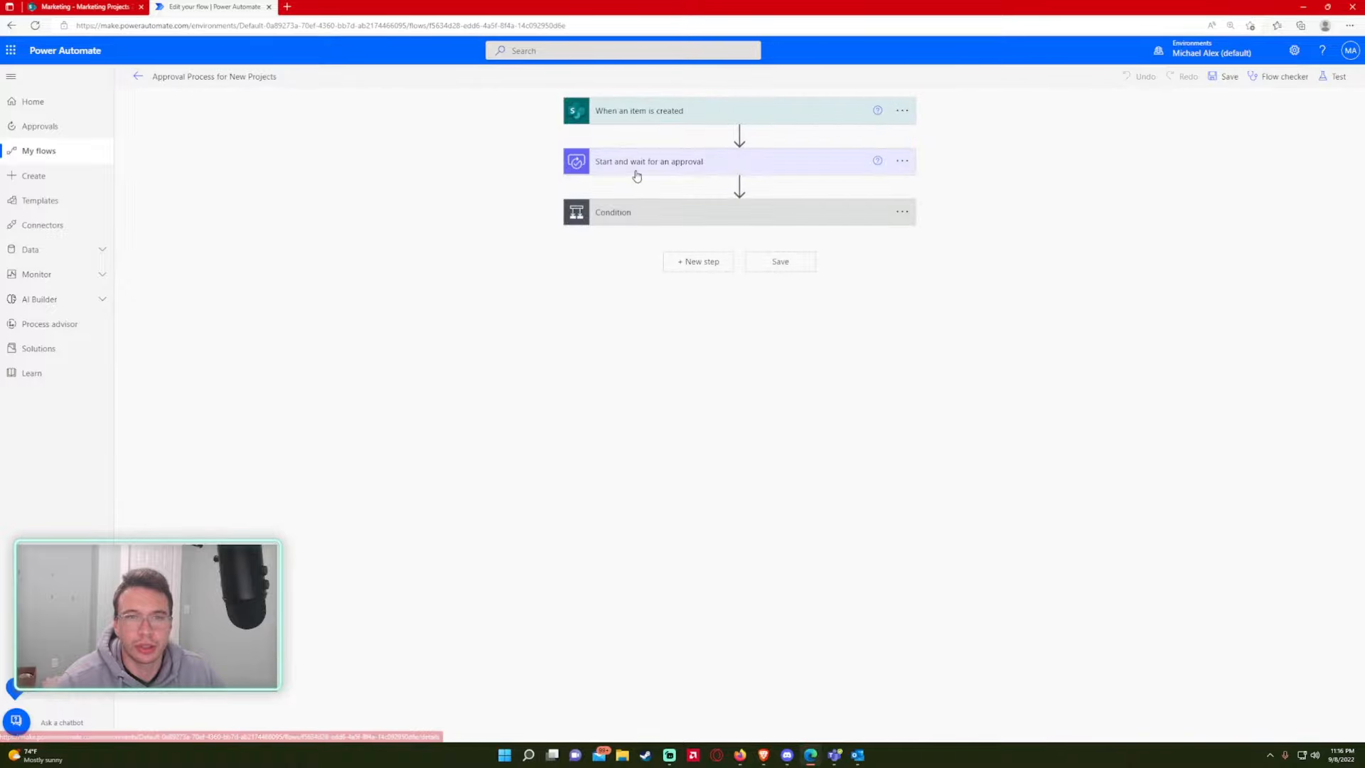
Review the approval step's settings and keep Michael as the suggested approver.
click(648, 161)
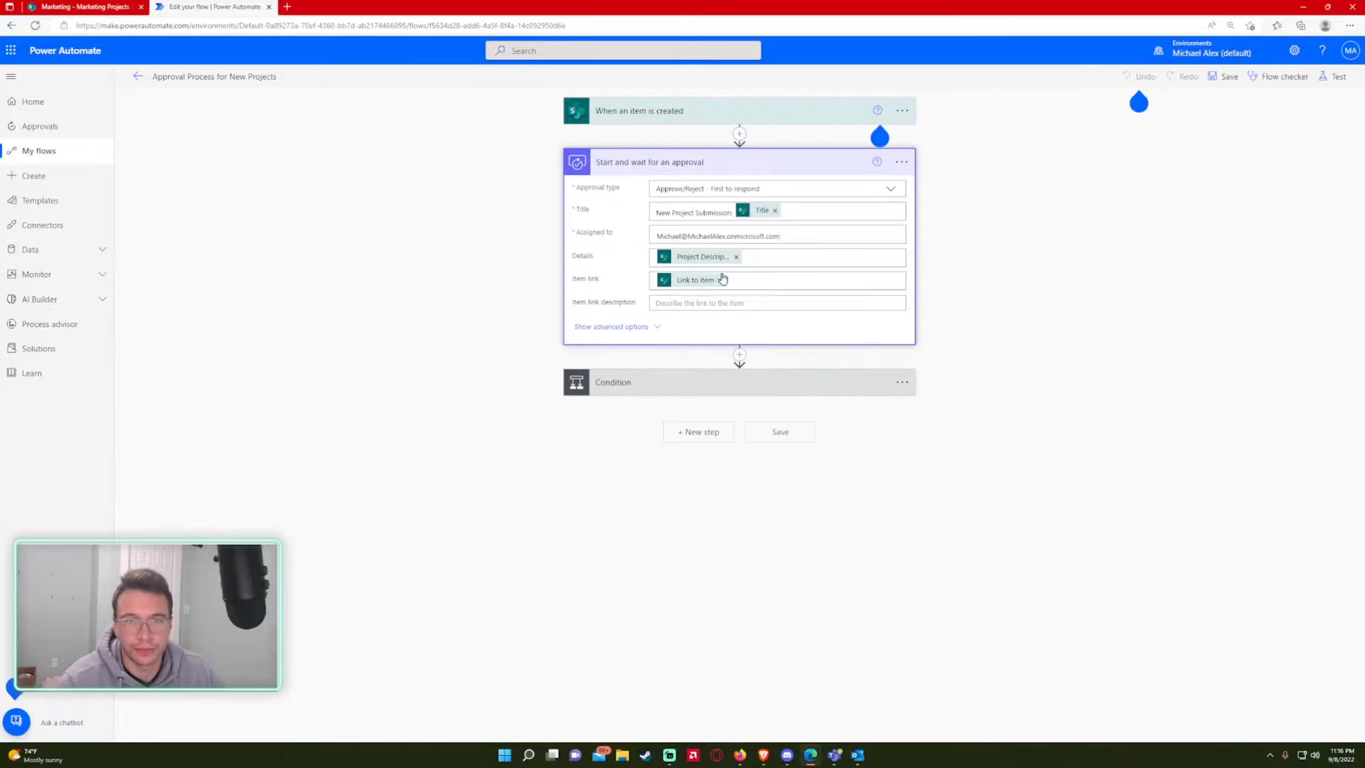
click(790, 236)
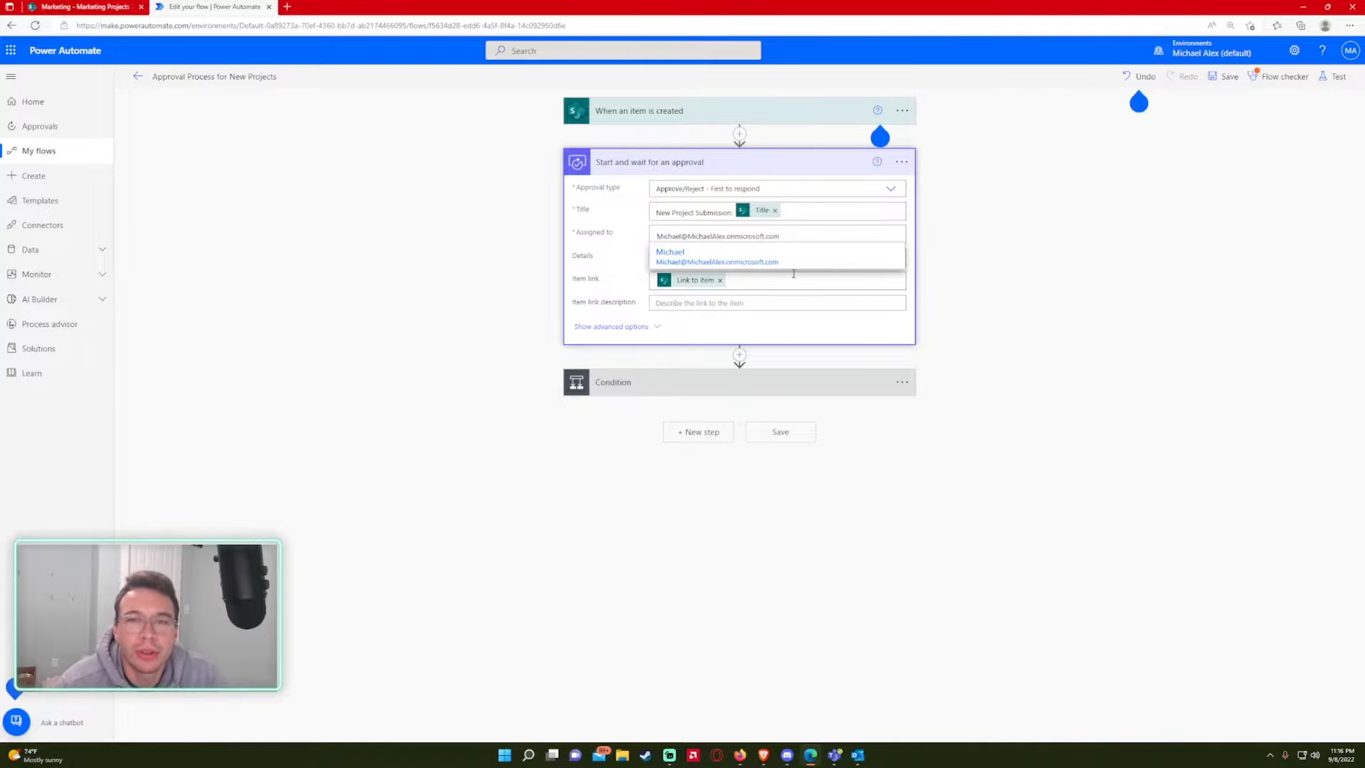
click(833, 757)
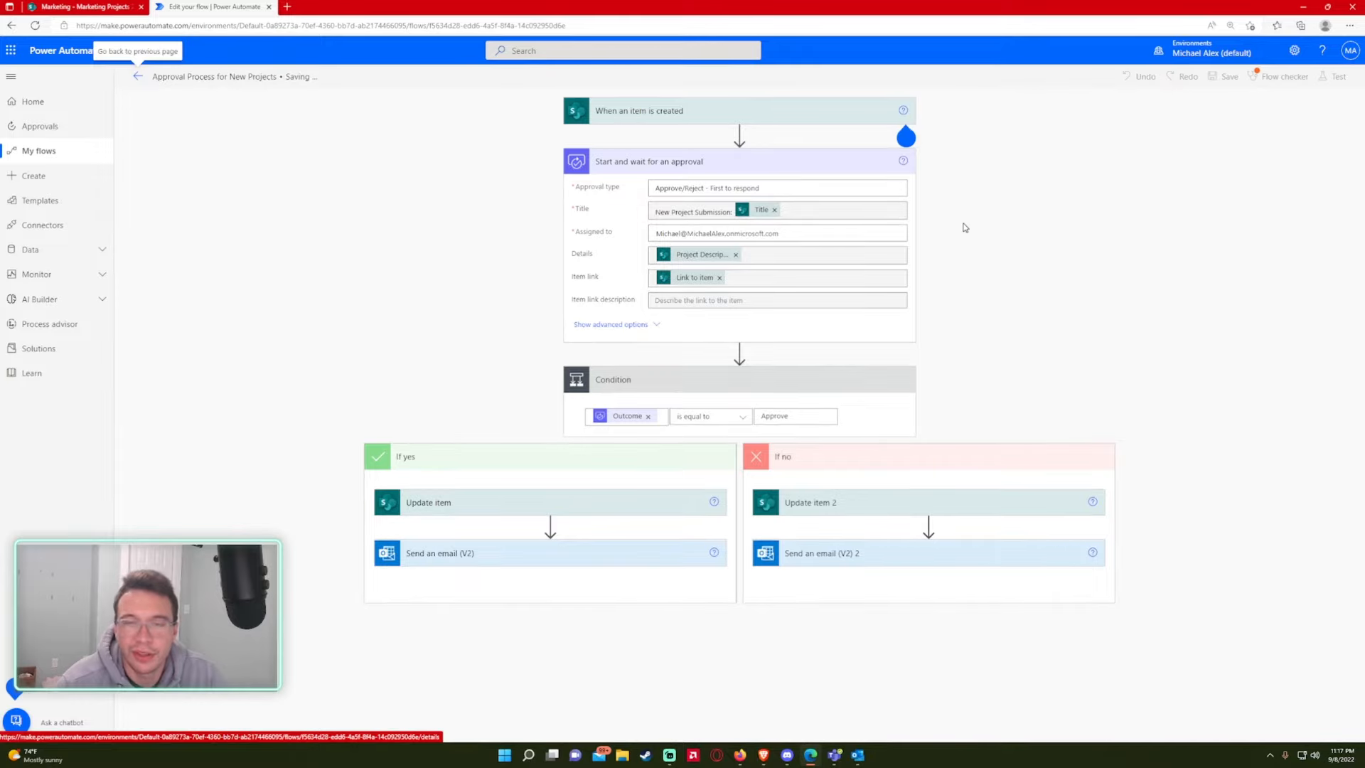
Start a test run of the flow from the Test panel using a trigger option.
click(1337, 75)
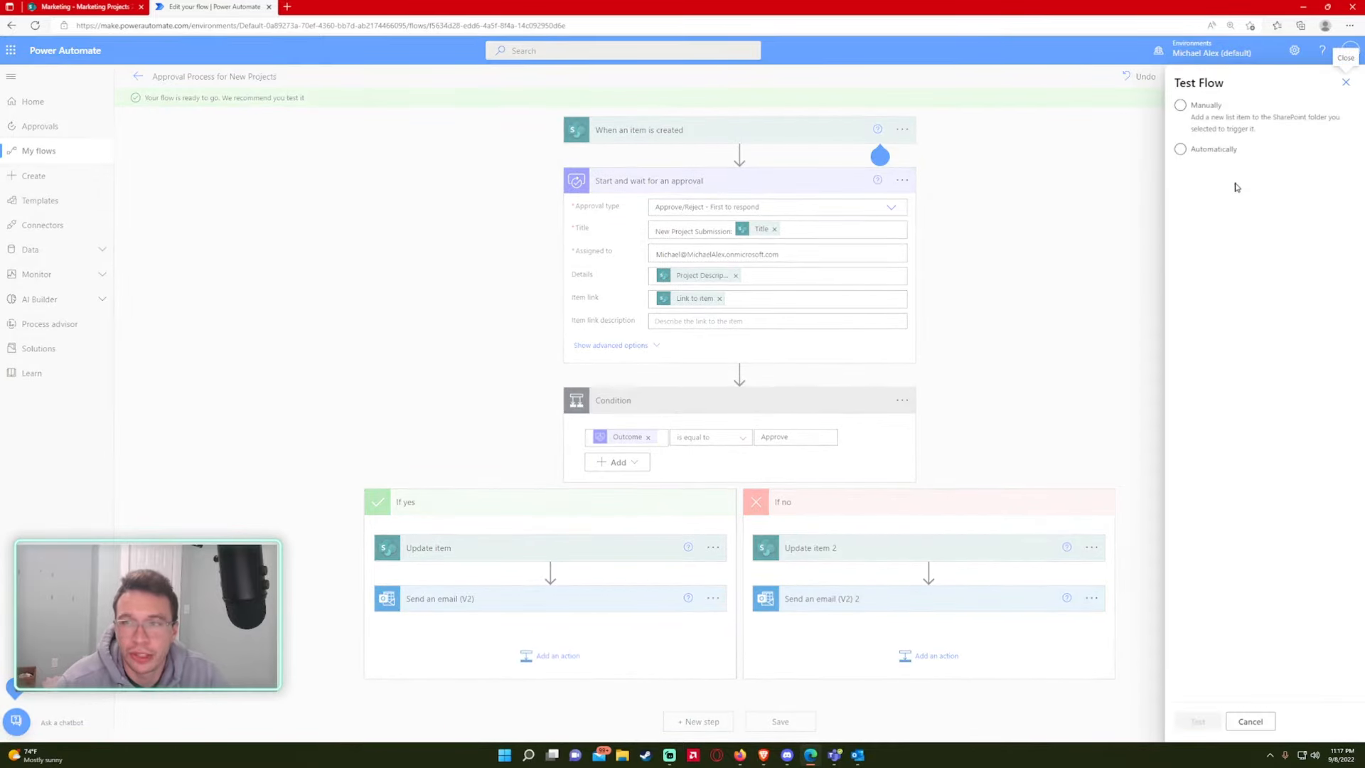
click(1180, 150)
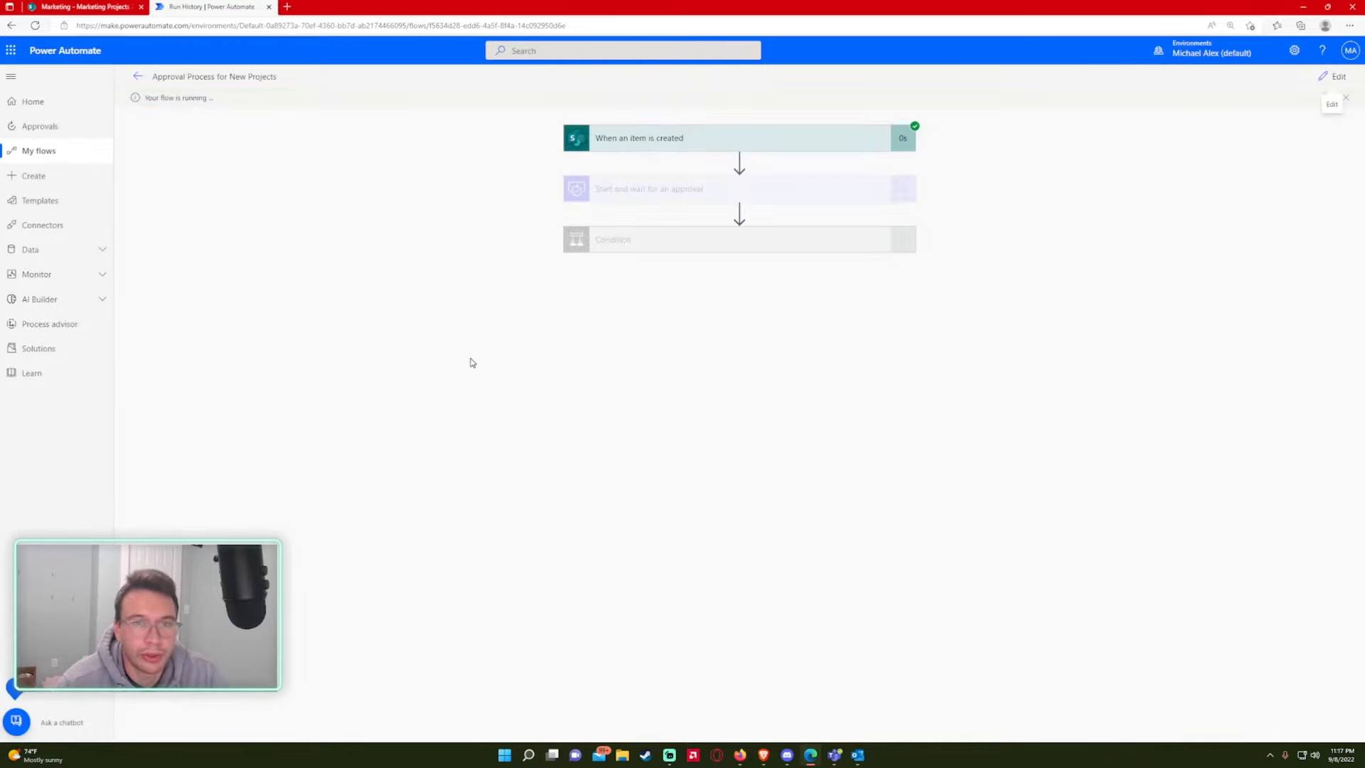
mouse_move(480, 373)
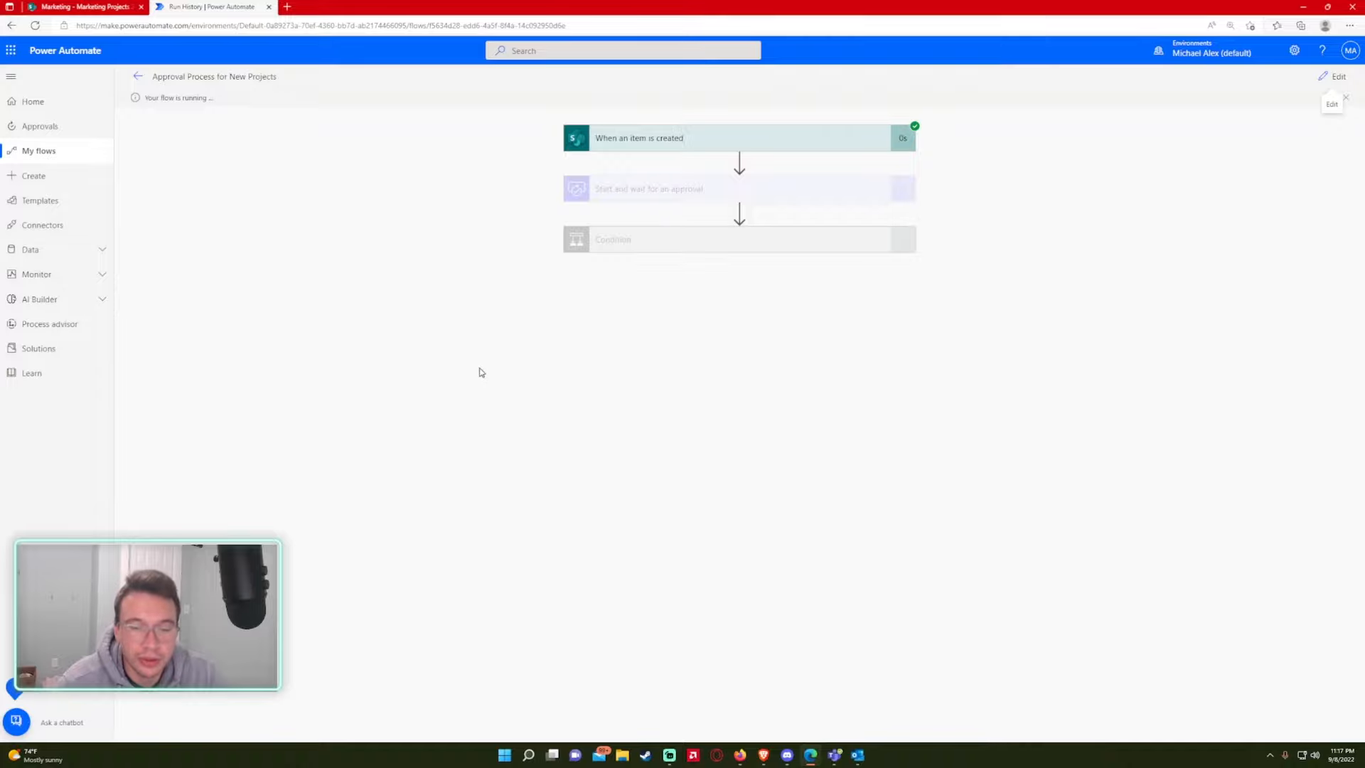
mouse_move(484, 375)
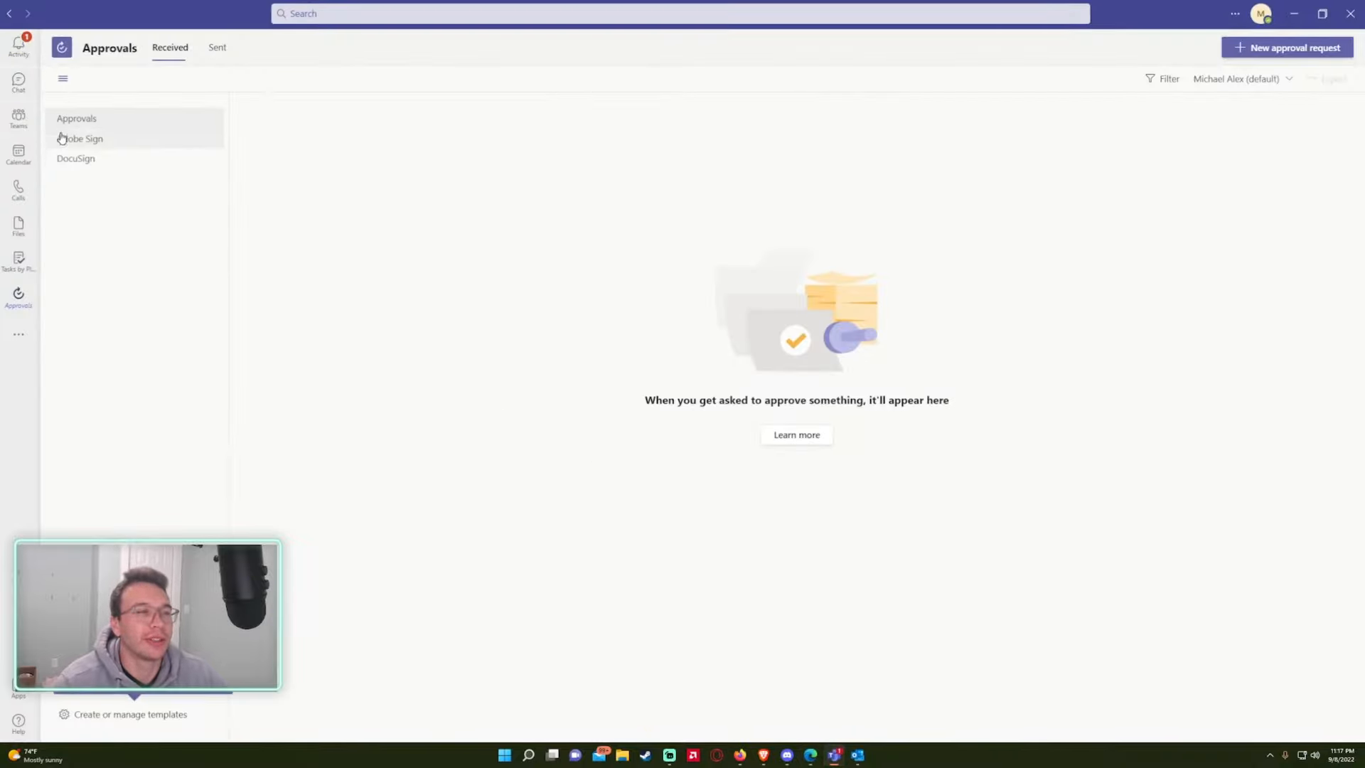
Open the New Project Submission: Christmas Party 2022 request from the Activity feed.
click(19, 40)
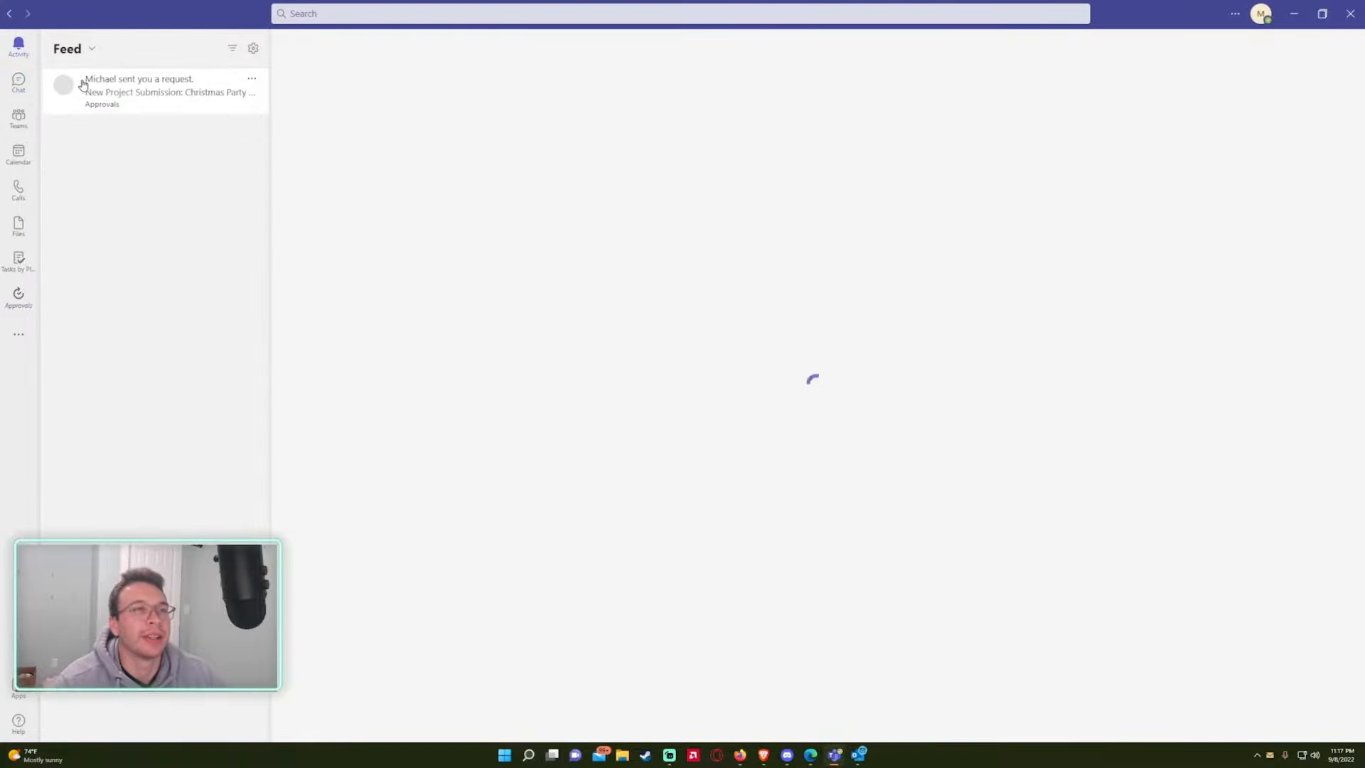
click(156, 87)
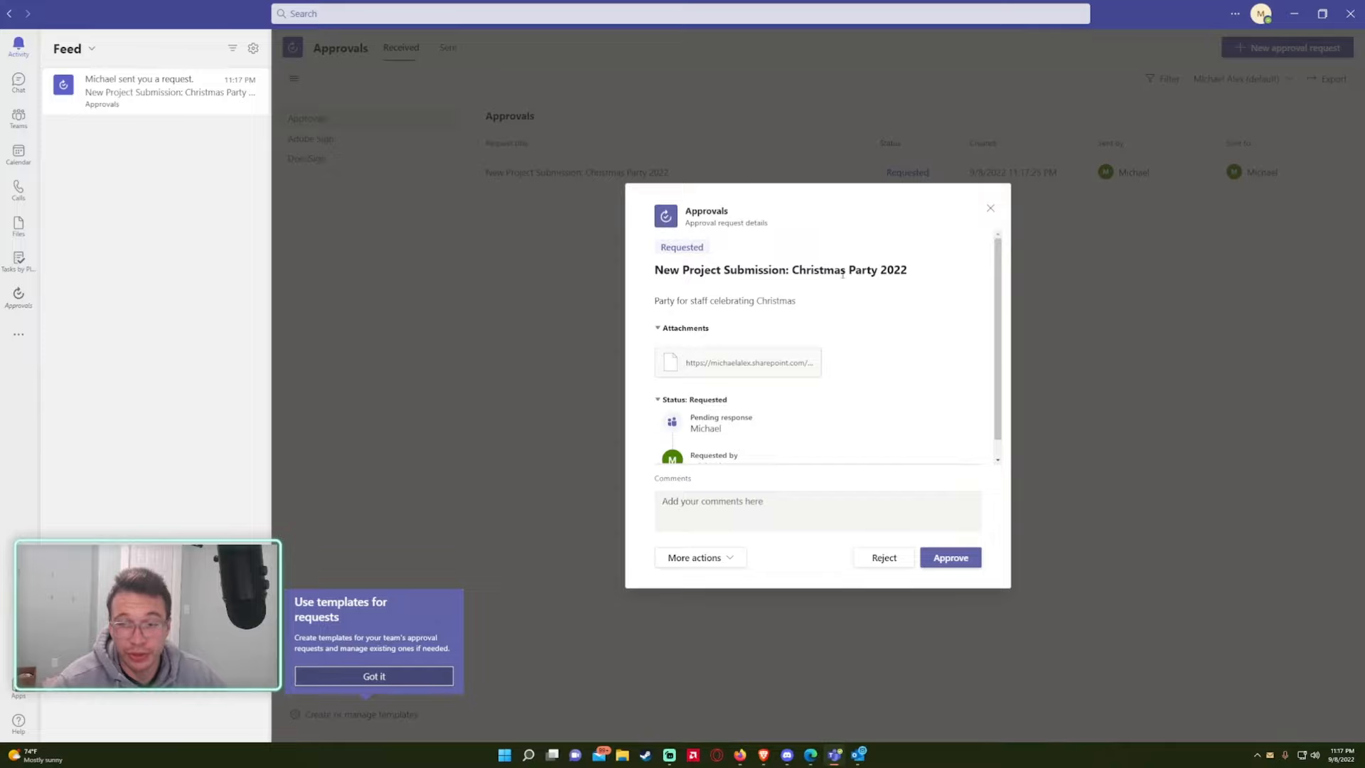
scroll(down, 3)
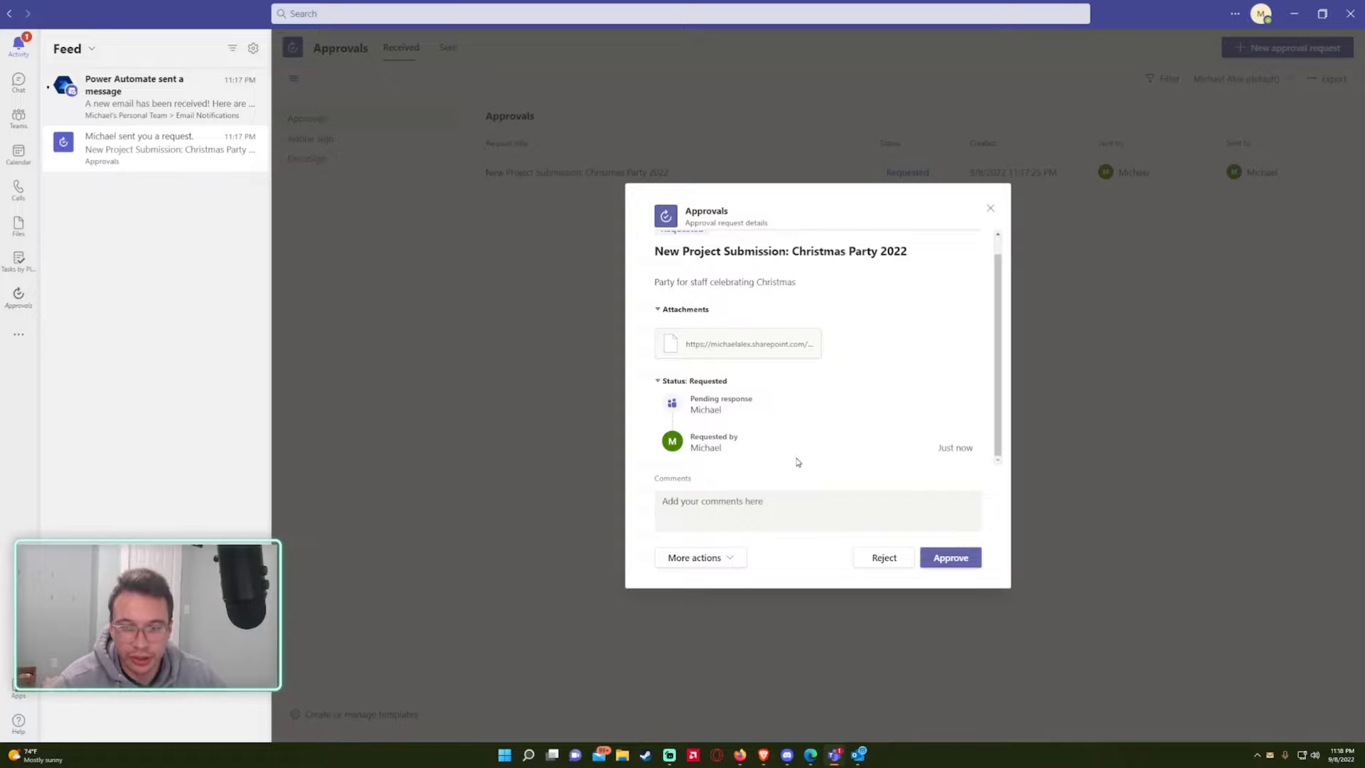
Check the request's More actions list, then approve the Christmas Party 2022 request.
click(700, 557)
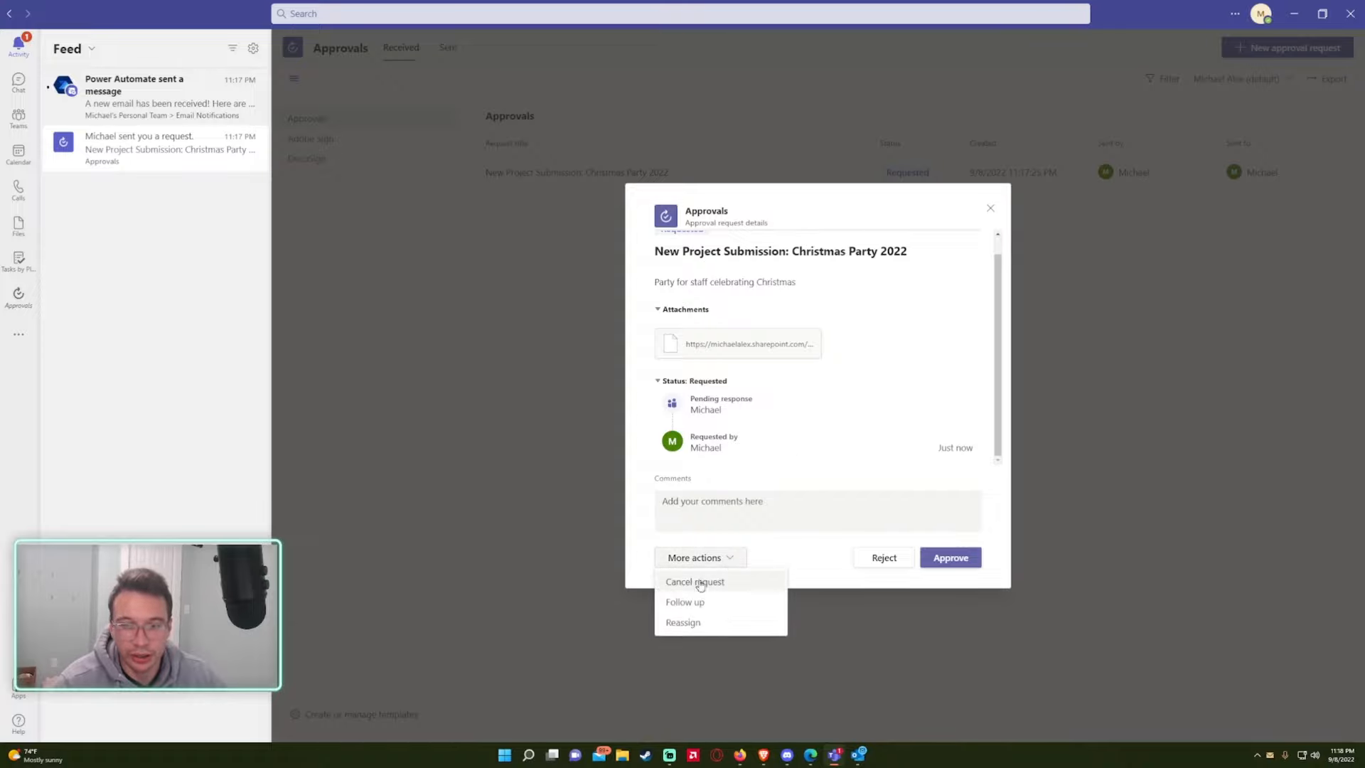
click(911, 563)
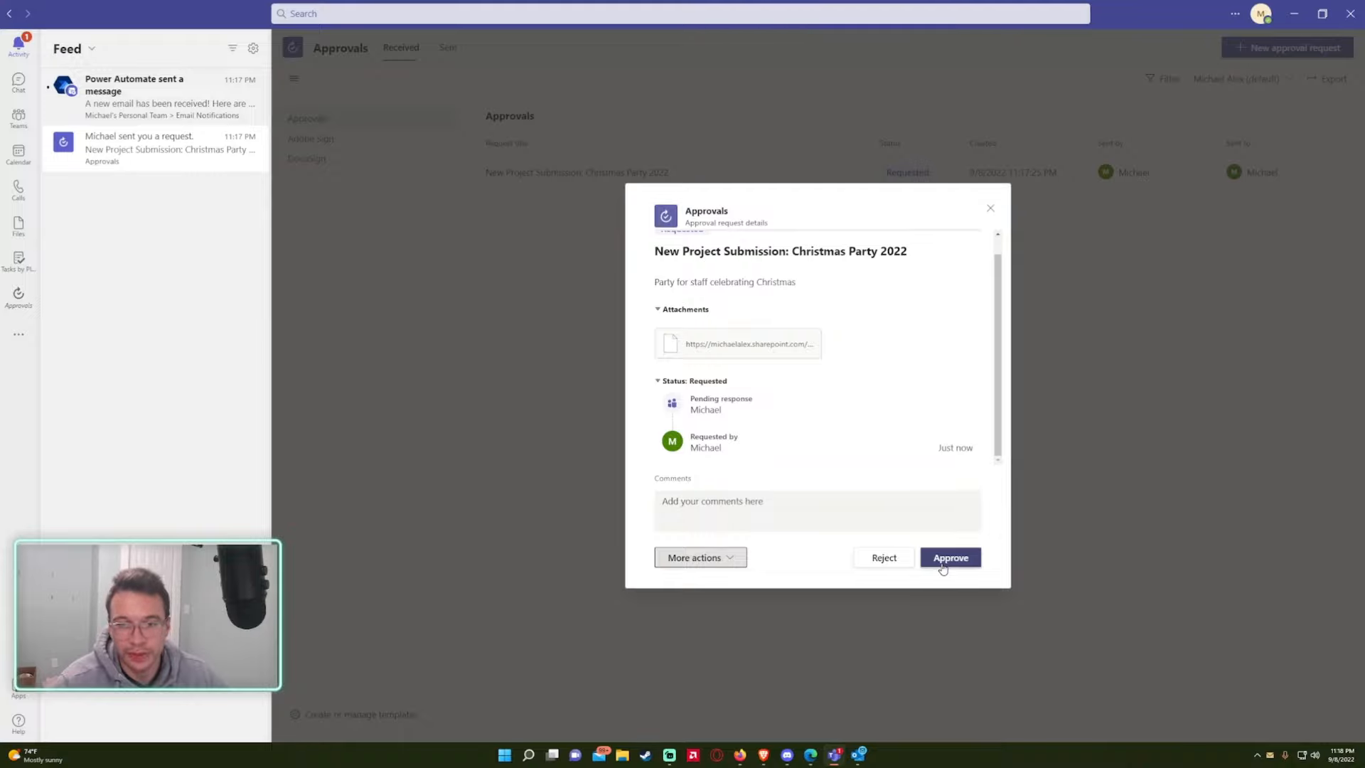
click(950, 557)
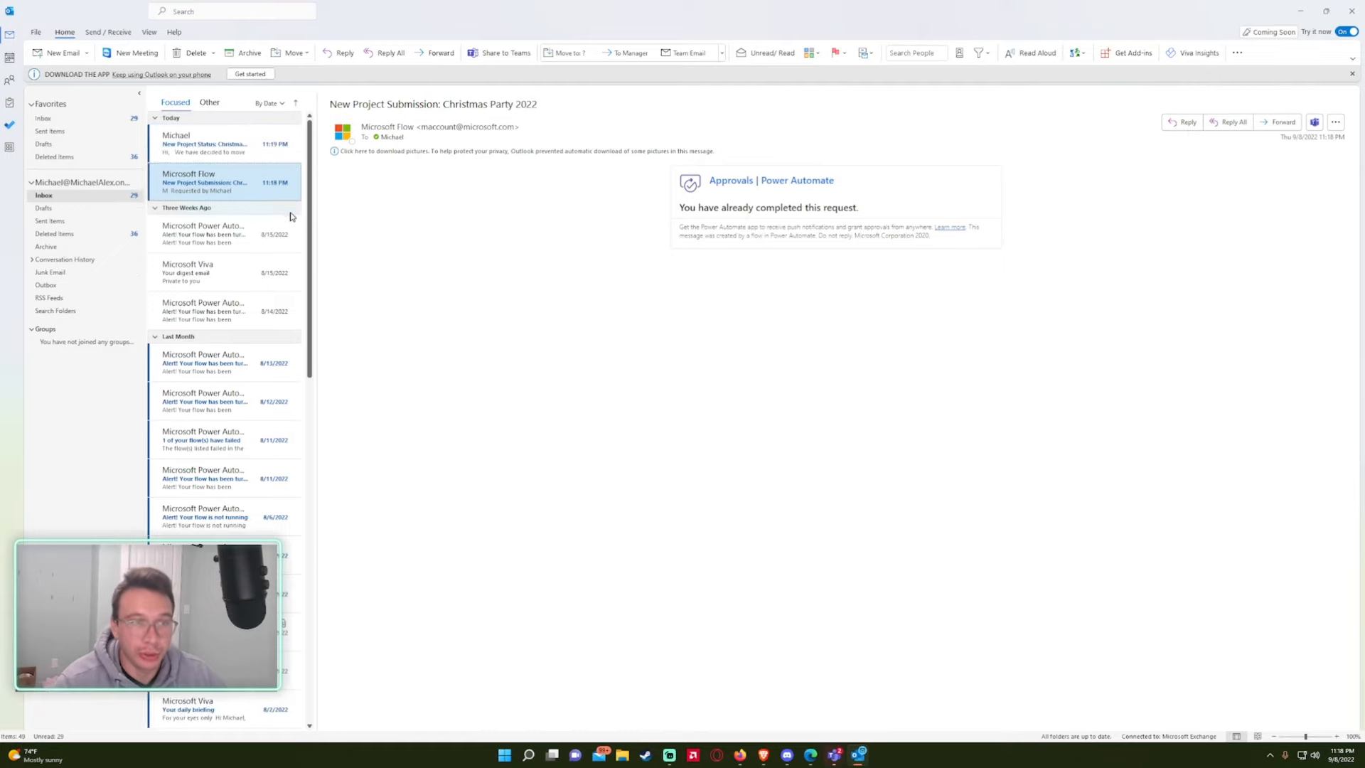
Read the New Project Status: Christmas Party 2022 is now In Progress email.
click(213, 143)
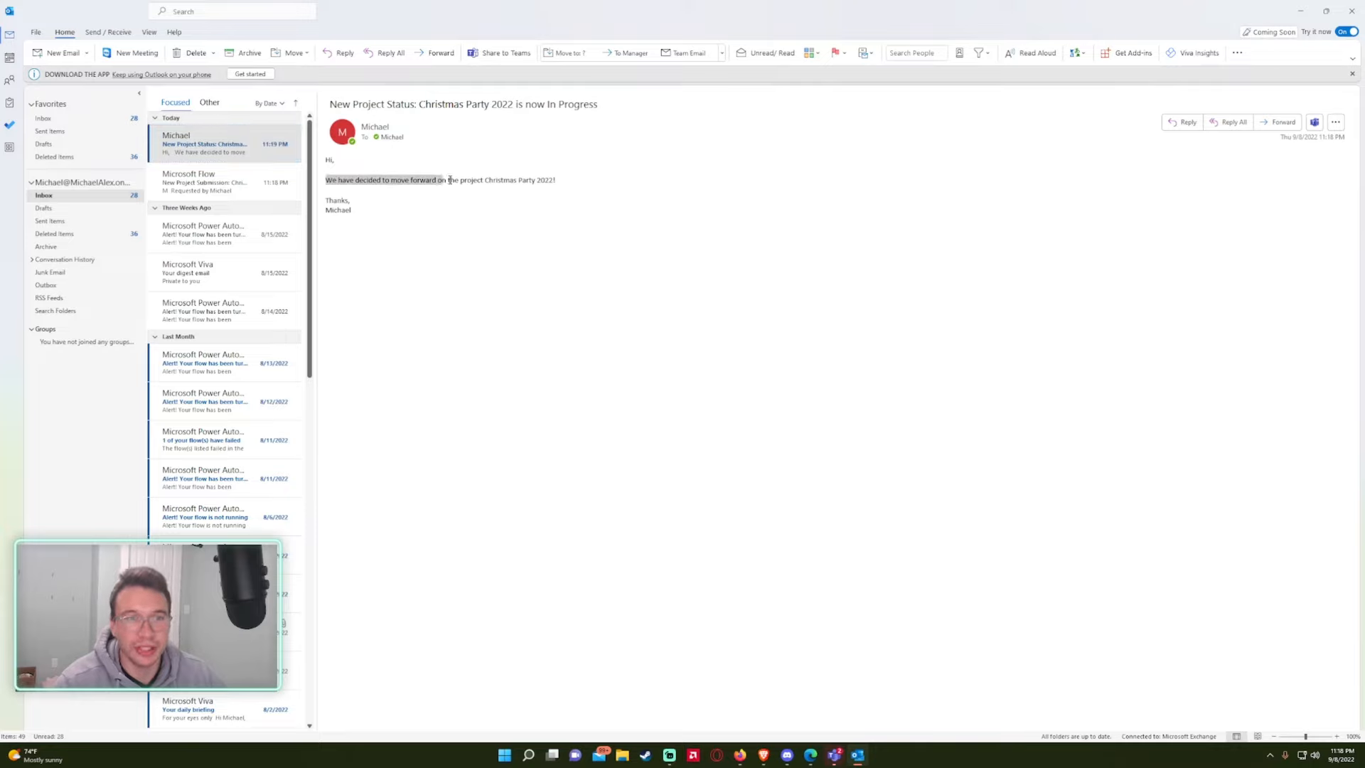
click(559, 233)
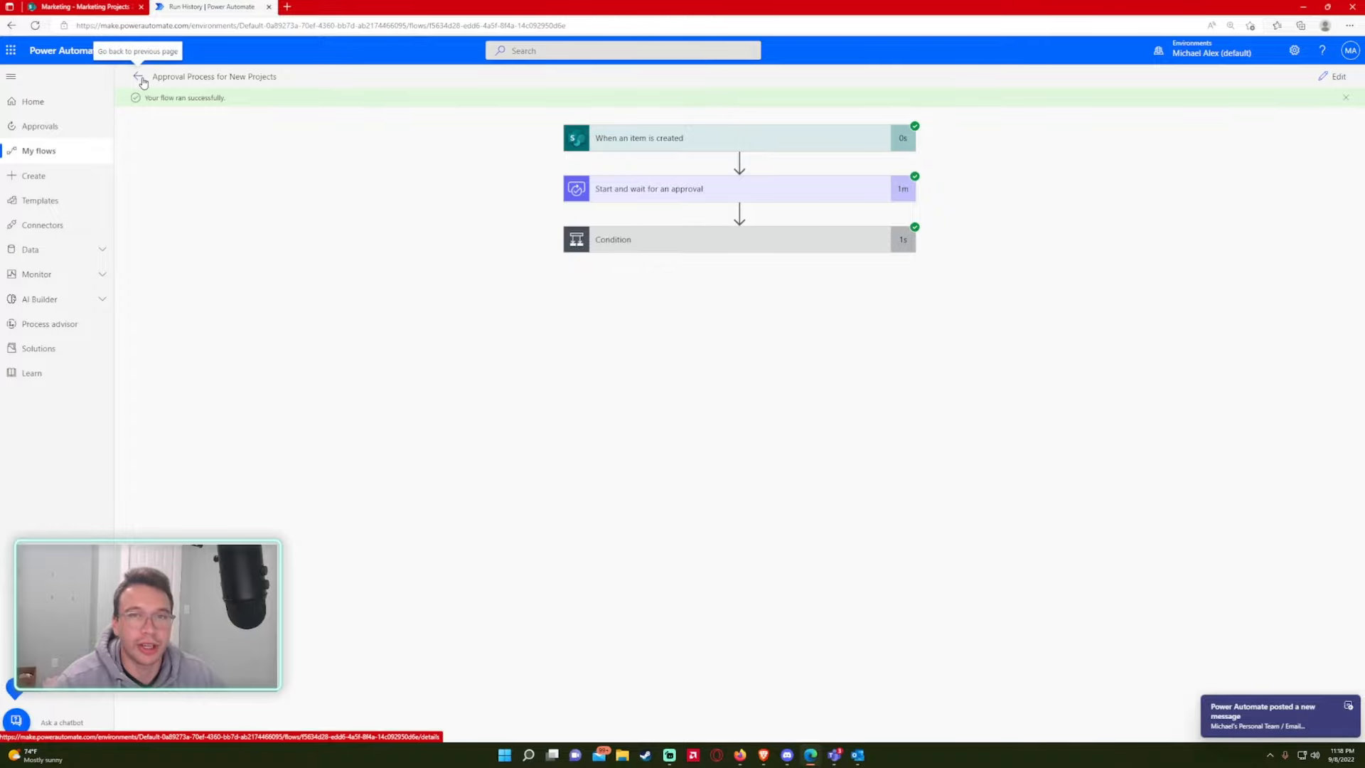
Cancel the still-running 11:15 PM flow run and confirm with OK.
click(139, 77)
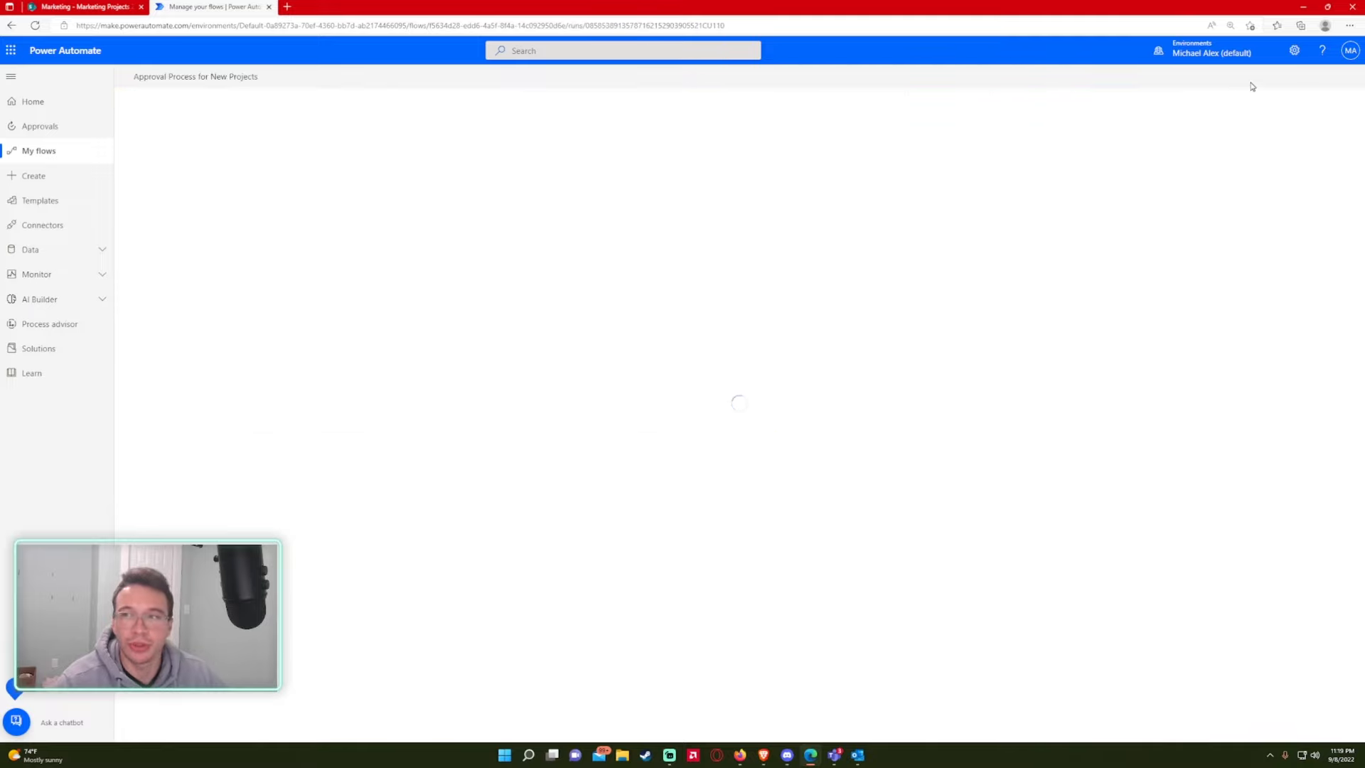
click(1291, 77)
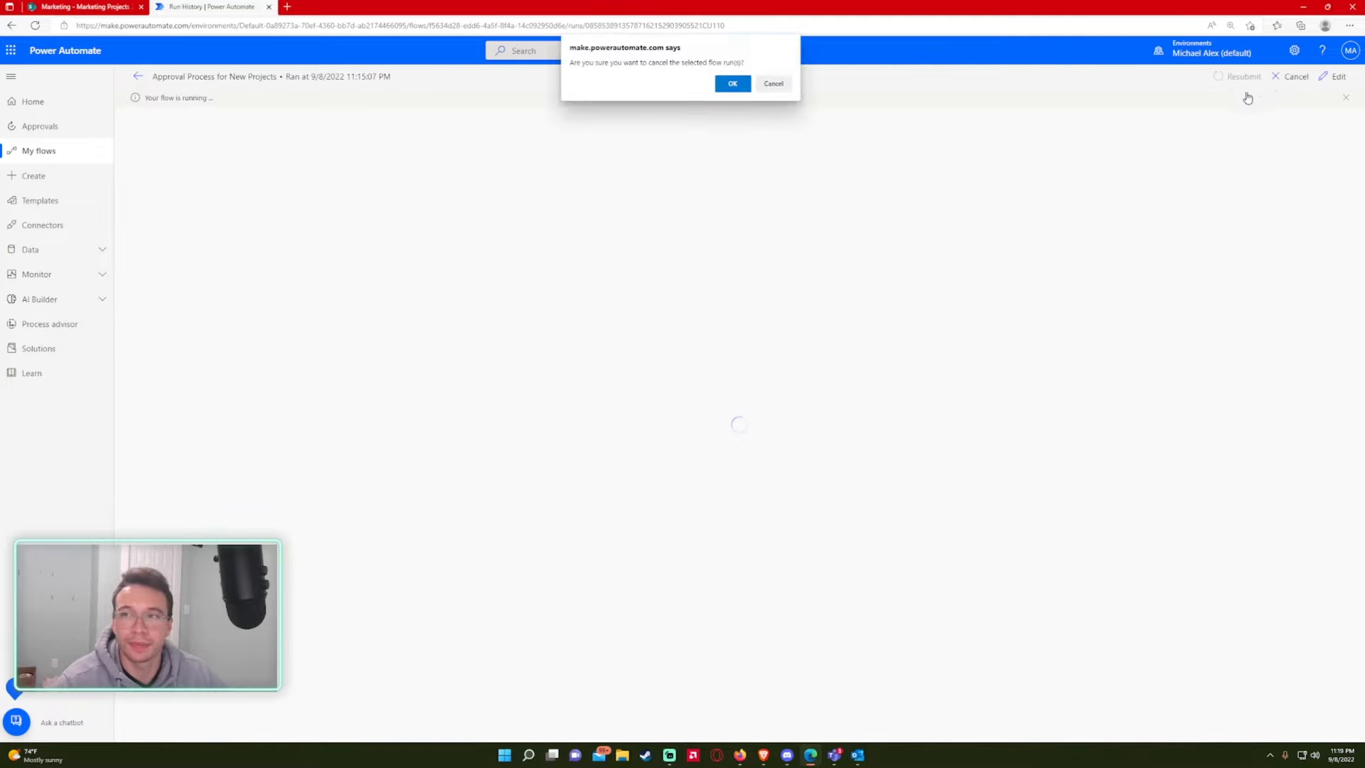
click(732, 82)
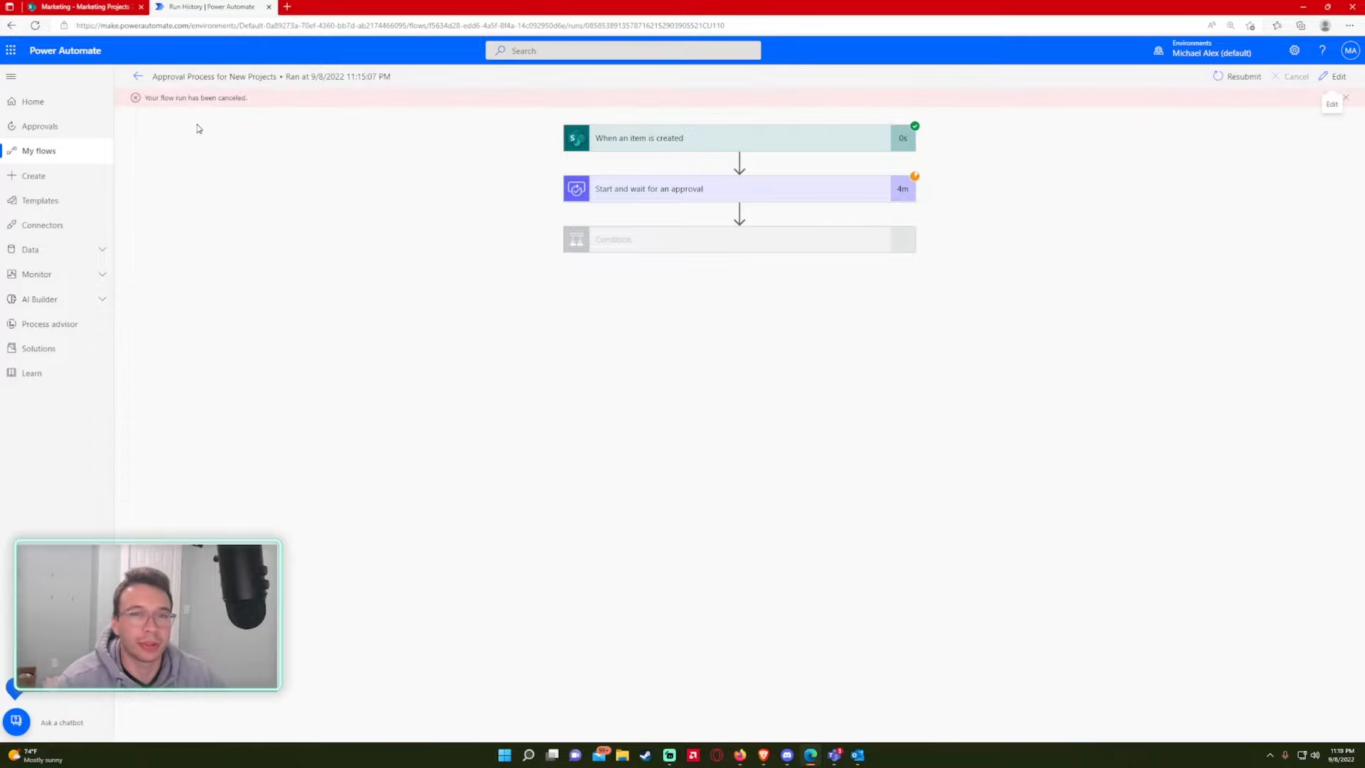
click(136, 76)
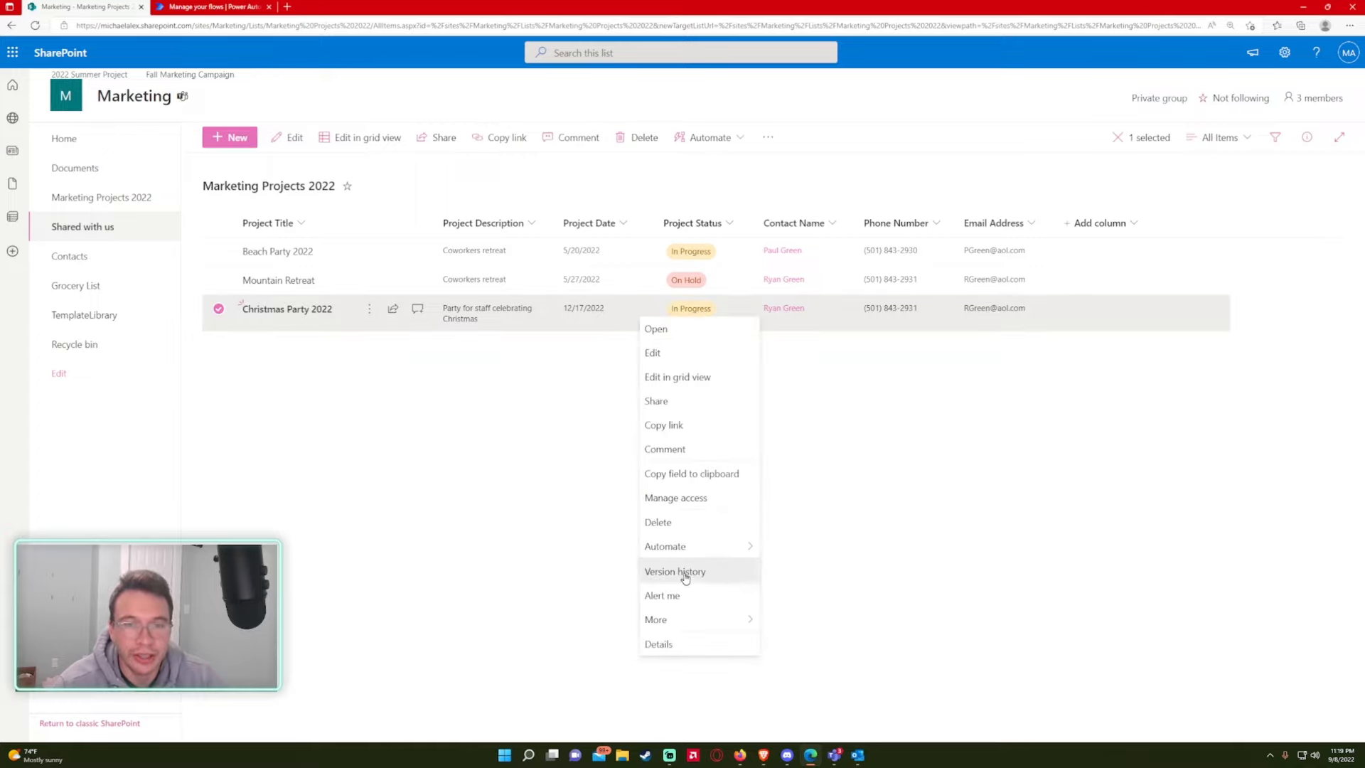
click(674, 572)
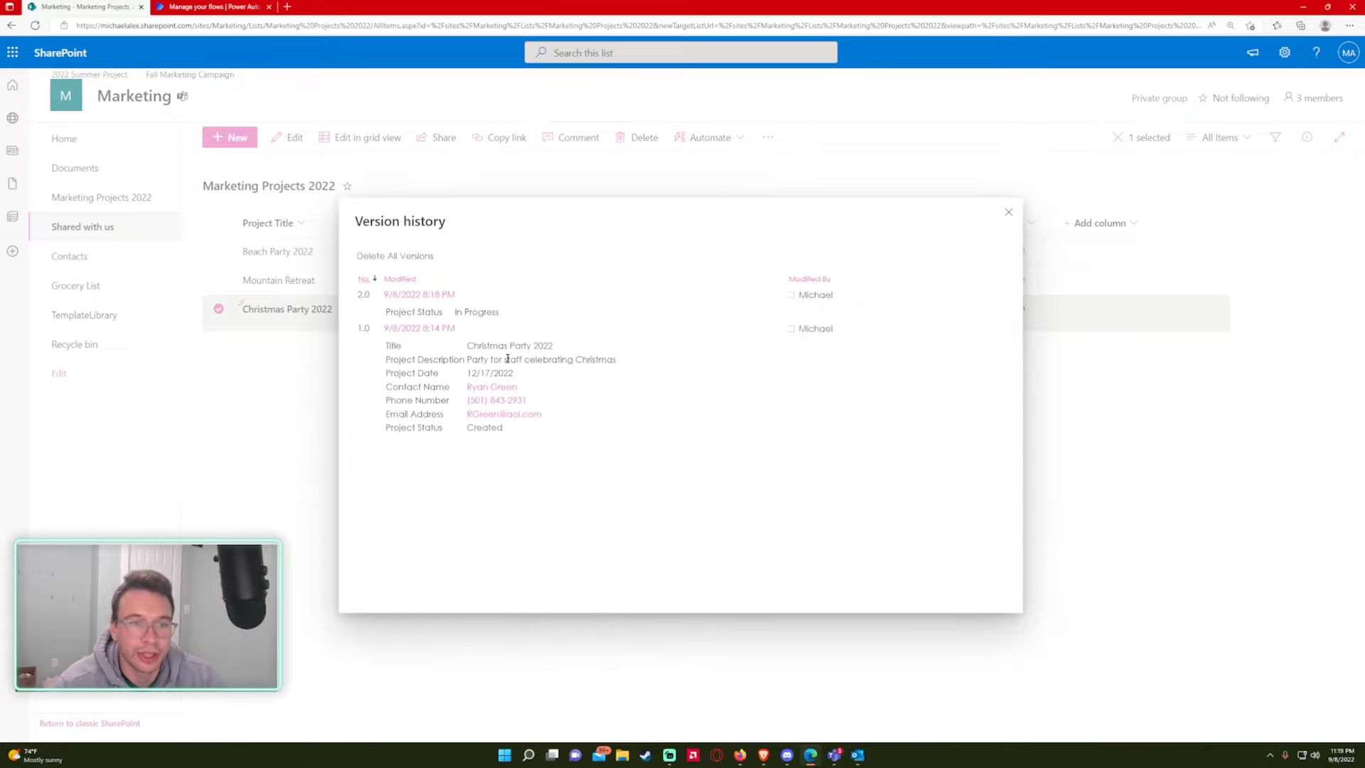
mouse_move(483, 335)
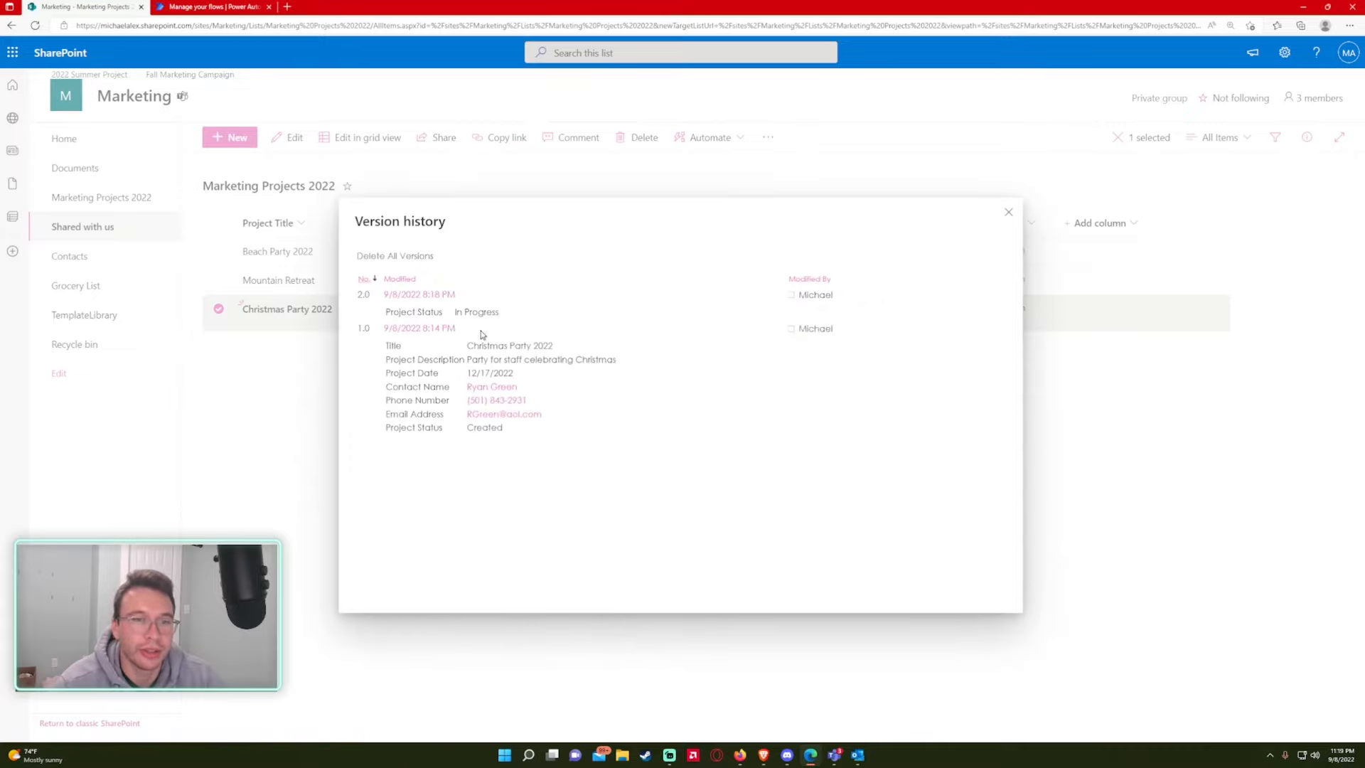
click(1008, 212)
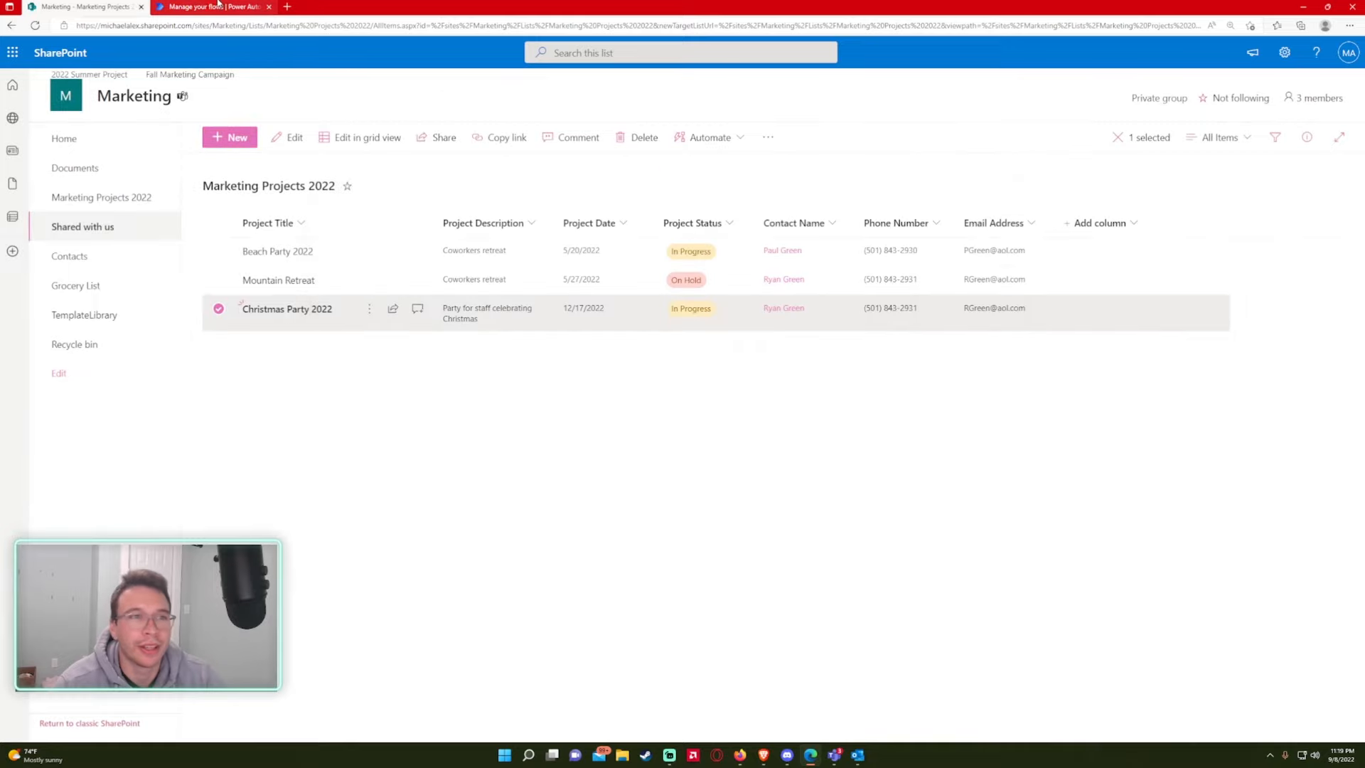
Return to the flow details page listing one succeeded test run and one cancelled run.
click(213, 6)
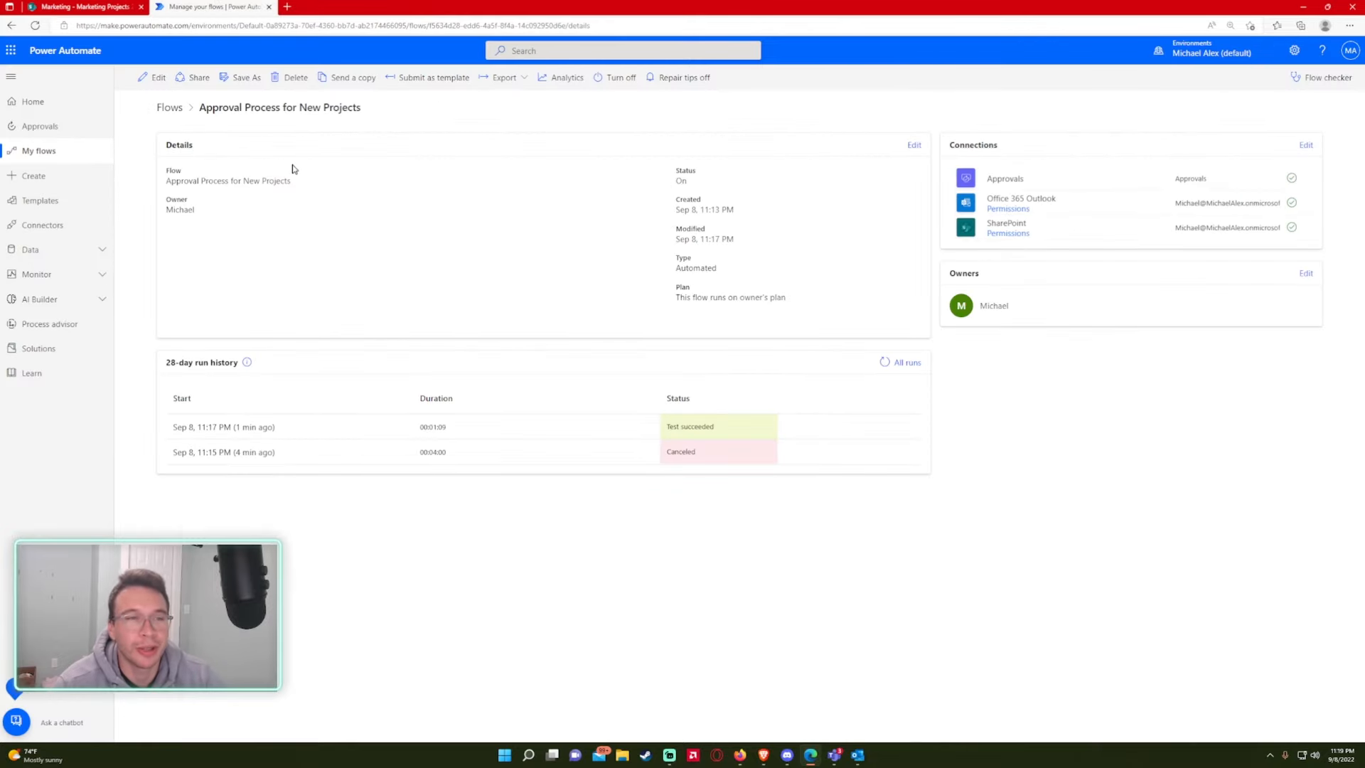
mouse_move(357, 208)
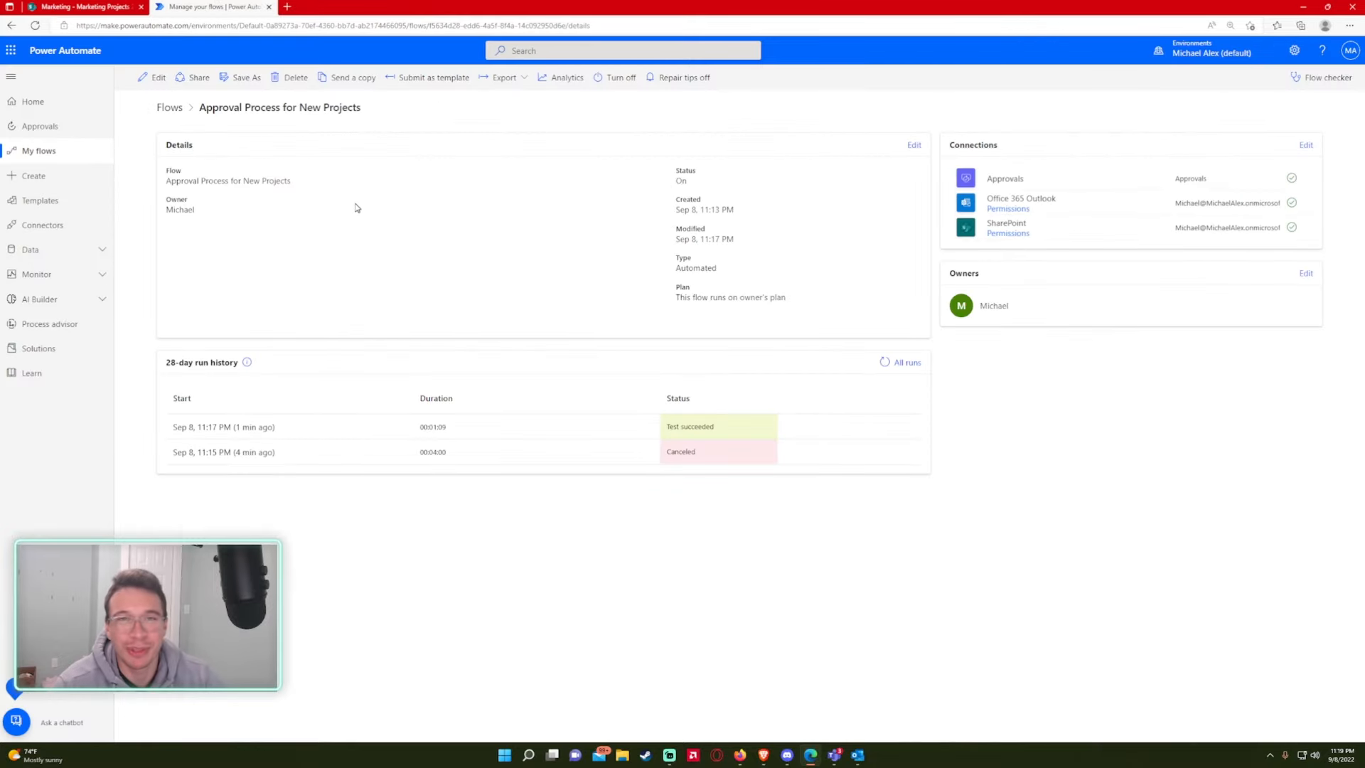
mouse_move(276, 194)
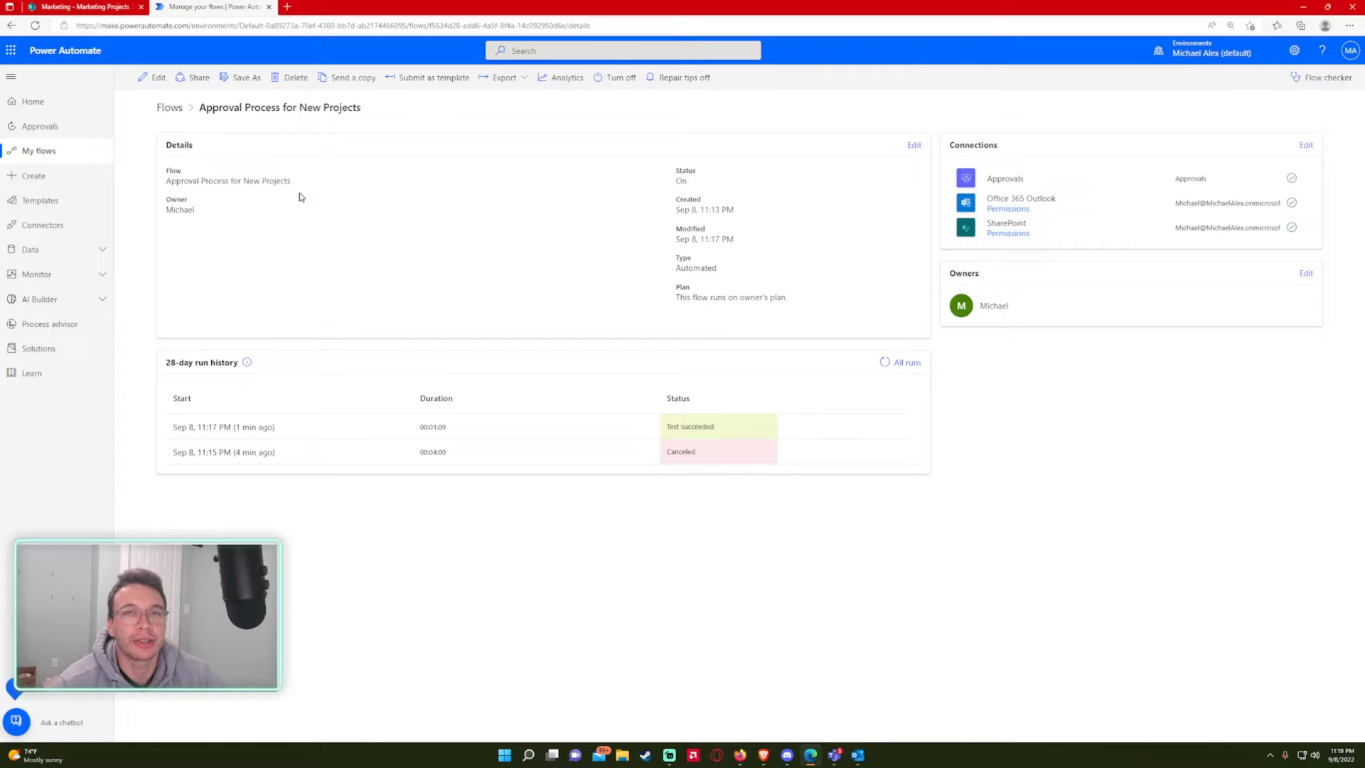
mouse_move(310, 203)
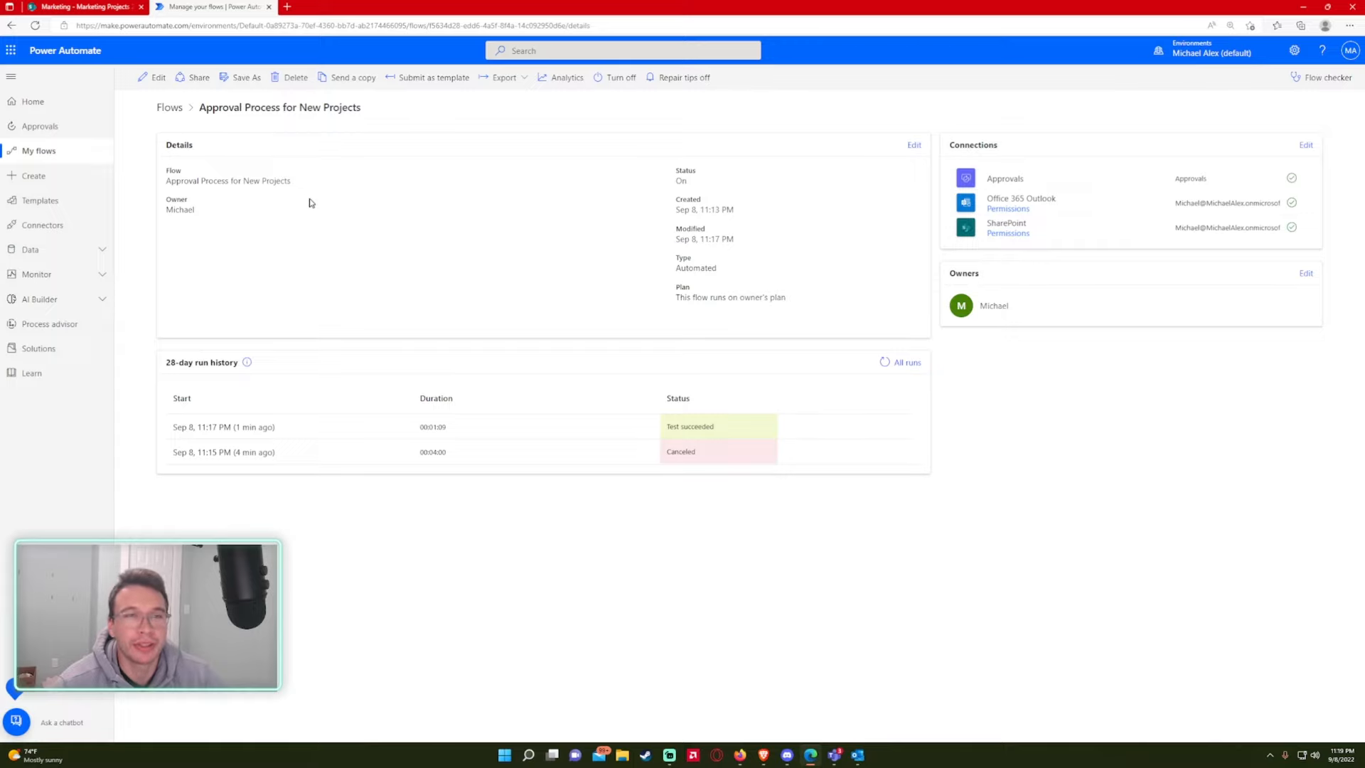
mouse_move(871, 668)
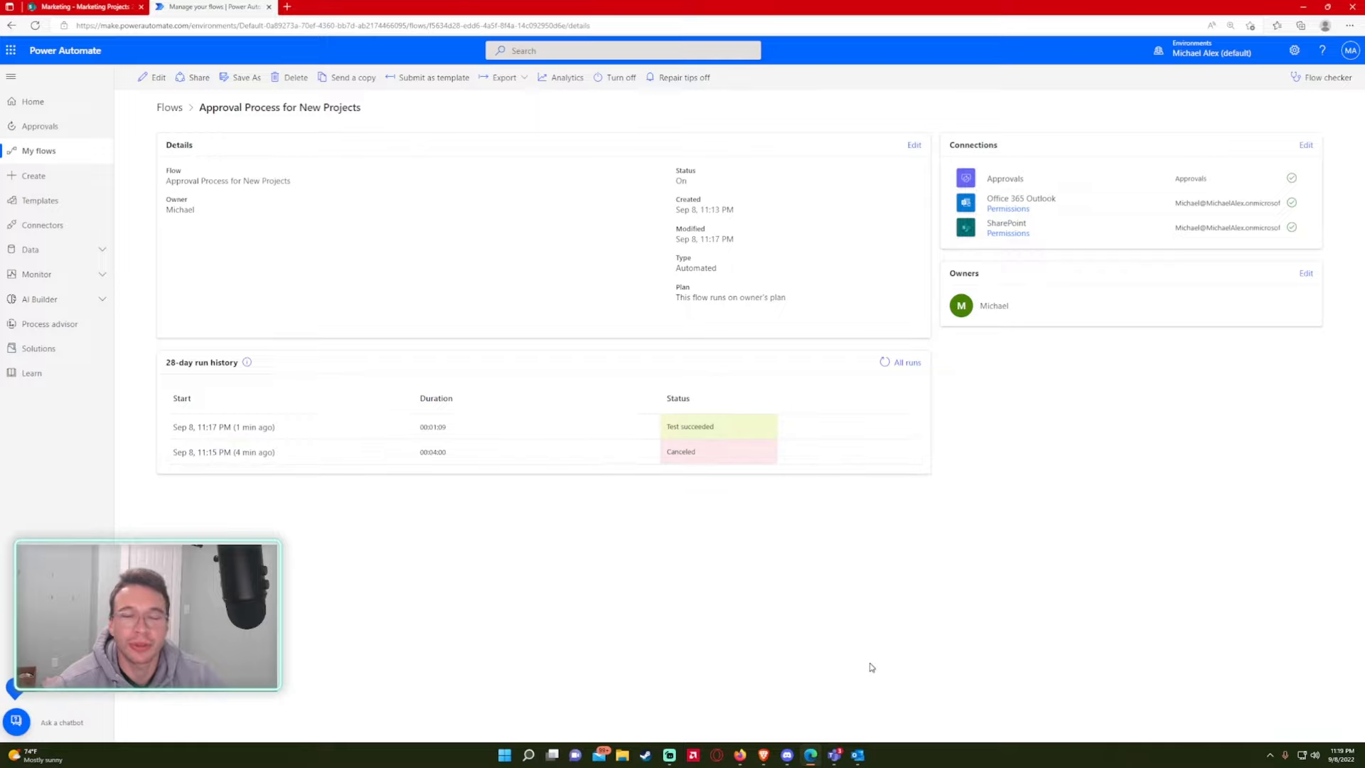